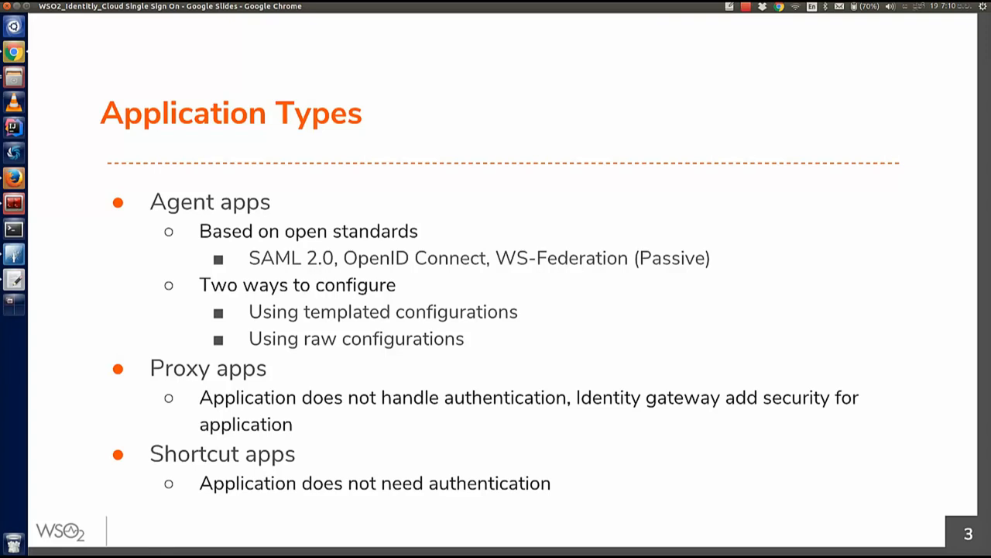
pyautogui.moveTo(982, 412)
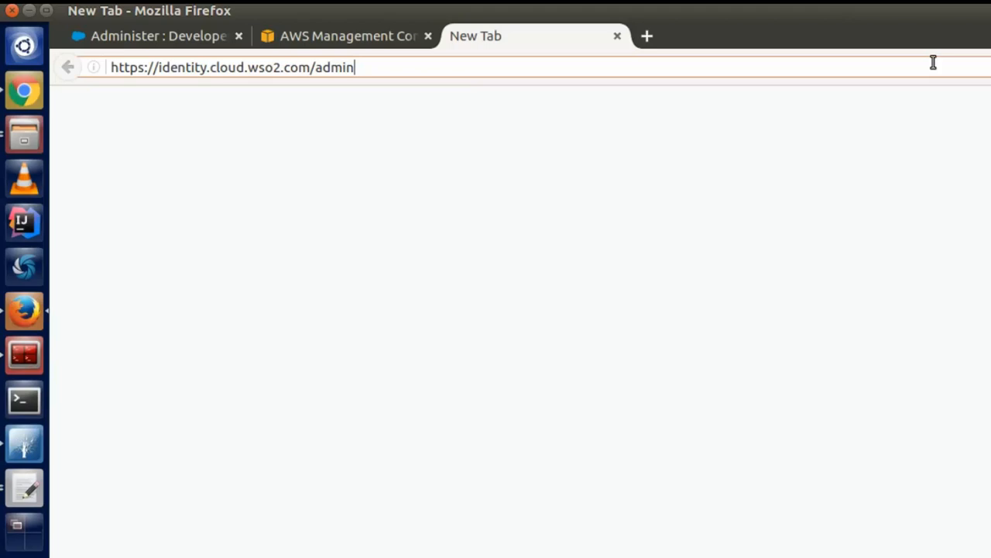
# Sign in to the Identity Cloud admin portal under the Ozone organization and download the IdP metadata XML
pyautogui.press('Return')
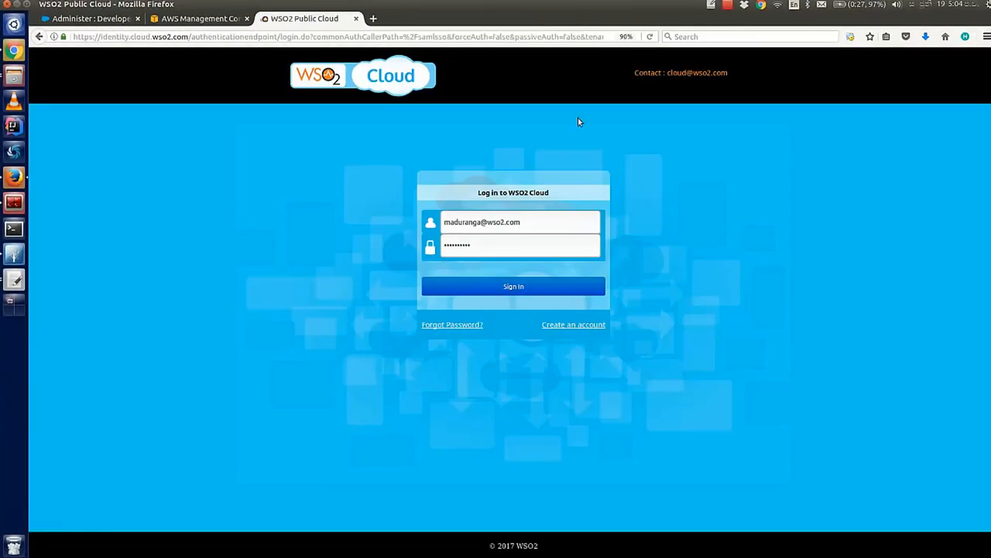
pyautogui.click(513, 285)
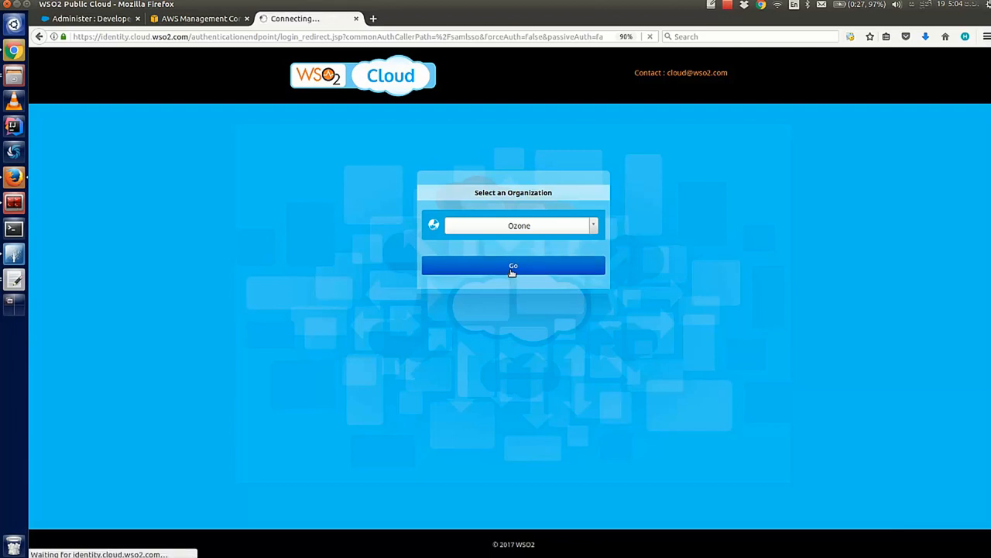
pyautogui.click(512, 267)
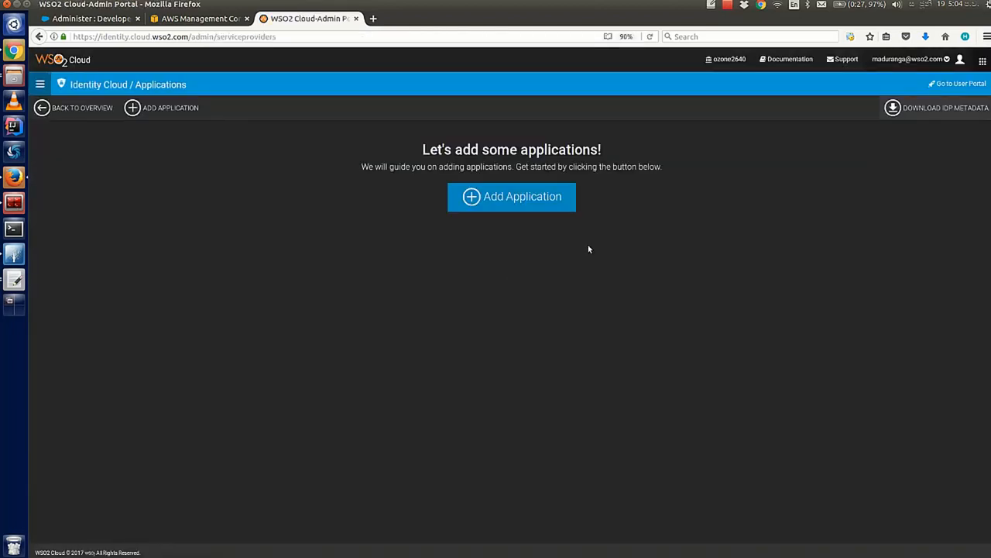
pyautogui.moveTo(935, 109)
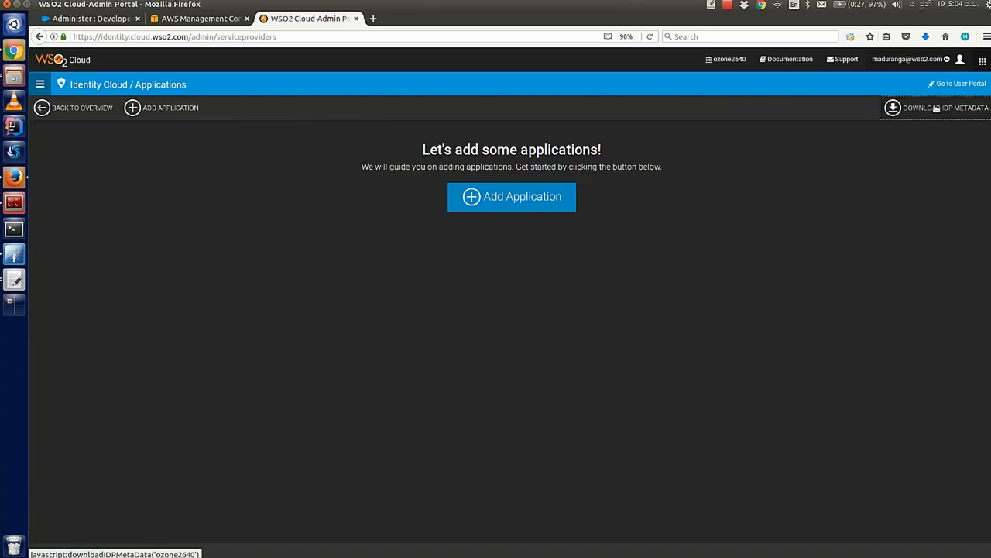
pyautogui.click(945, 108)
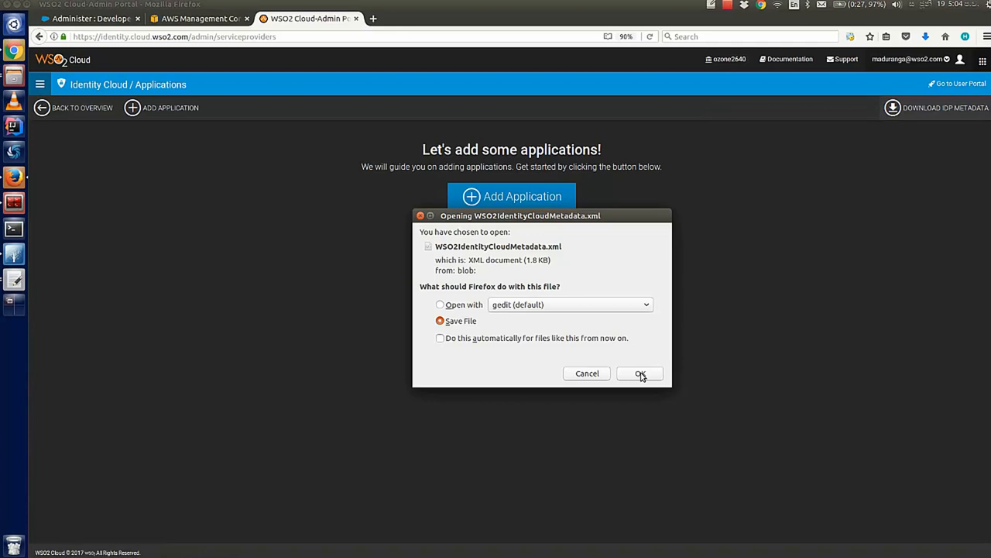
pyautogui.click(641, 373)
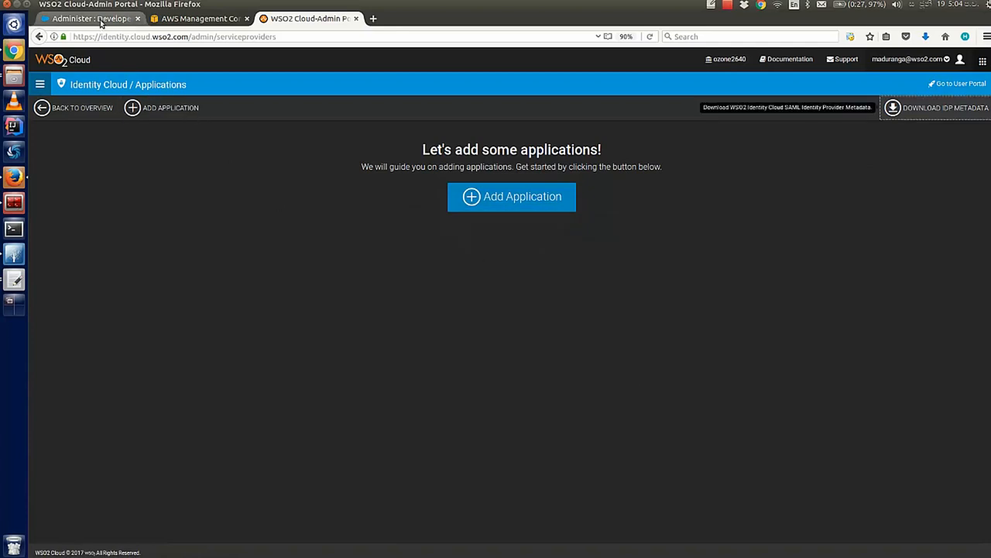
# In Salesforce Setup, find Single Sign-On Settings via Quick Find 'sing', enable SAML and save
pyautogui.click(90, 19)
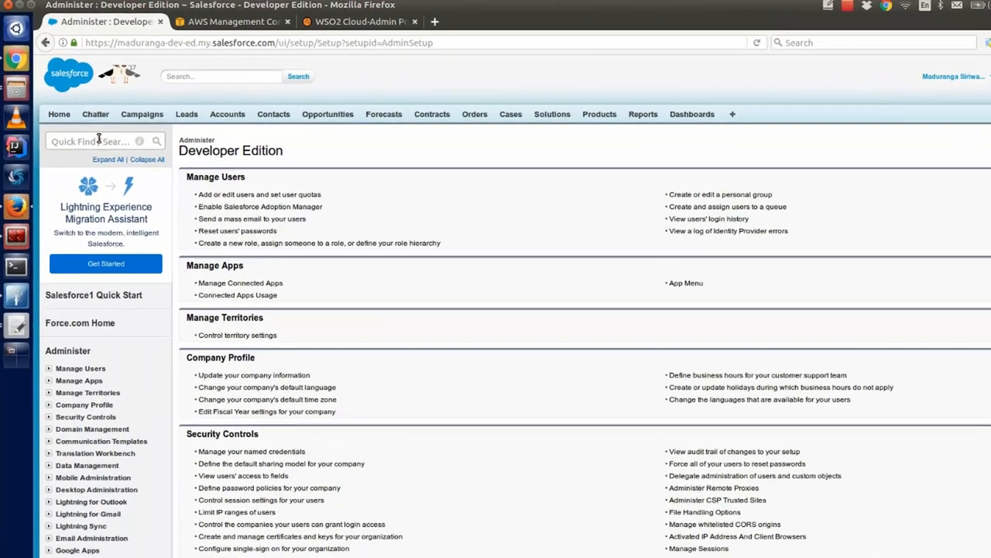
pyautogui.write('sing')
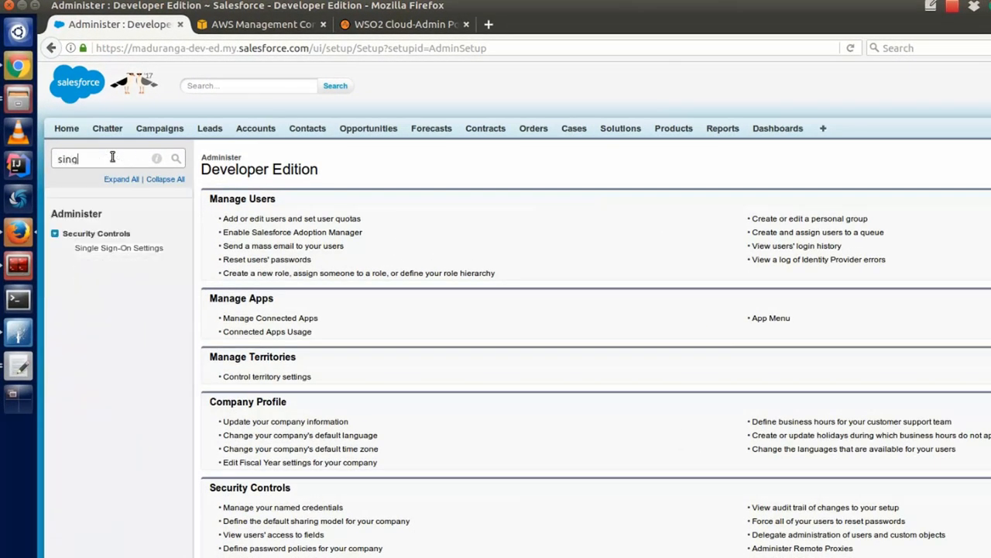
pyautogui.click(118, 248)
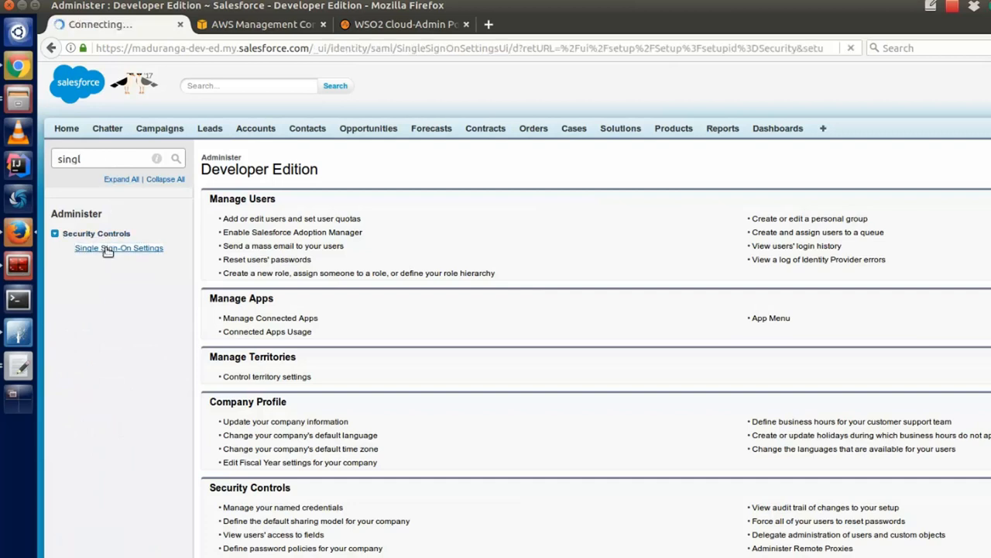
pyautogui.click(118, 248)
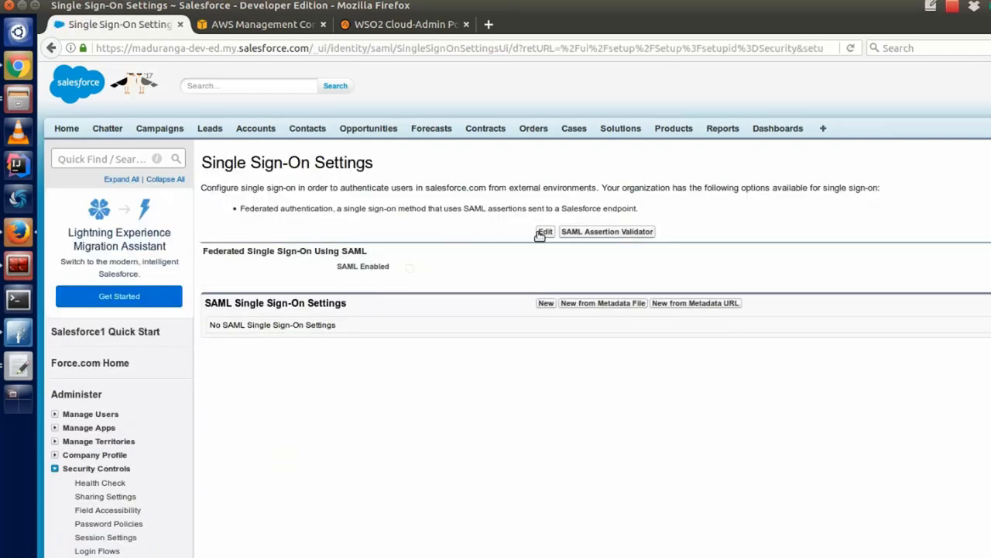
pyautogui.click(545, 231)
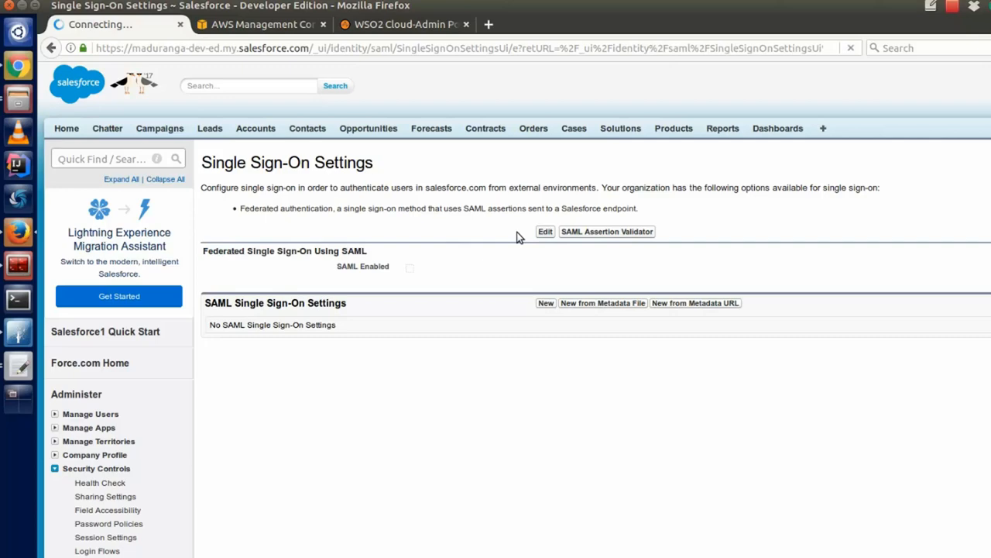
pyautogui.click(546, 231)
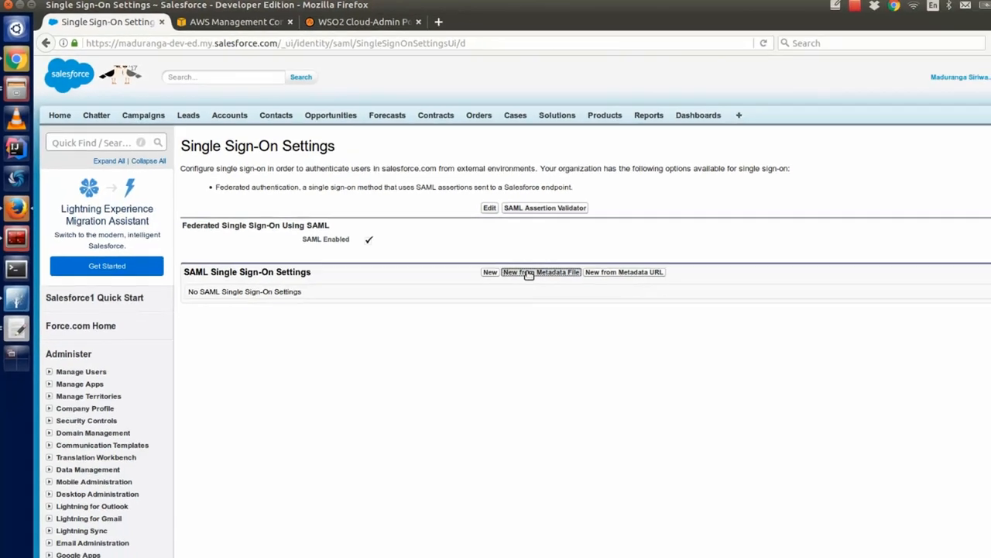
# Create a SAML configuration from WSO2IdentityCloudMetadata.xml, save it and download the Salesforce metadata
pyautogui.click(541, 273)
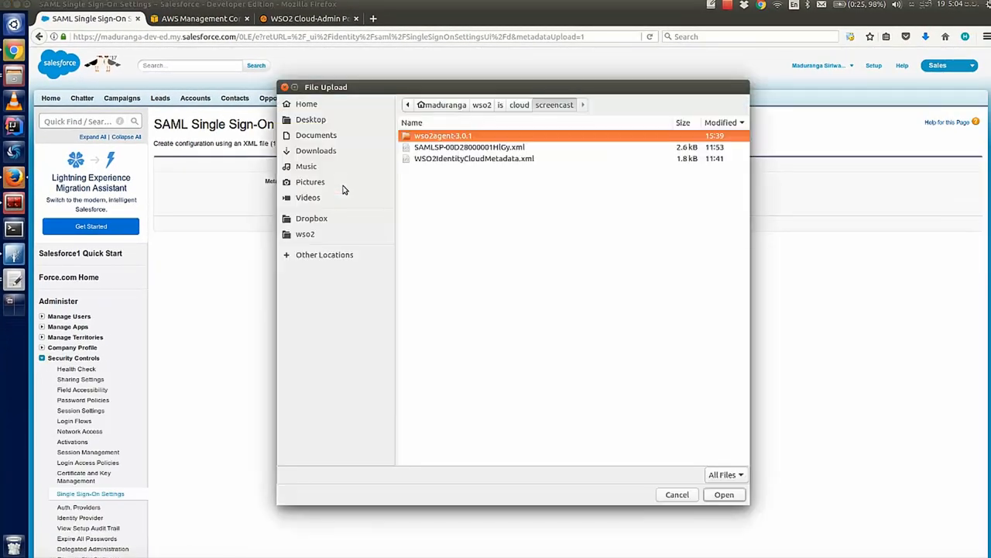
pyautogui.click(474, 158)
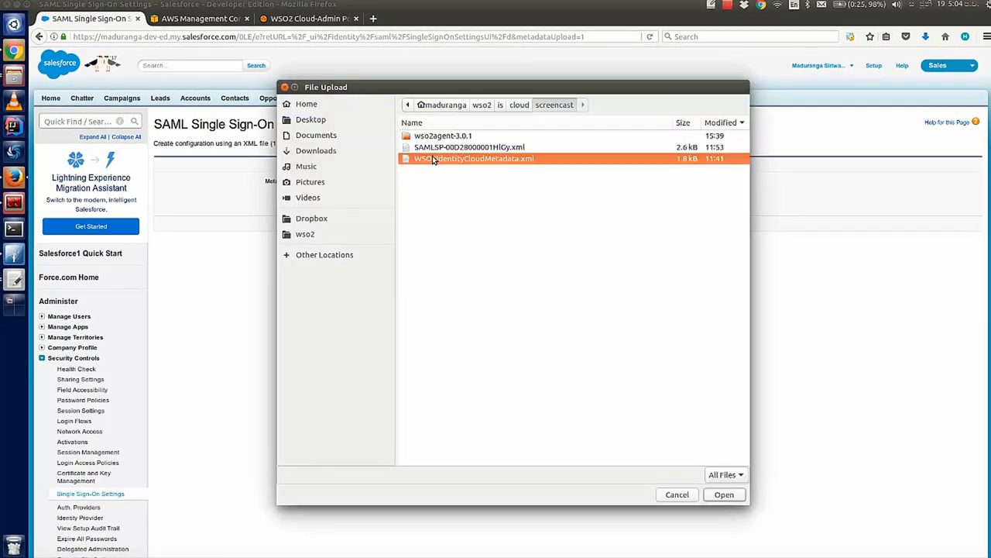
pyautogui.click(724, 494)
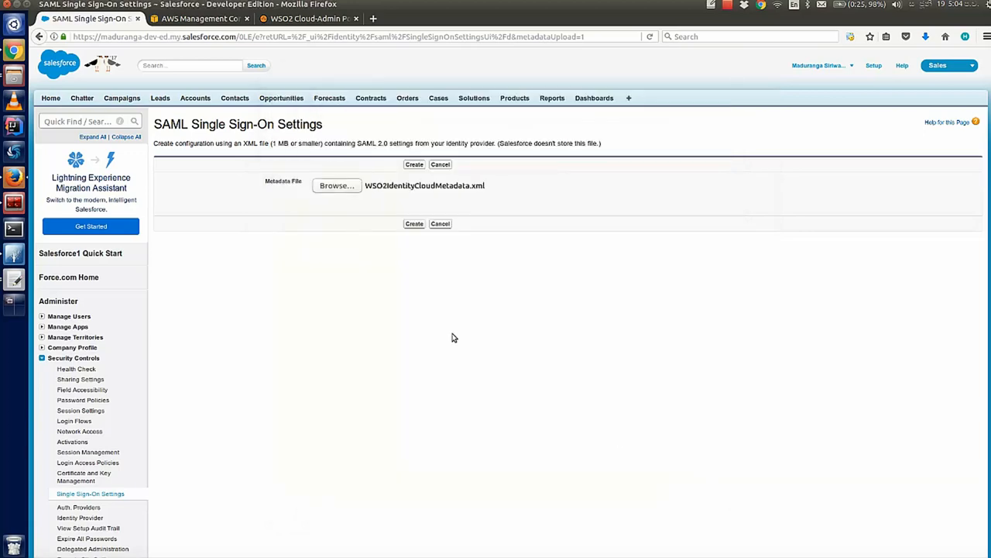
pyautogui.click(416, 164)
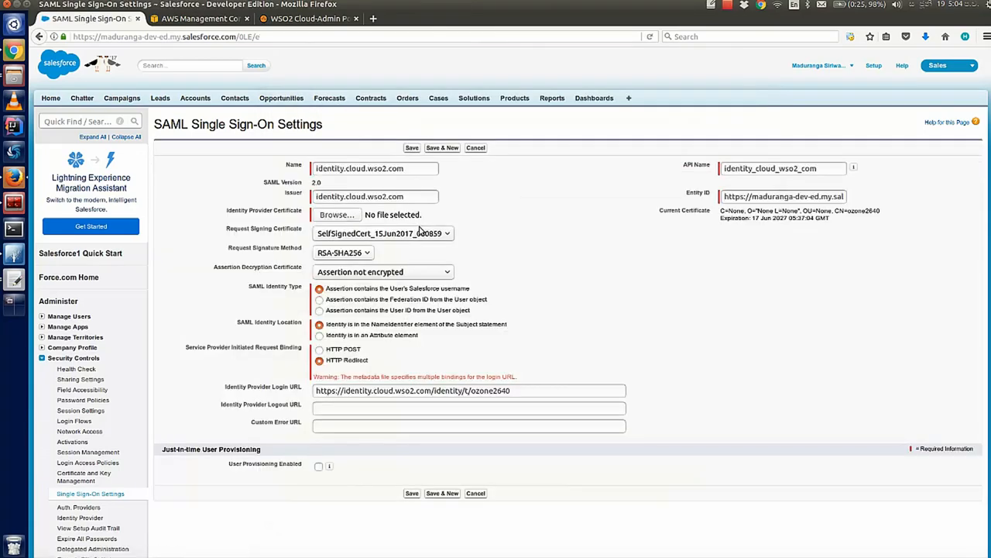
pyautogui.scroll(3)
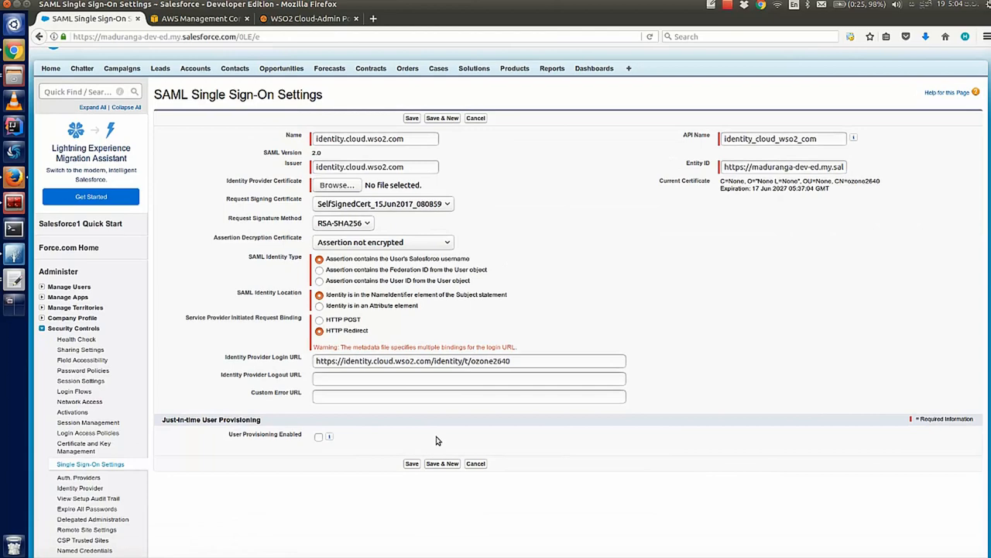
pyautogui.click(412, 118)
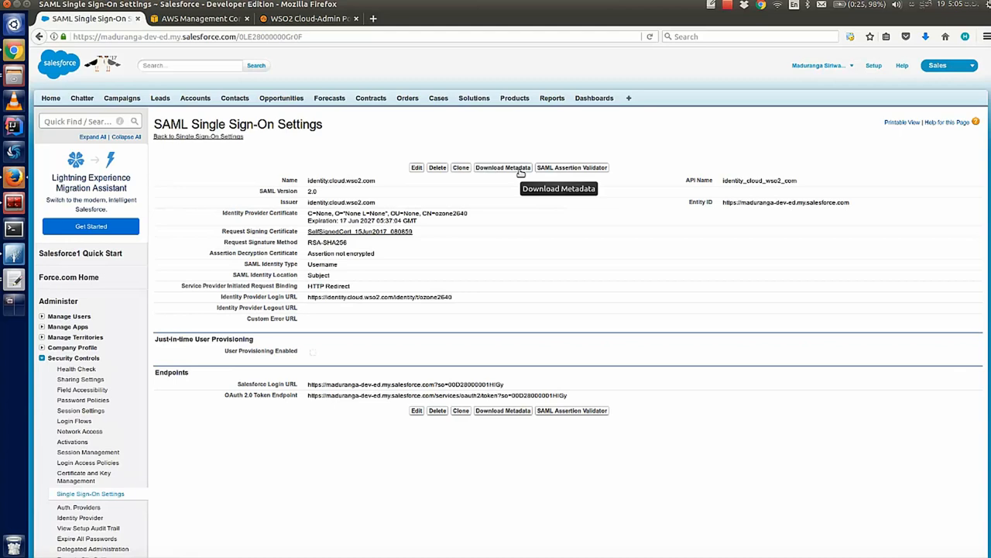
pyautogui.click(502, 168)
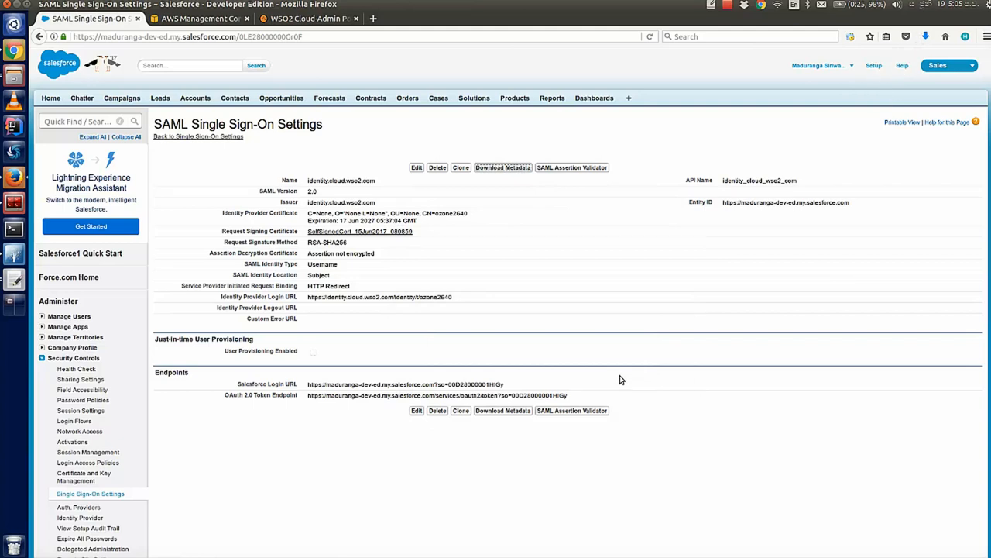
pyautogui.moveTo(618, 376)
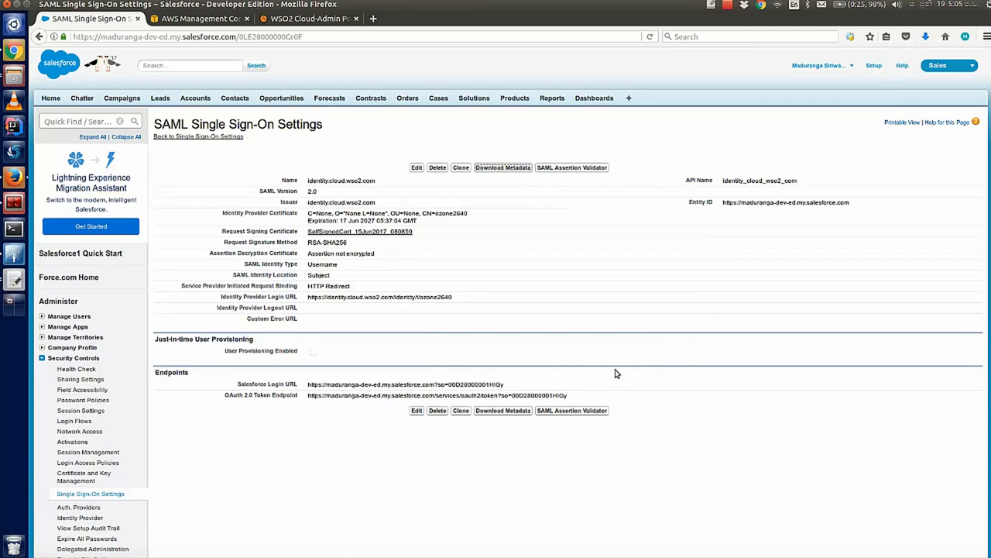
pyautogui.moveTo(473, 321)
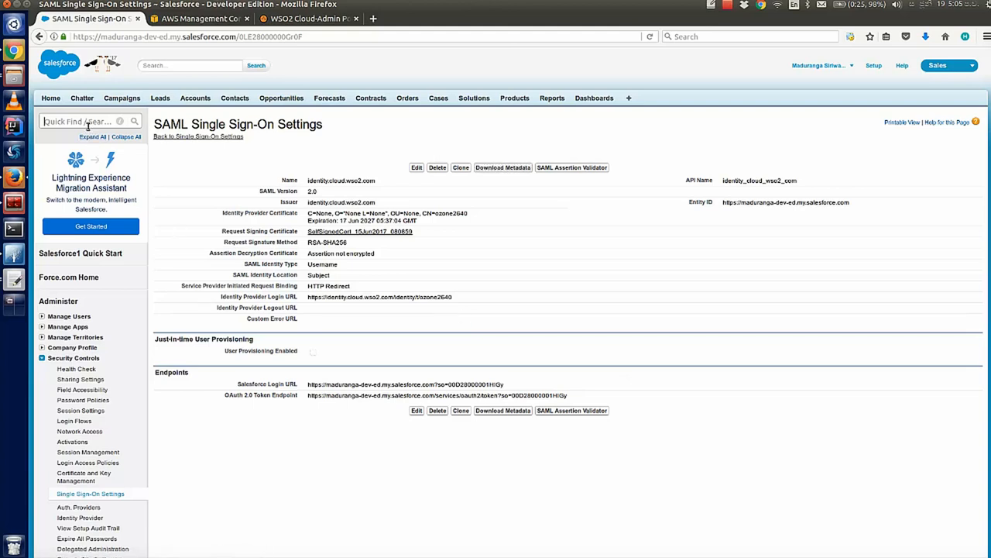
# Search Quick Find for 'use' and show the Active Users list
pyautogui.write('use')
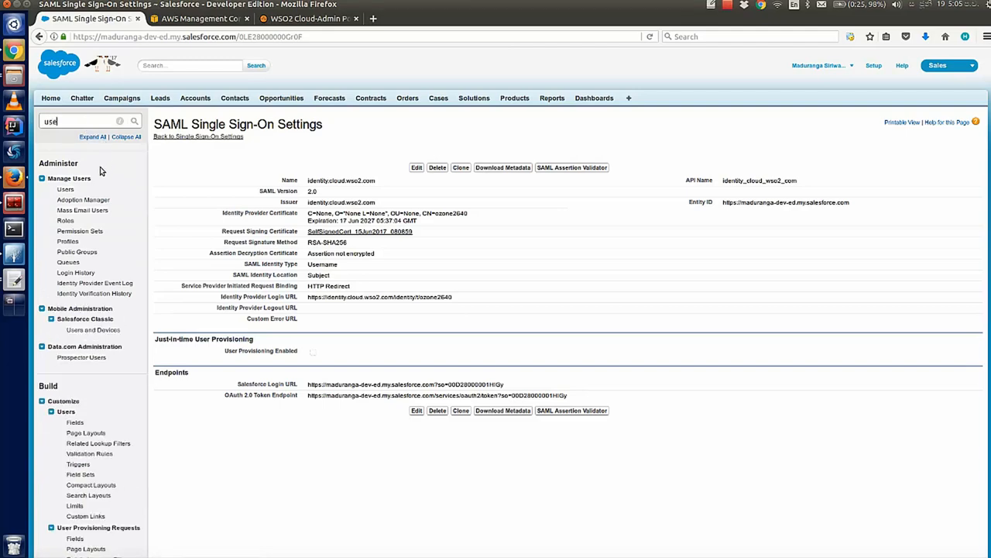
pyautogui.click(65, 189)
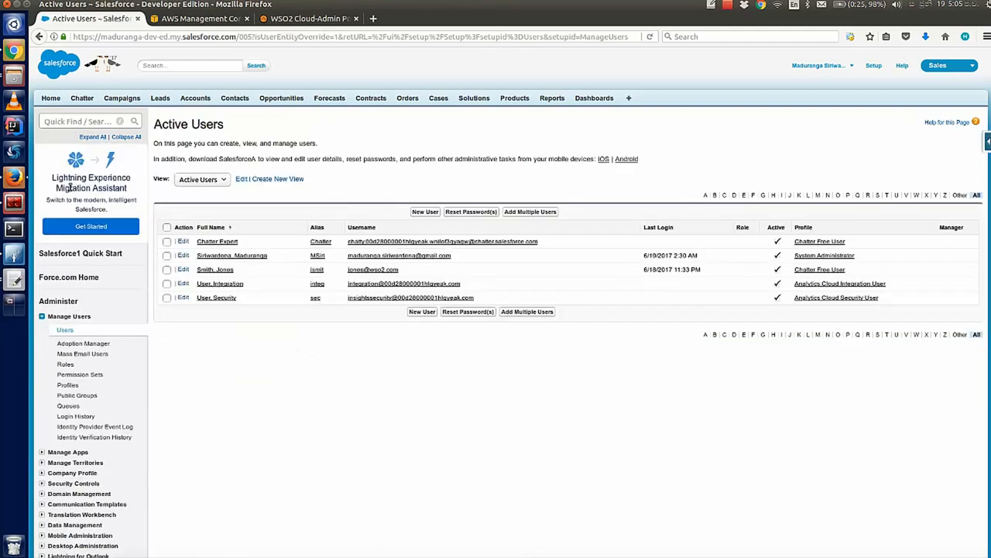
pyautogui.moveTo(248, 270)
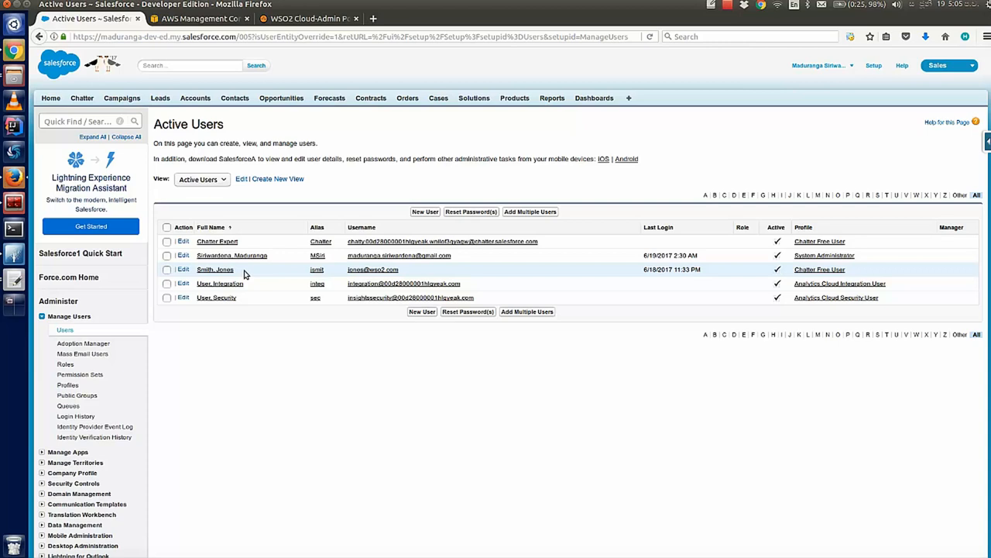
pyautogui.moveTo(183, 282)
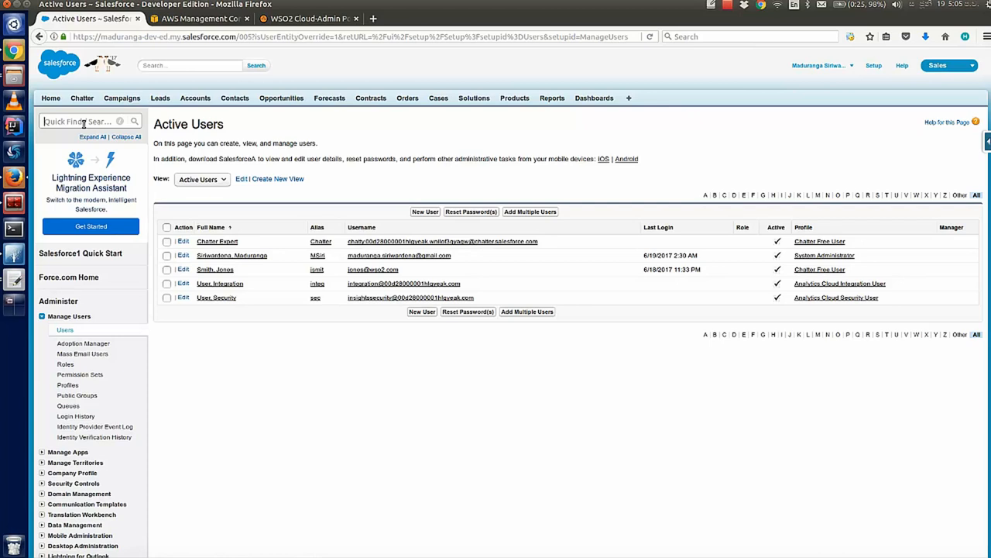
# In My Domain, set the authentication service to identity.cloud.wso2.com and drop the standard Login Page
pyautogui.write('dom')
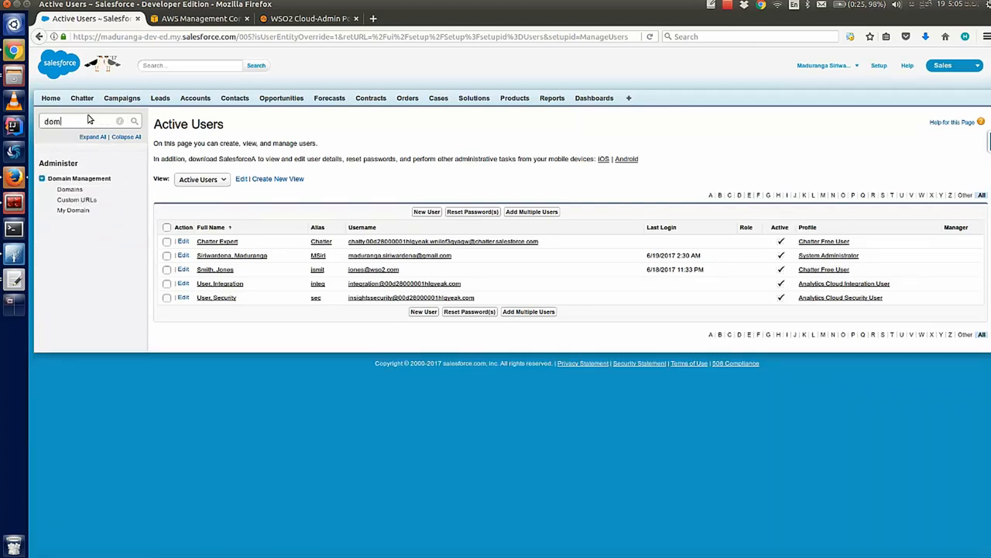
pyautogui.click(70, 211)
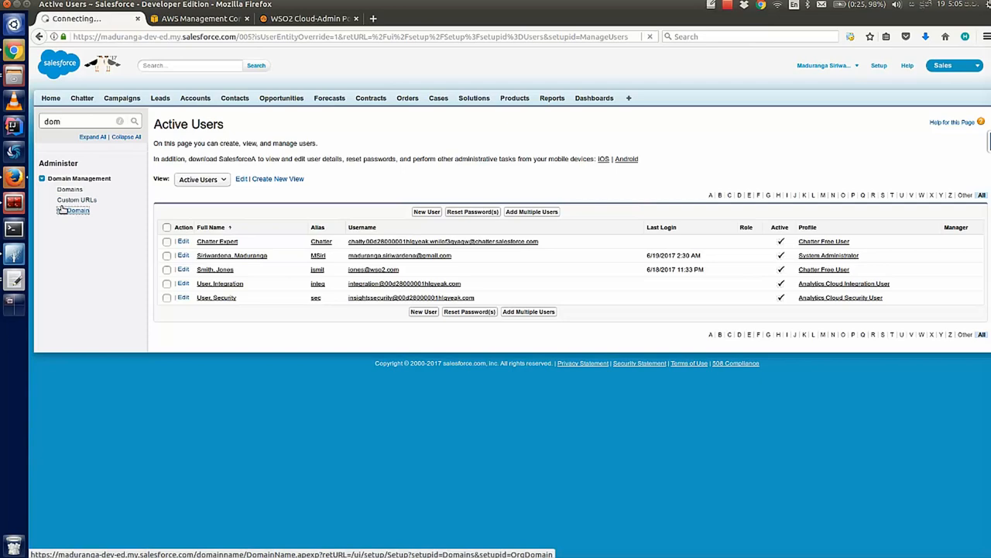
pyautogui.click(77, 210)
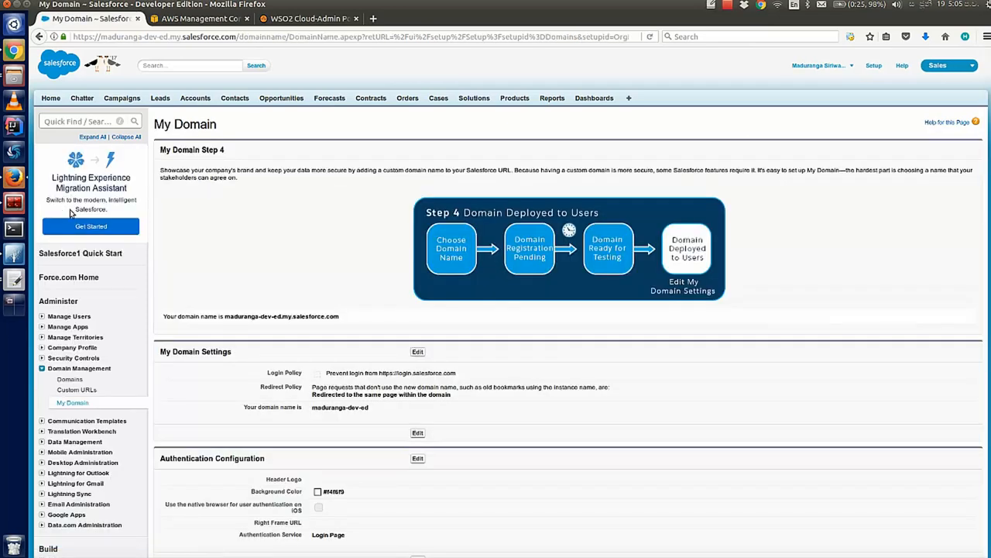
pyautogui.moveTo(288, 263)
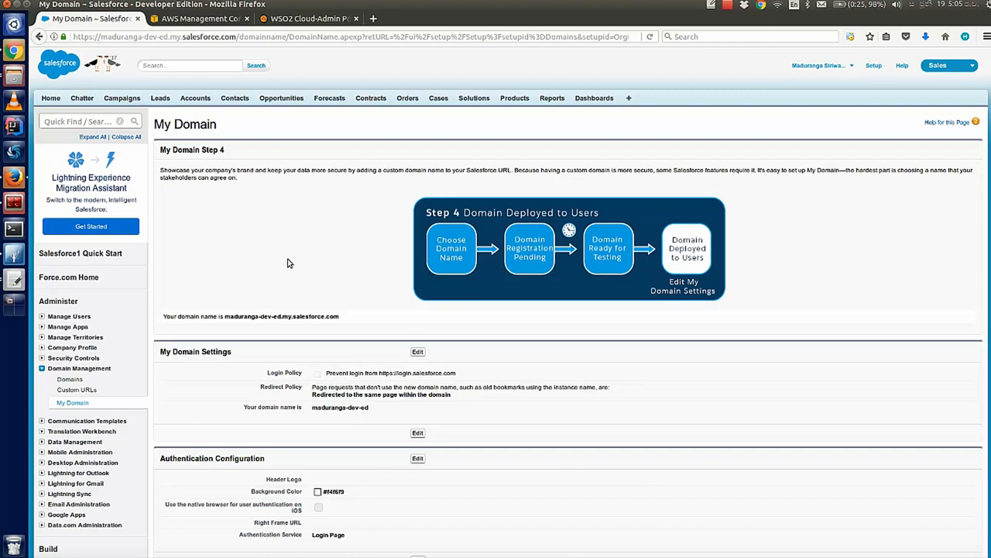
pyautogui.scroll(-3)
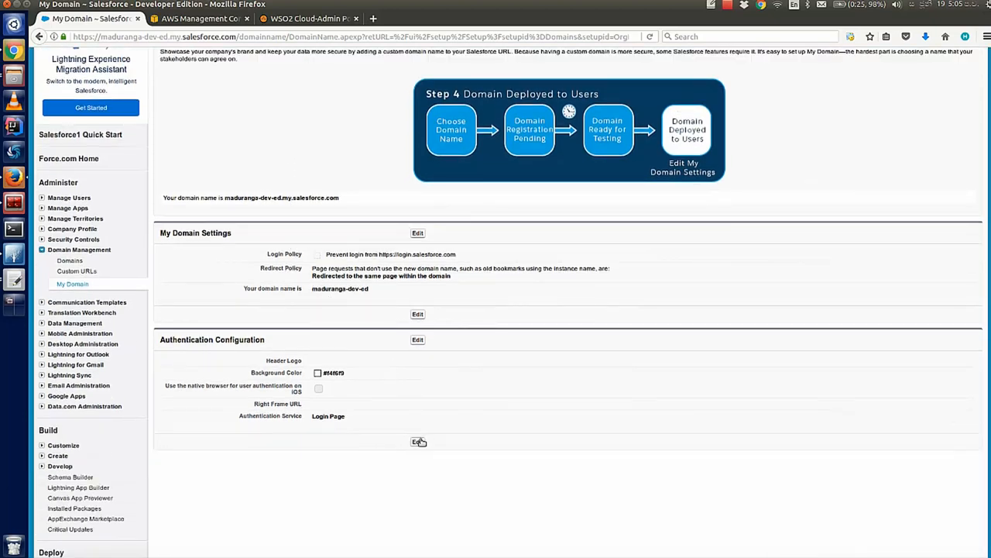
pyautogui.click(418, 442)
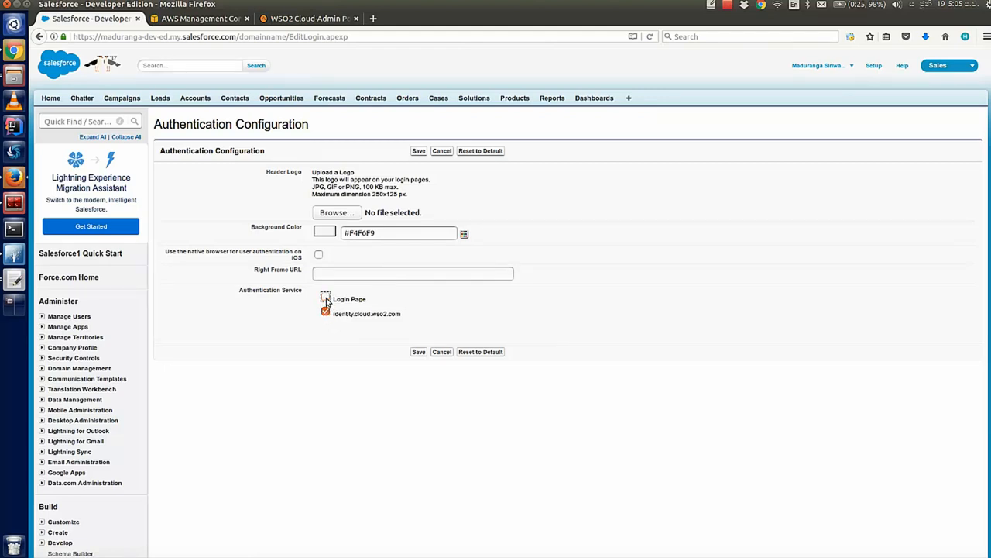
pyautogui.click(418, 352)
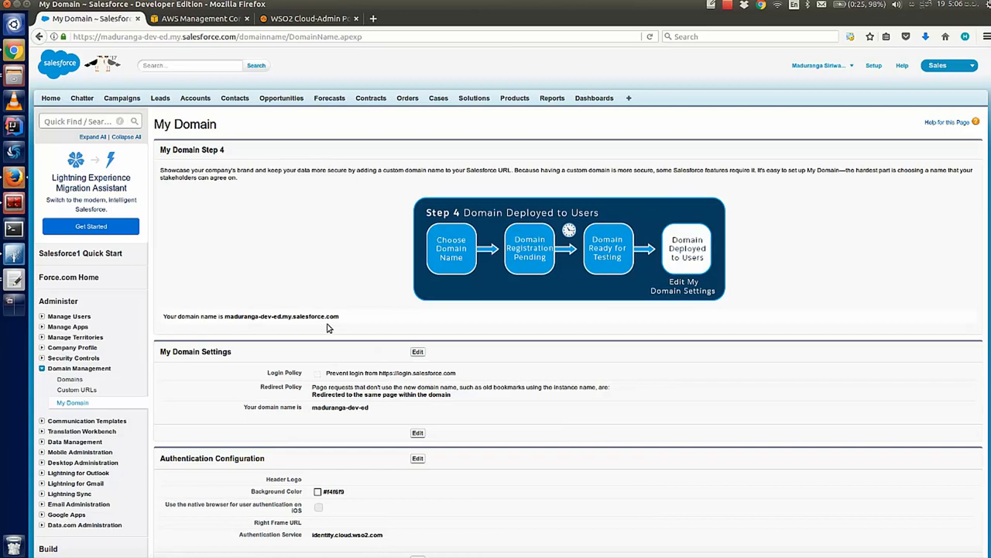
pyautogui.moveTo(309, 18)
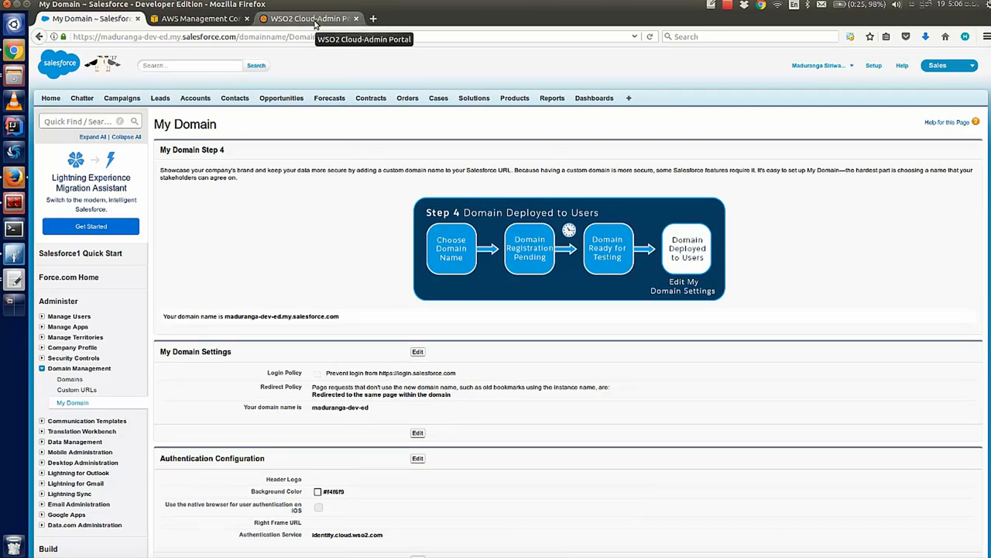
# In the WSO2 admin portal, add a custom application named Salesforce
pyautogui.click(310, 18)
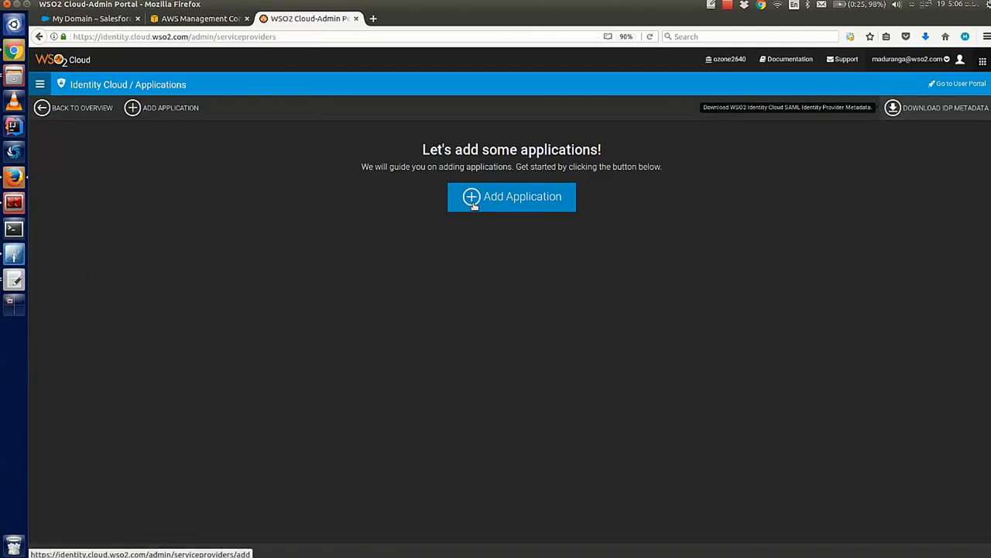
pyautogui.click(511, 195)
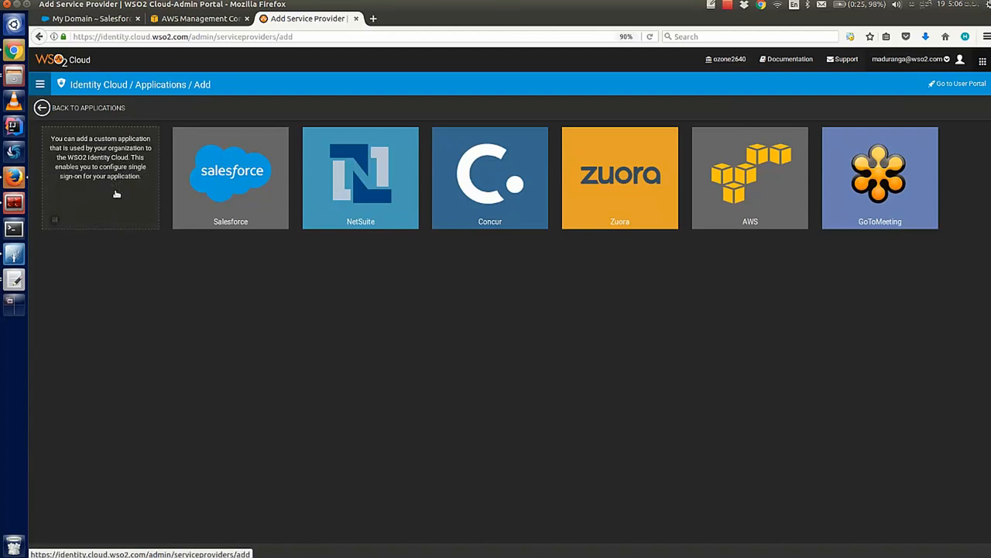
pyautogui.click(99, 179)
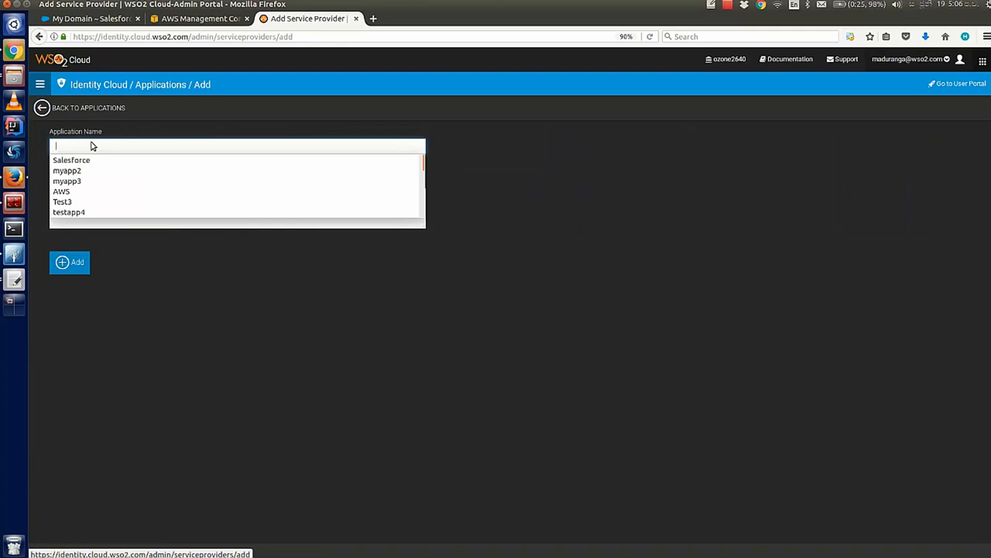
pyautogui.click(72, 159)
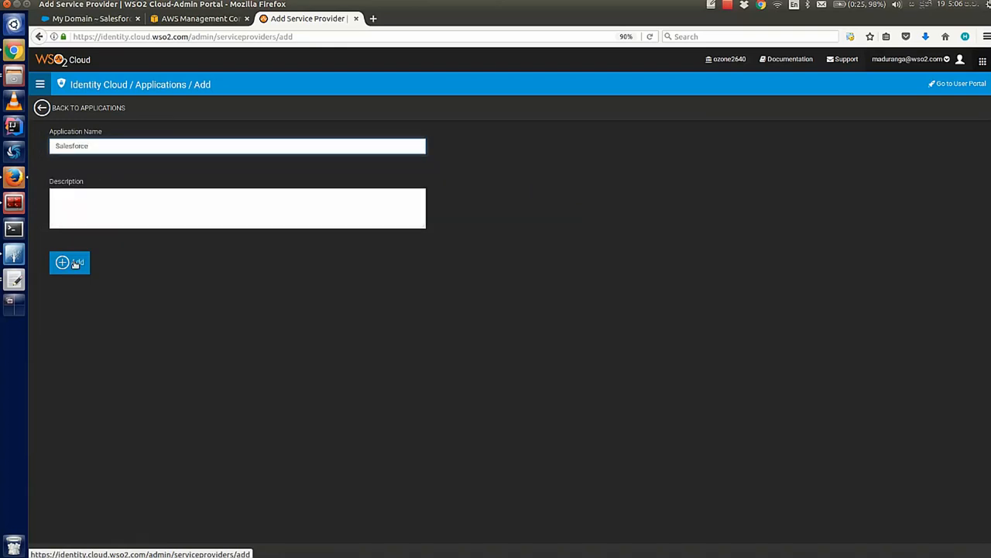
pyautogui.click(68, 264)
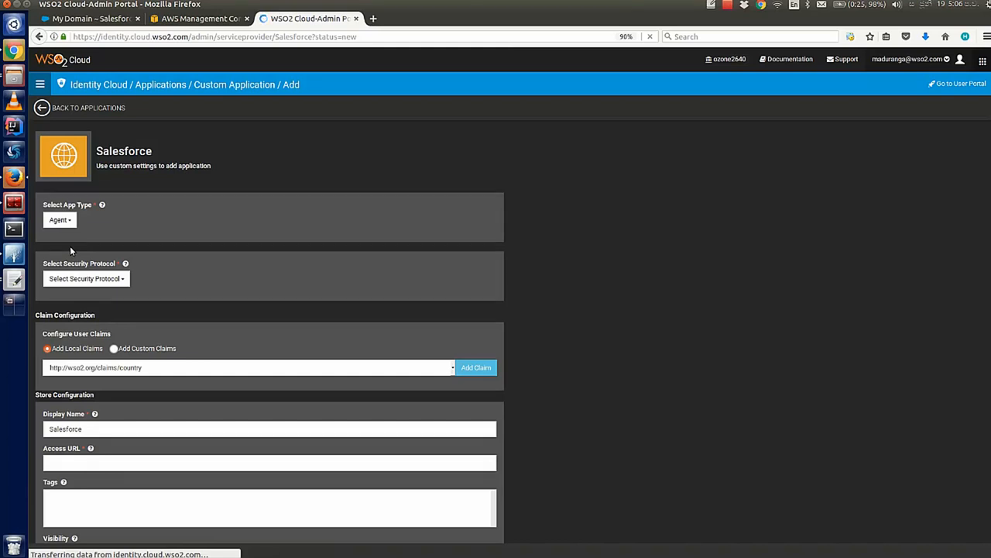
# Set the security protocol to SAML2 Web SSO and upload the Salesforce SP metadata XML
pyautogui.click(85, 279)
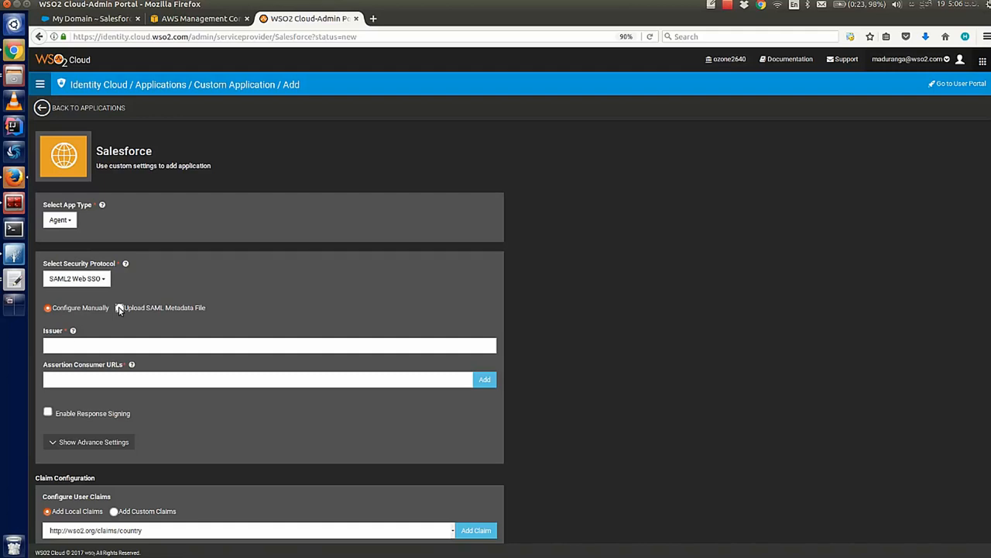
pyautogui.click(120, 307)
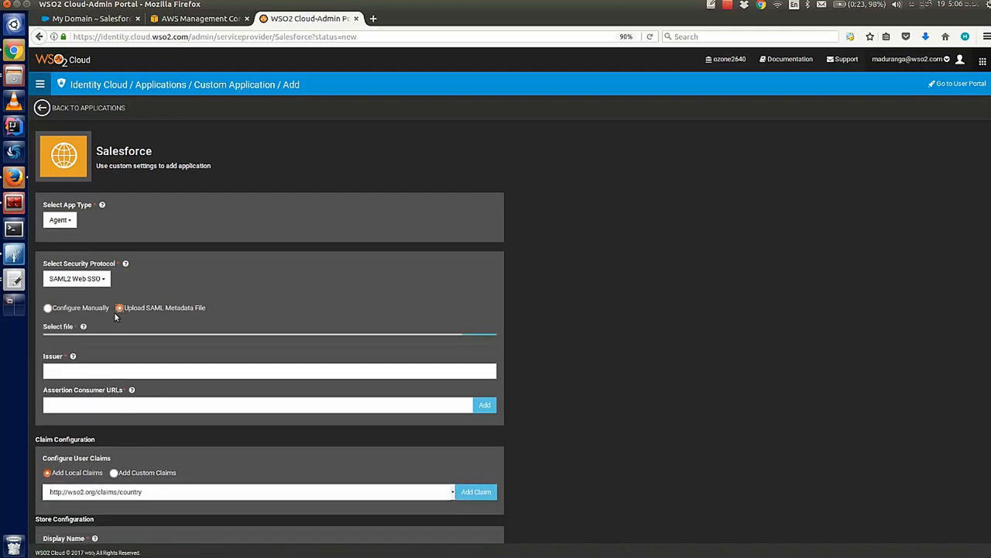
pyautogui.click(266, 336)
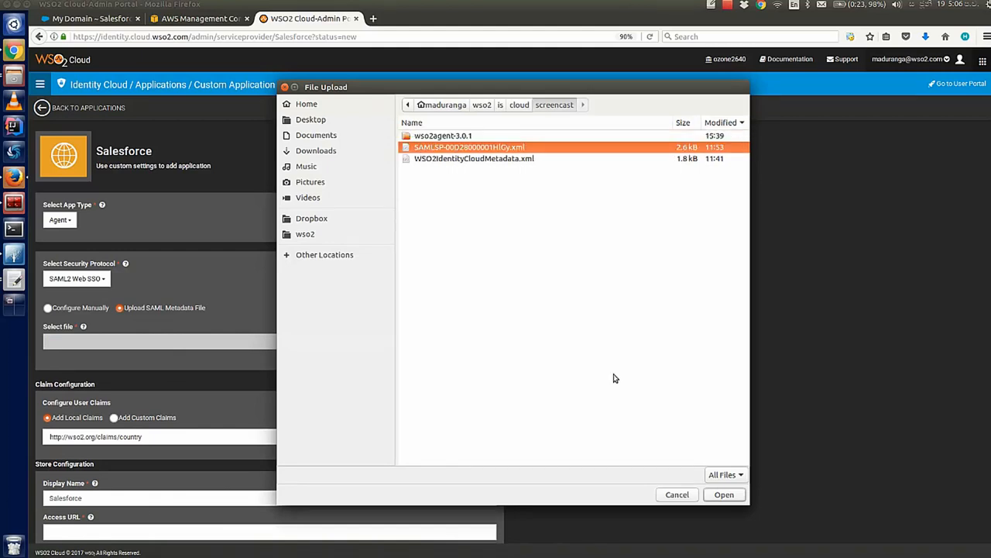
pyautogui.click(723, 494)
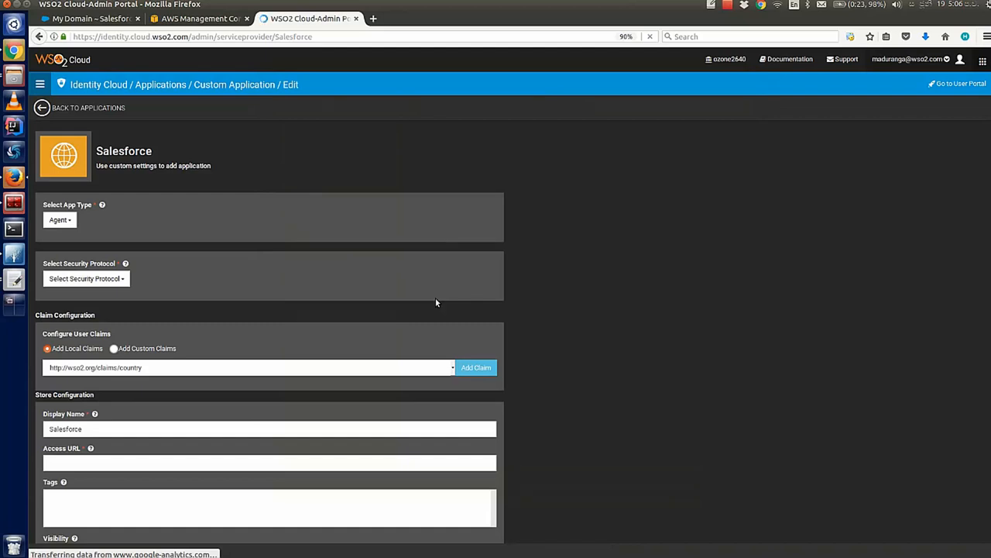
pyautogui.scroll(-3)
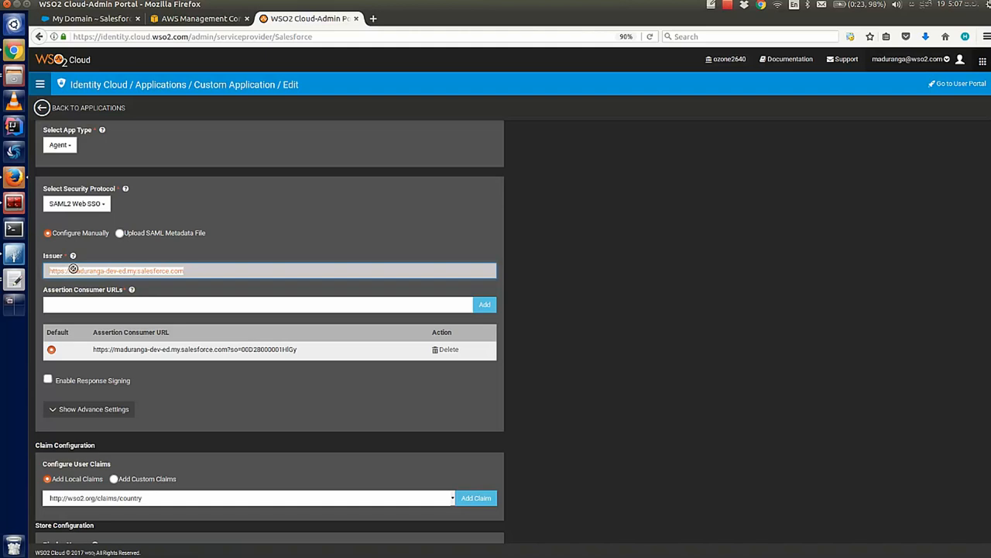
pyautogui.moveTo(136, 291)
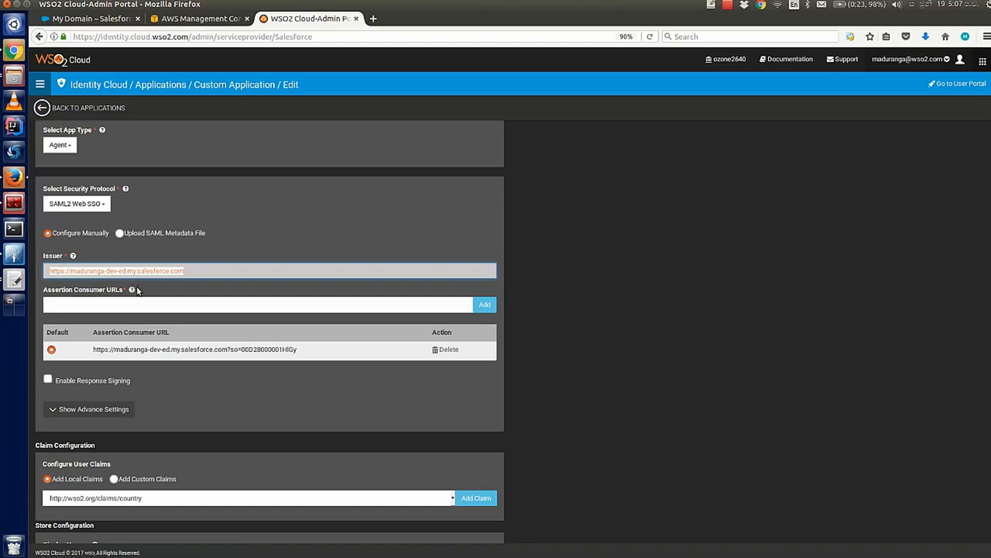
# Fill the Salesforce domain as Access URL and update the application so it appears in the list
pyautogui.scroll(-3)
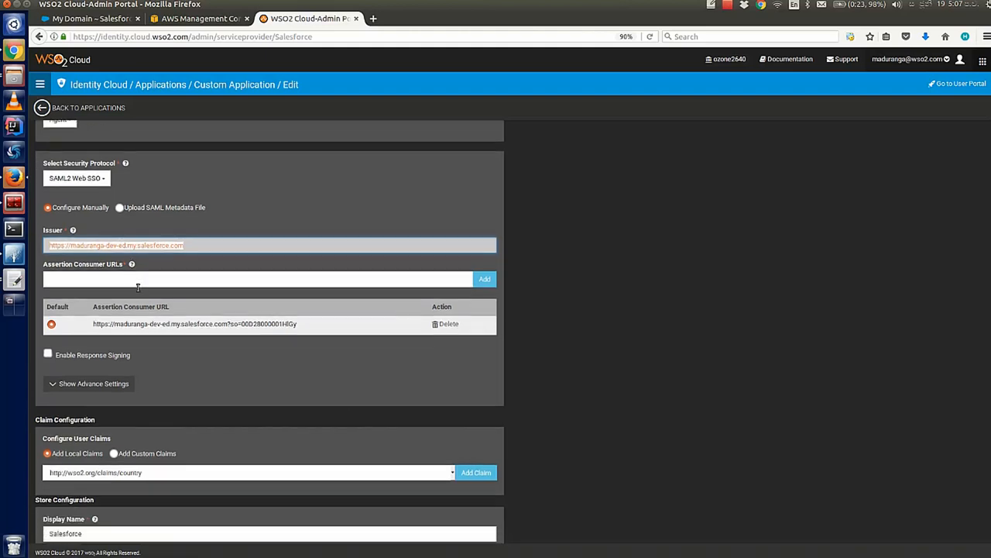
pyautogui.scroll(-3)
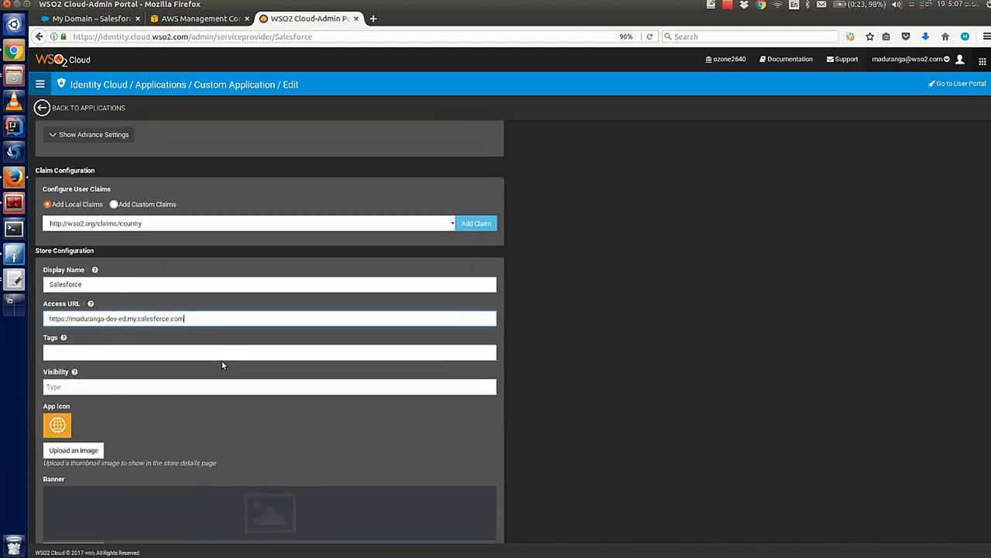
pyautogui.scroll(-3)
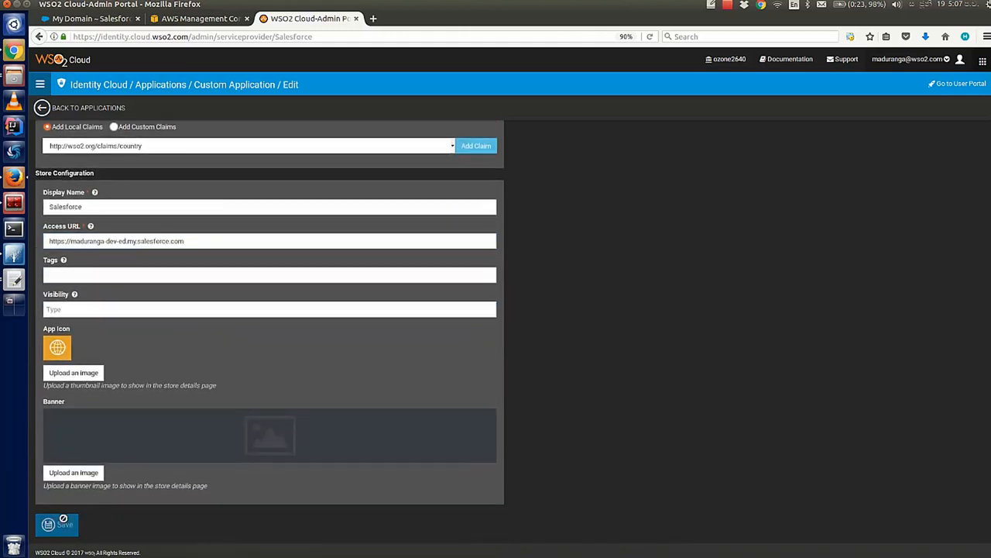
pyautogui.click(58, 523)
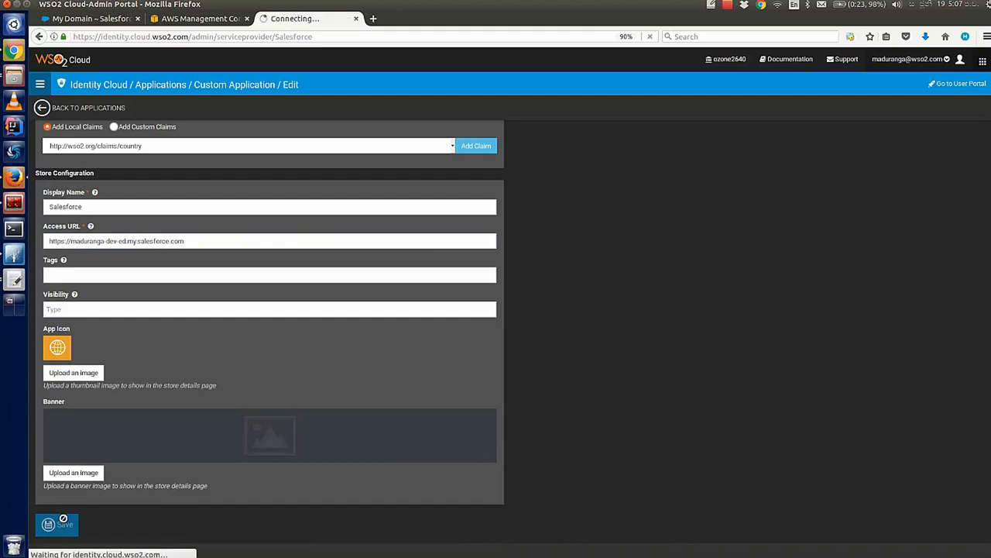
pyautogui.click(56, 524)
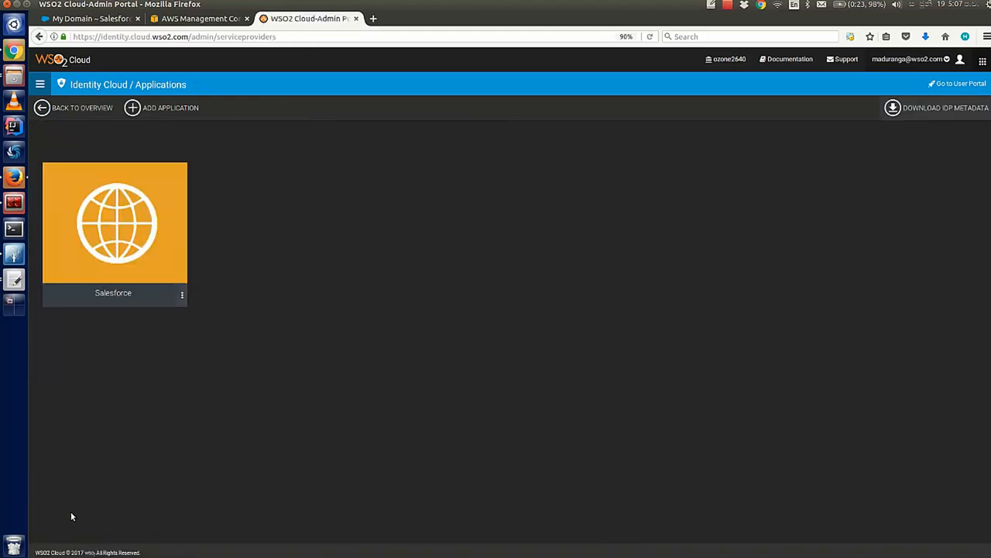
pyautogui.moveTo(87, 506)
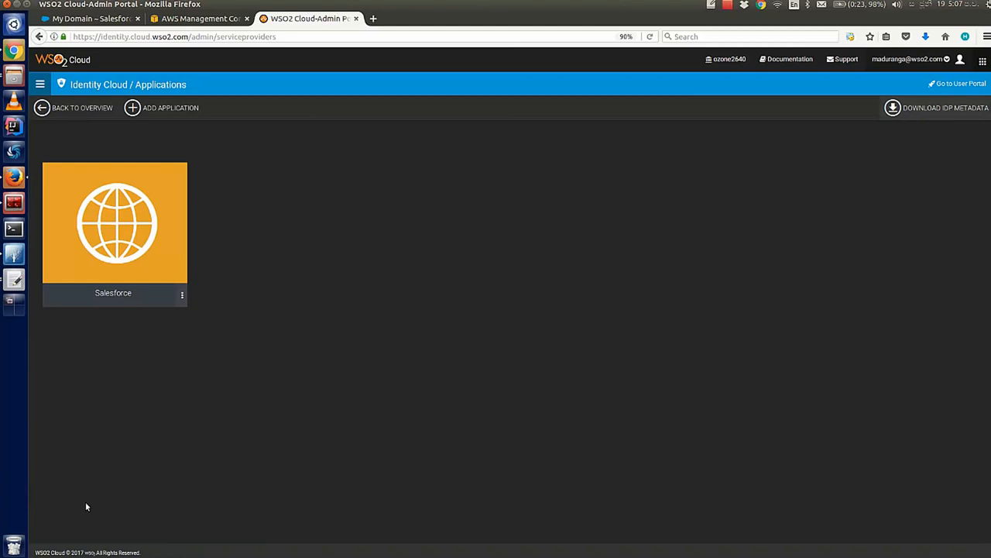
pyautogui.moveTo(168, 454)
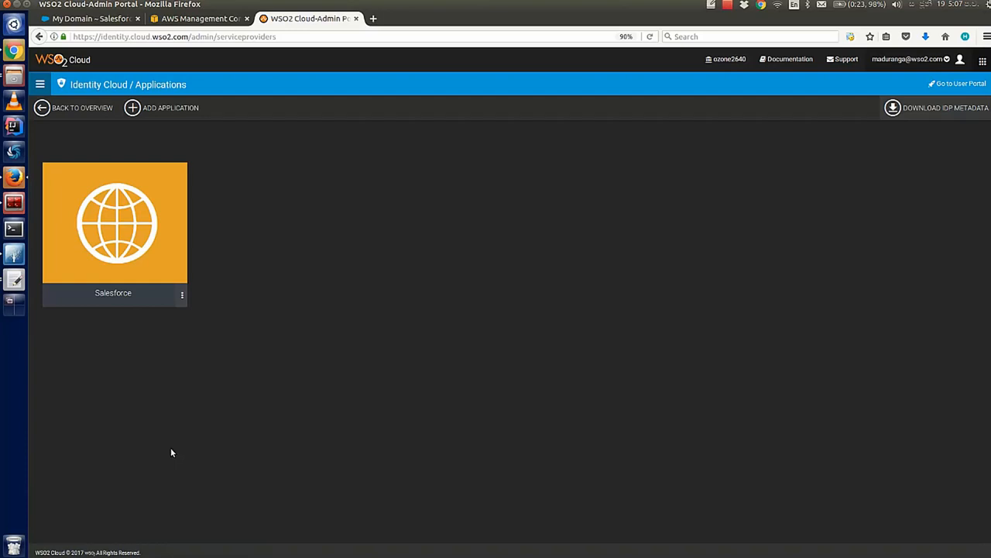
pyautogui.moveTo(177, 449)
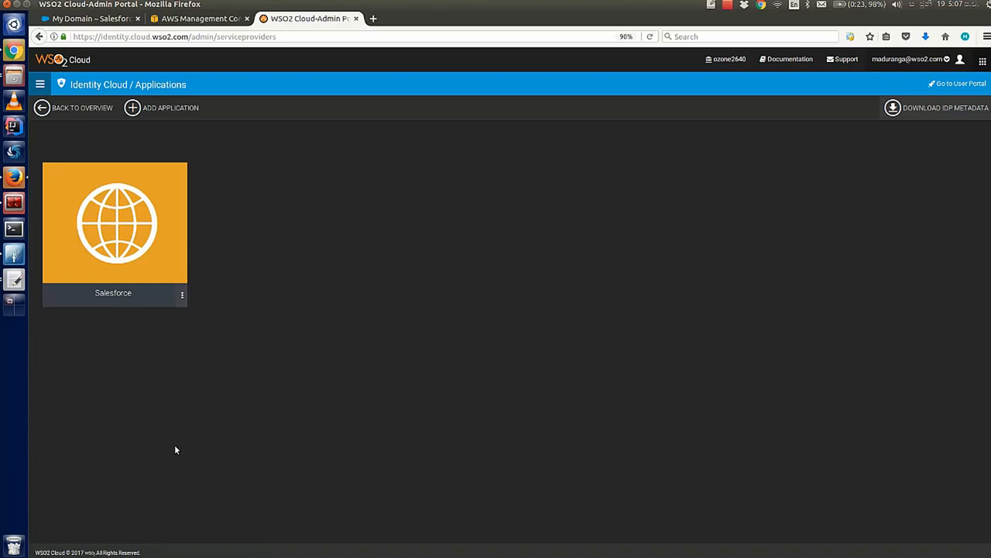
pyautogui.moveTo(220, 399)
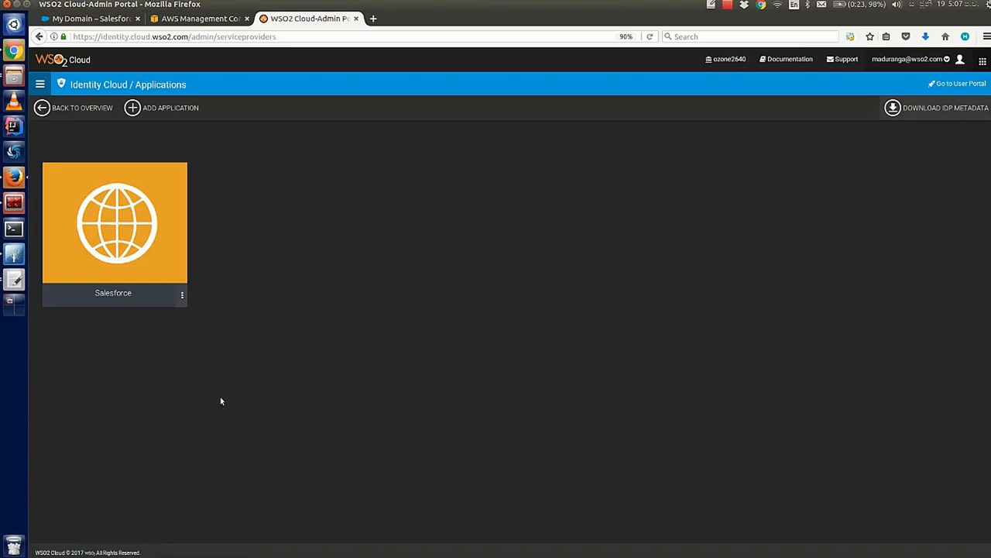
# Launch 'Go to User Portal' in a new private browsing window
pyautogui.rightClick(959, 83)
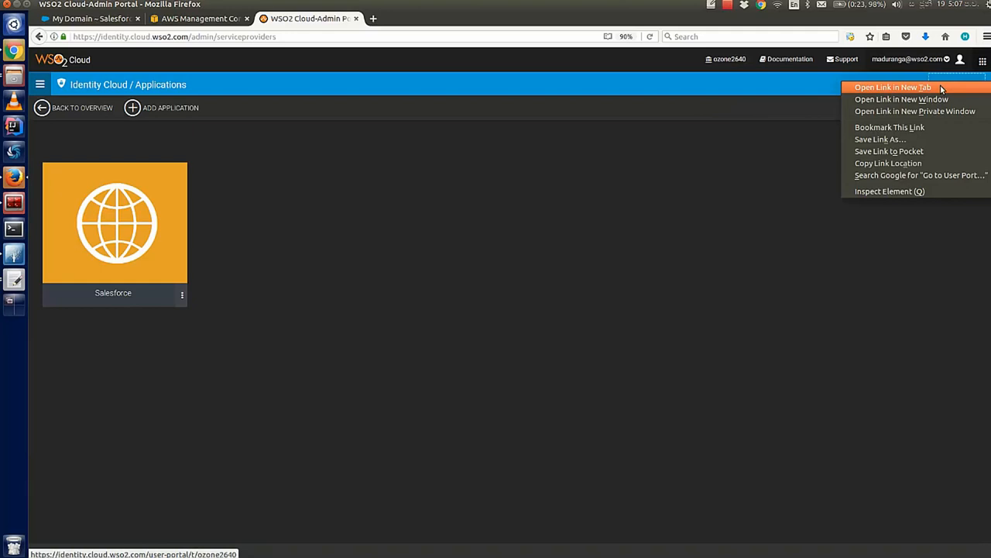
pyautogui.moveTo(914, 111)
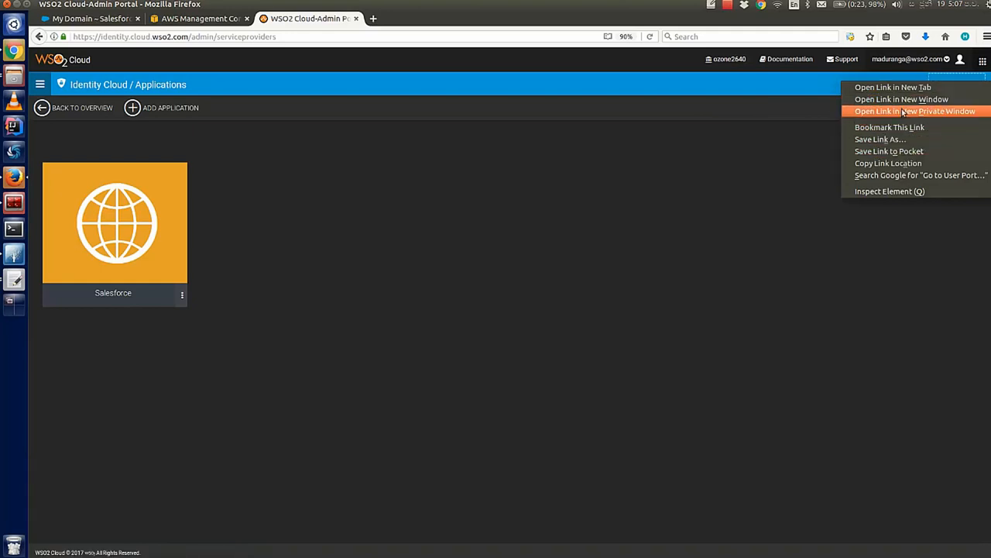
pyautogui.click(914, 112)
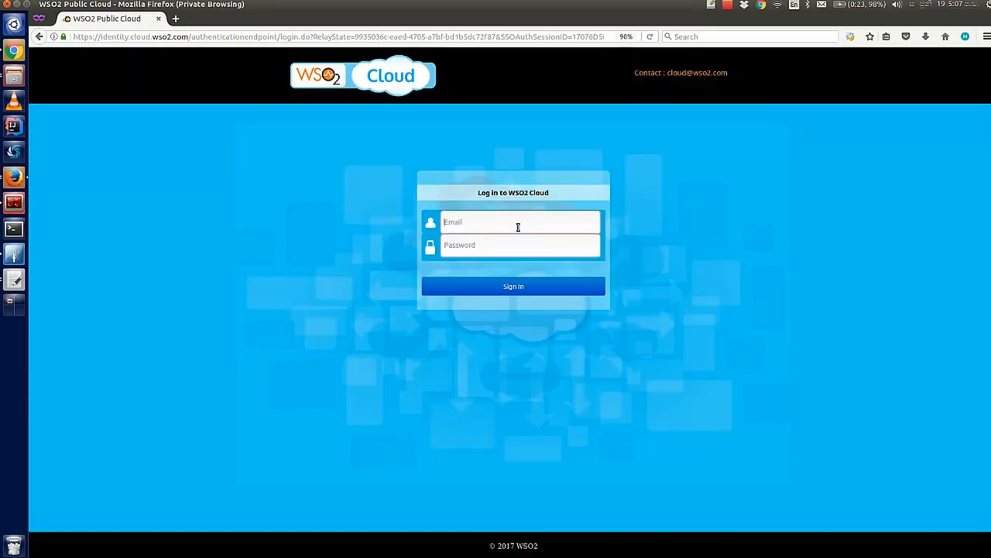
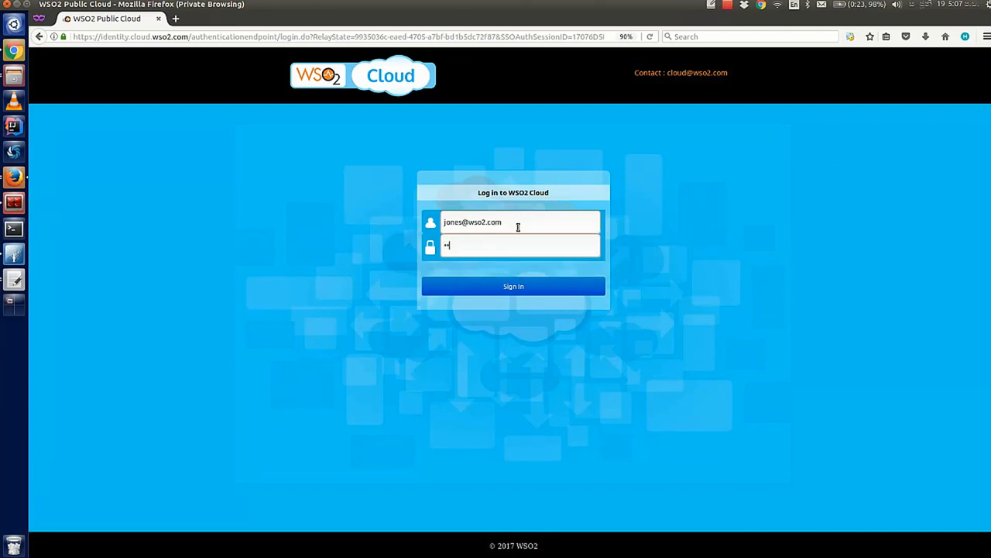
# Sign in to the user portal as jones@ and launch the Salesforce app tile
pyautogui.click(513, 285)
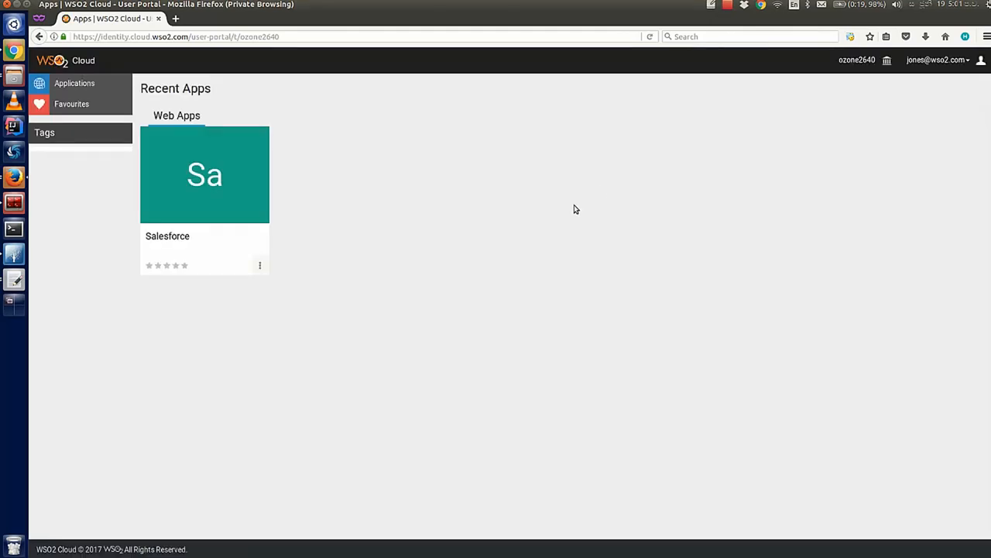
pyautogui.moveTo(553, 217)
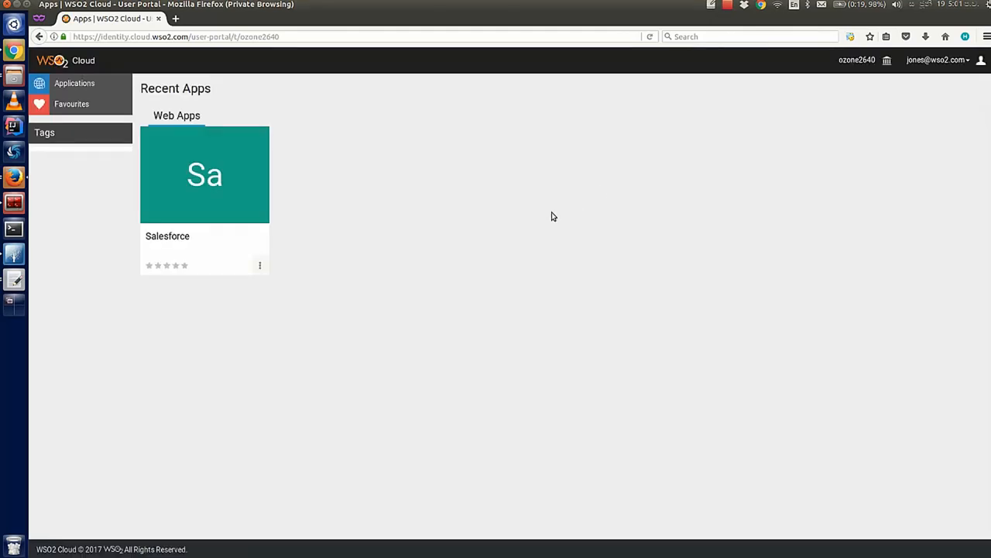
pyautogui.moveTo(409, 230)
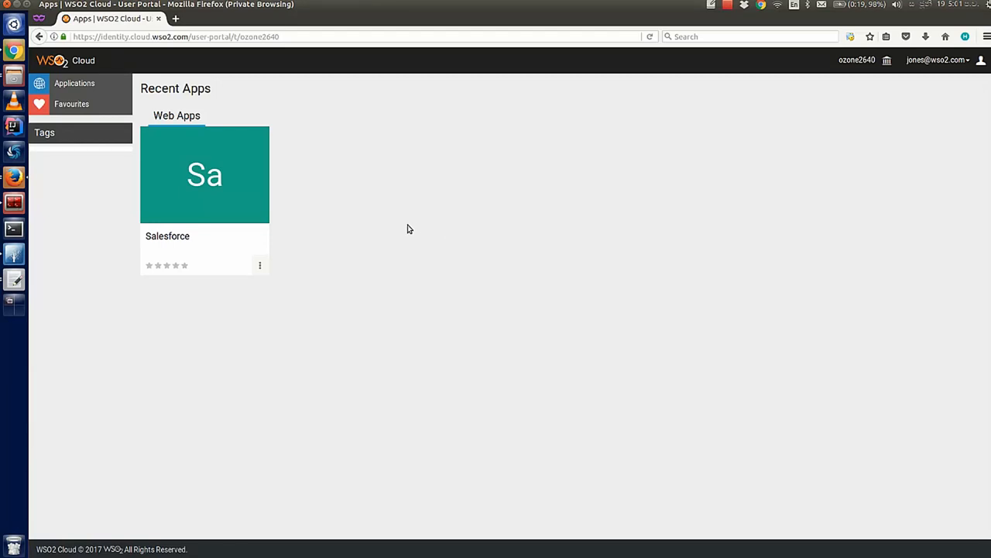
pyautogui.moveTo(279, 239)
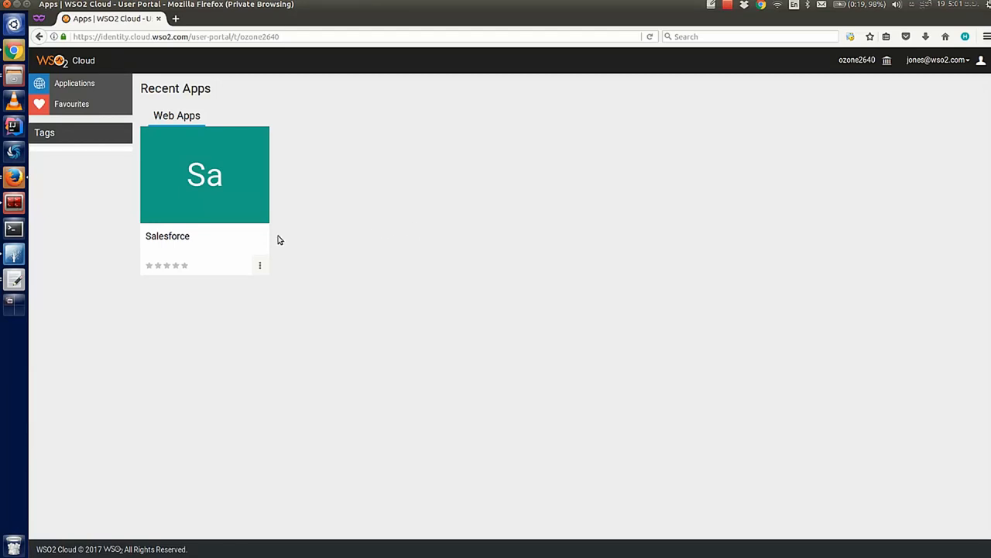
pyautogui.click(204, 173)
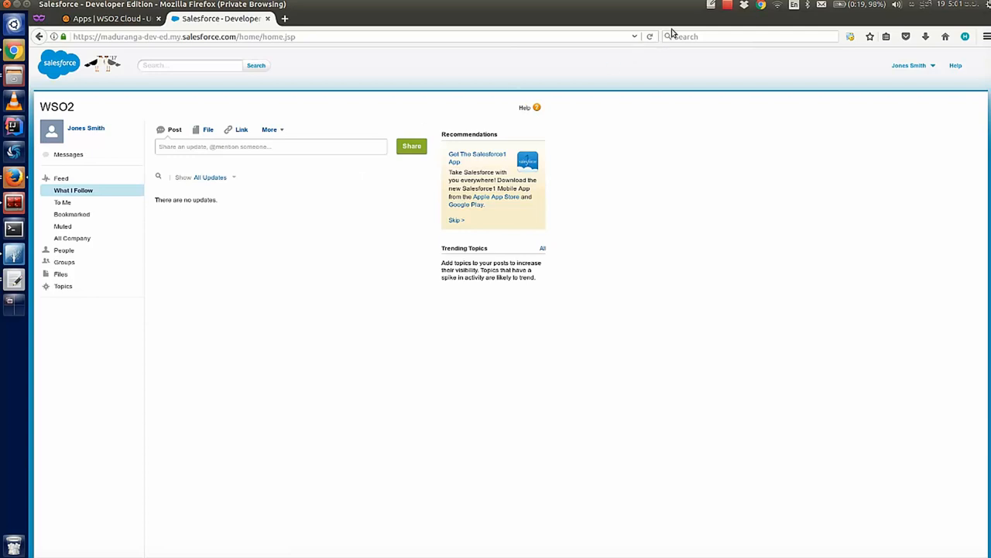
# Let Salesforce load via single sign-on and view the home feed
pyautogui.click(743, 5)
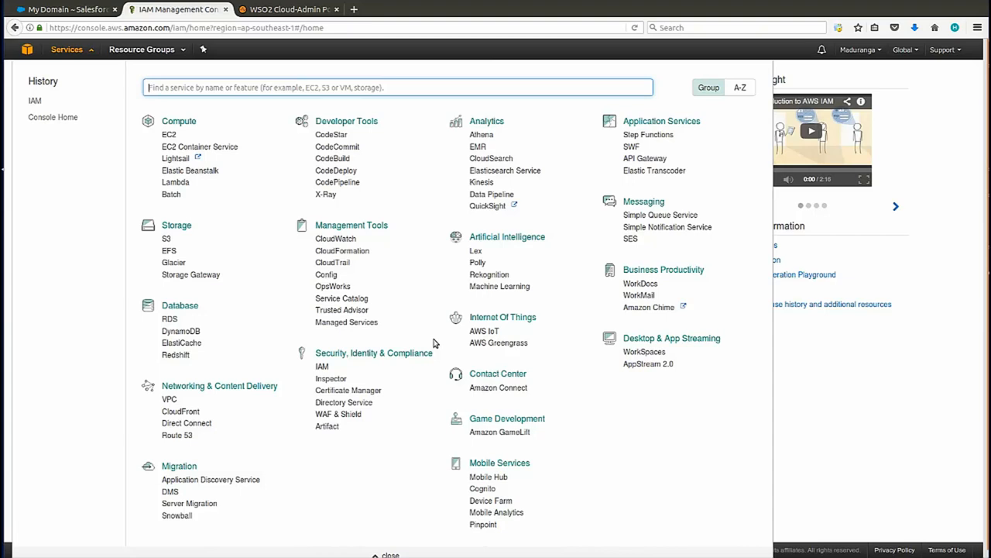
# Search for IAM in Services and go to its Identity providers page
pyautogui.write('IAM')
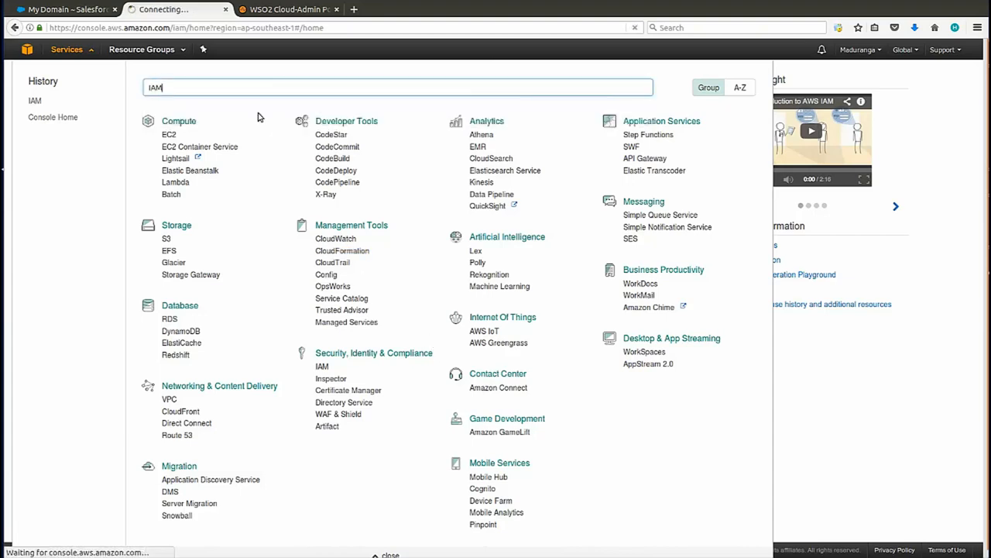
pyautogui.click(323, 365)
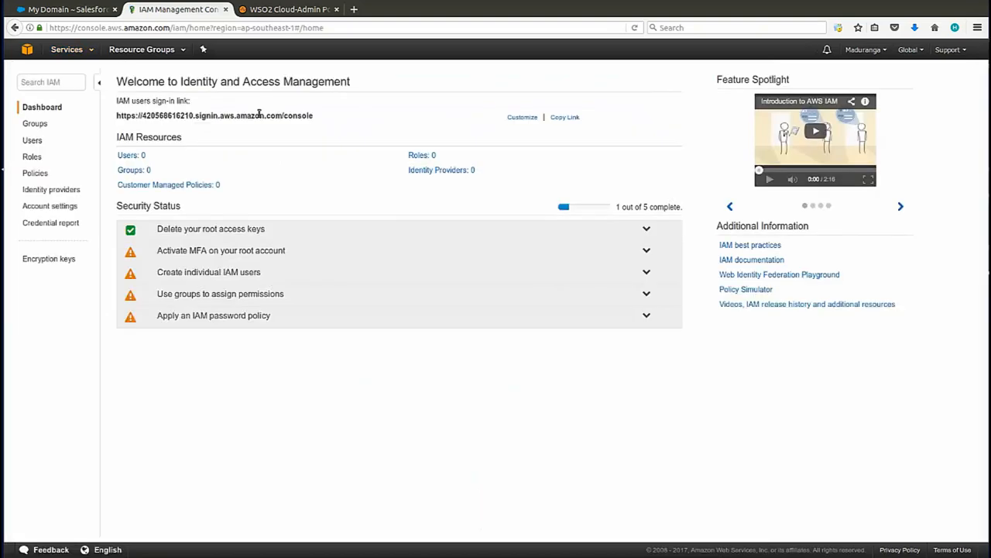
pyautogui.moveTo(51, 189)
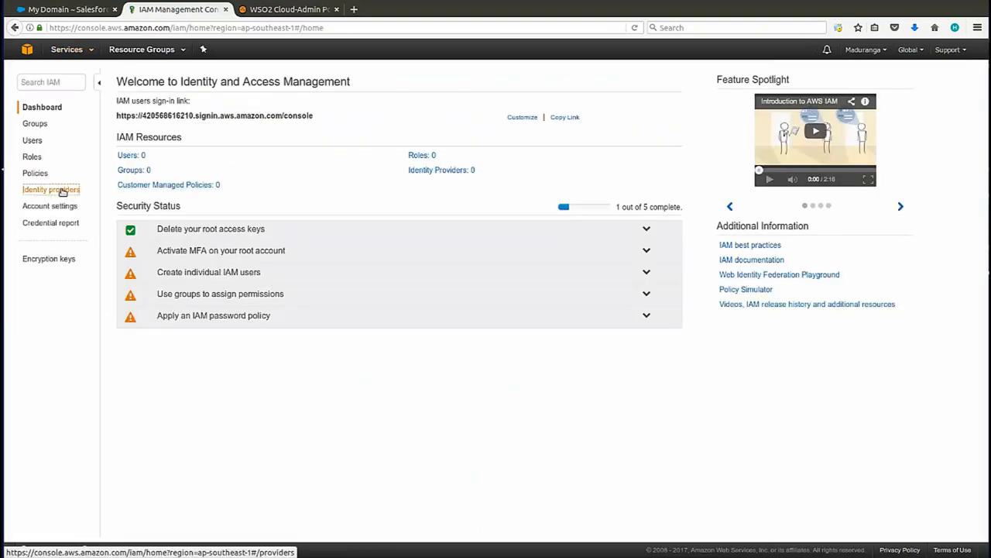
pyautogui.click(51, 189)
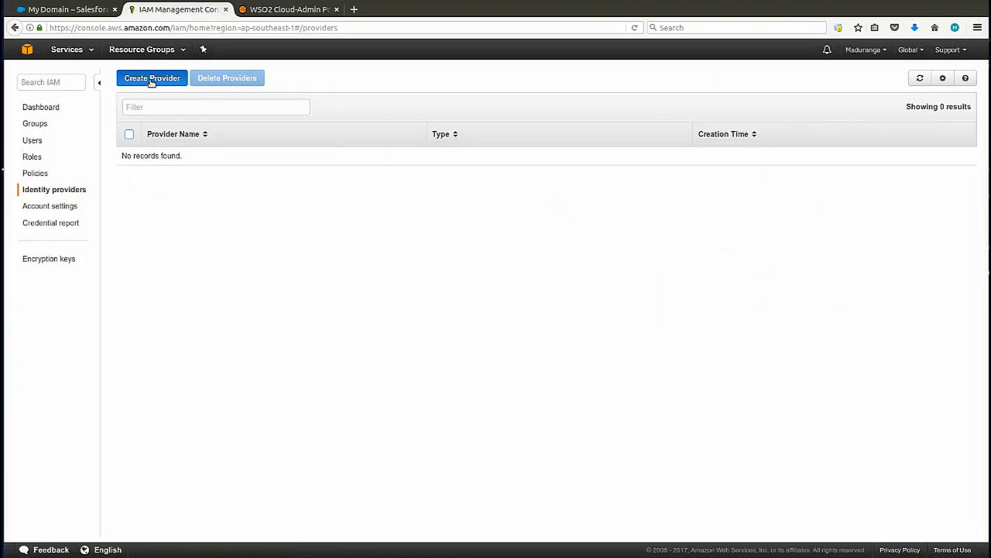
# Start a new SAML identity provider named WSO2_IS_CLOUD
pyautogui.click(152, 78)
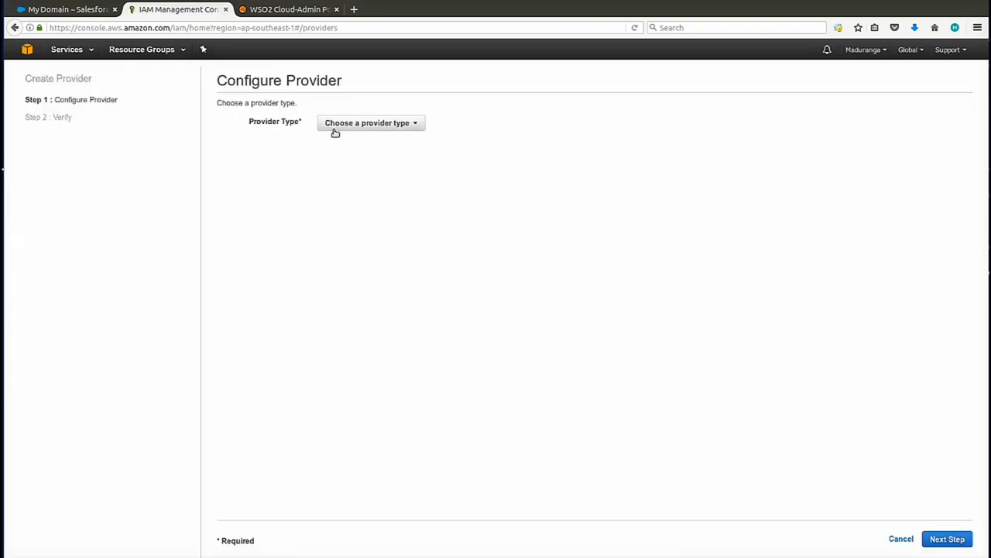
pyautogui.click(370, 122)
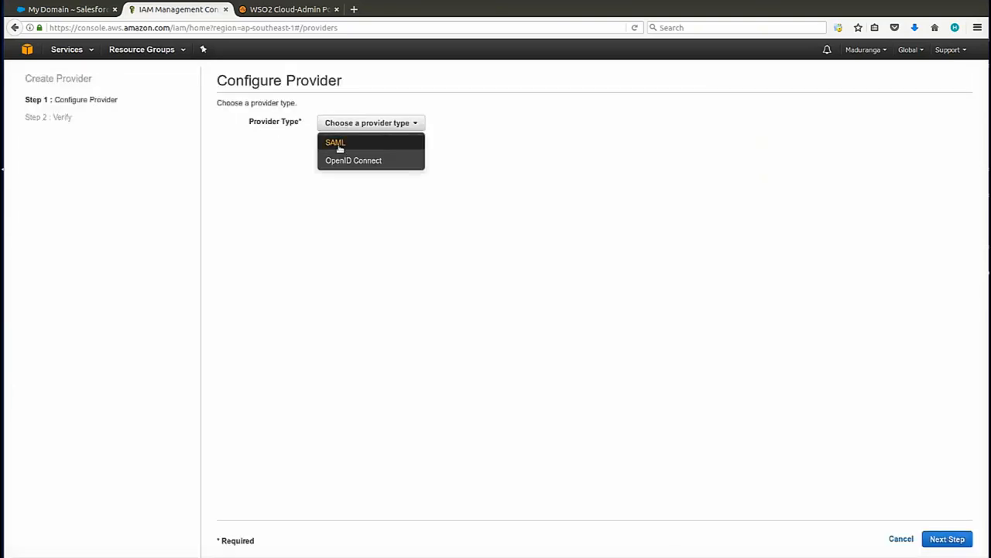
pyautogui.click(335, 143)
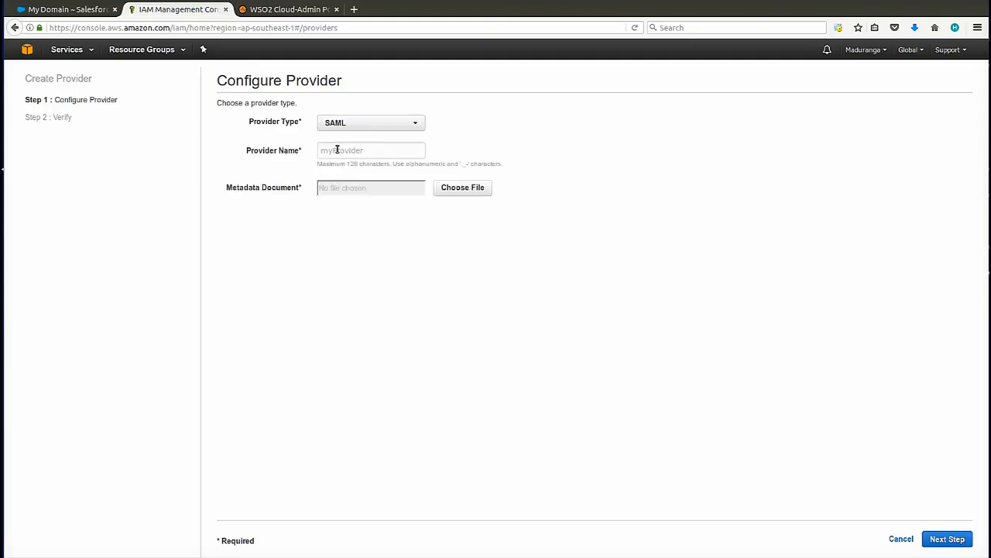
pyautogui.write('WSO')
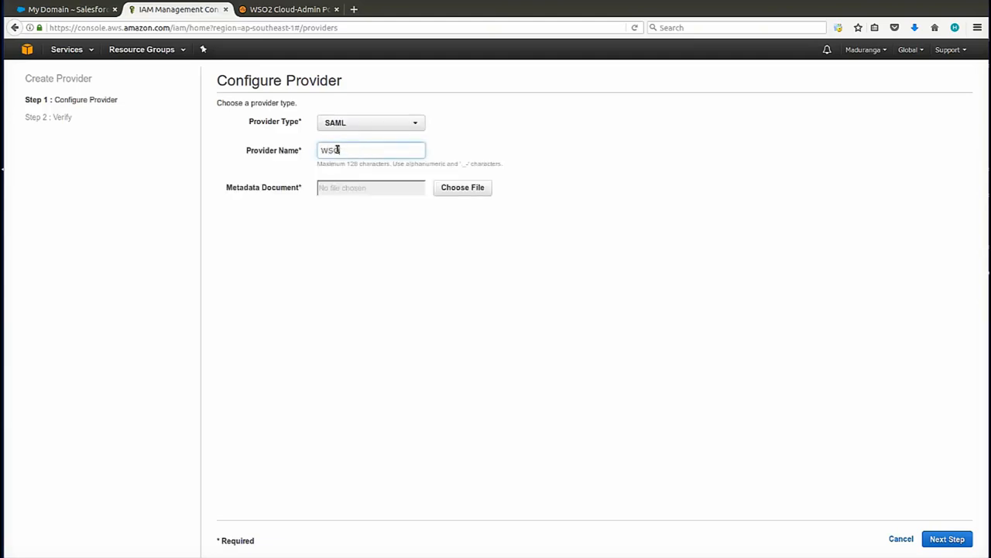
pyautogui.write('2_IS-')
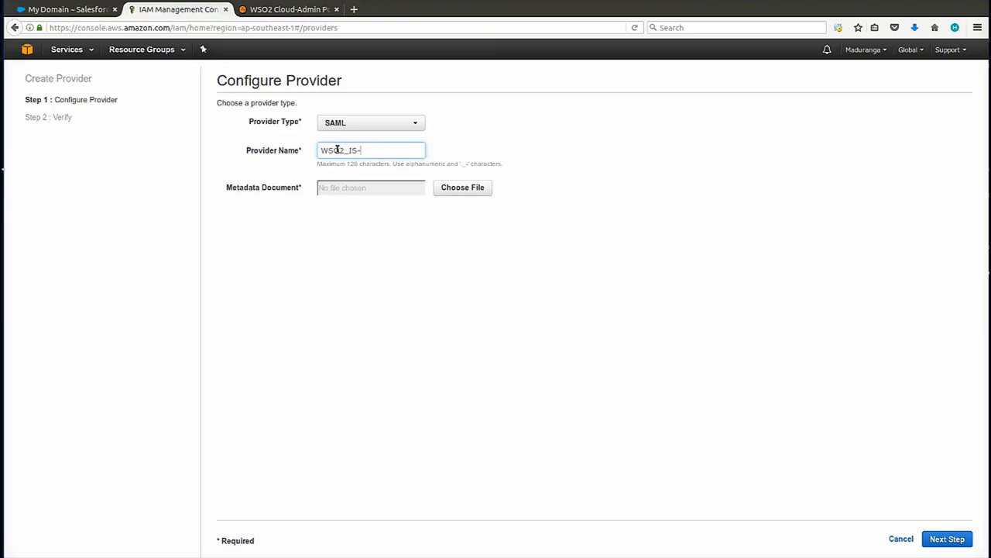
pyautogui.write('CL')
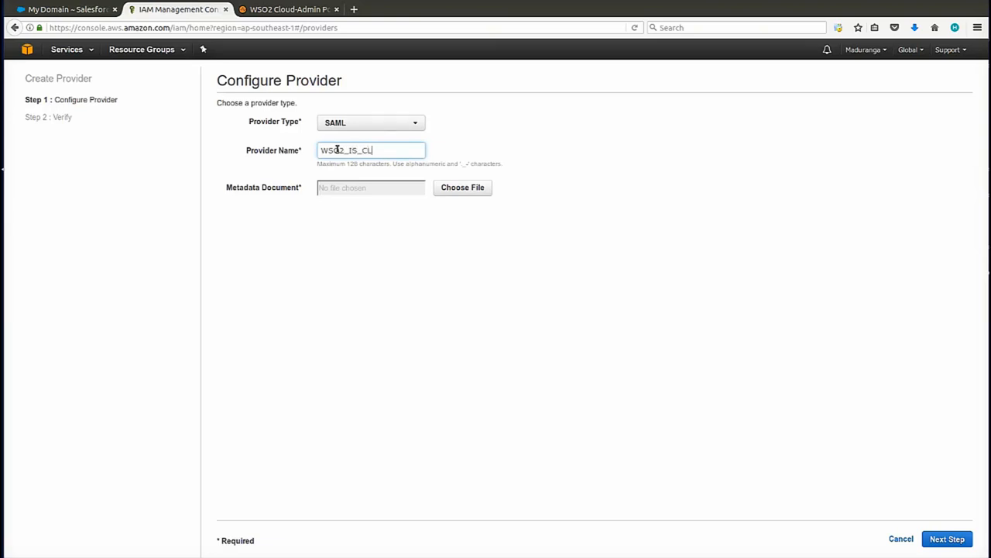
pyautogui.write('OUD')
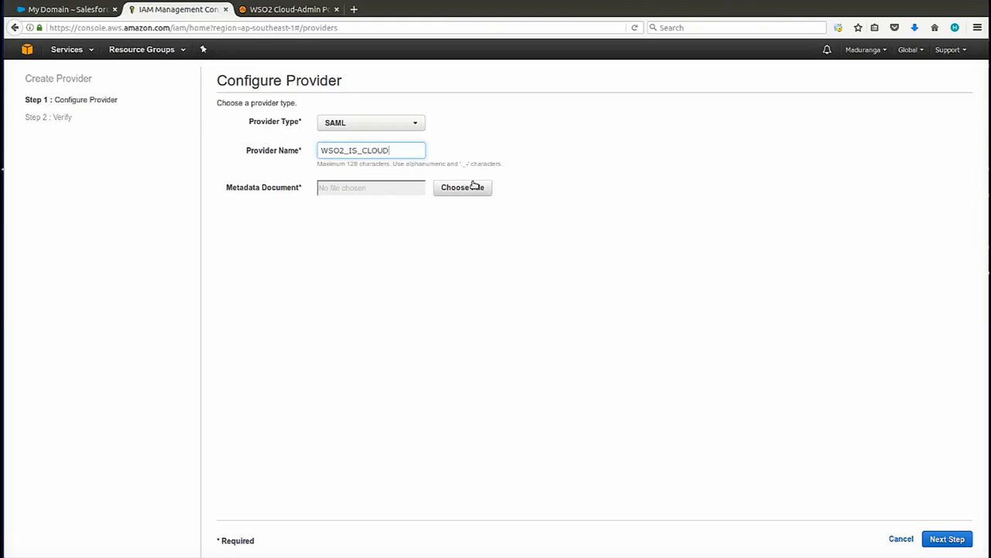
# Upload WSO2IdentityCloudMetadata.xml as the metadata document, verify and create the provider
pyautogui.click(462, 186)
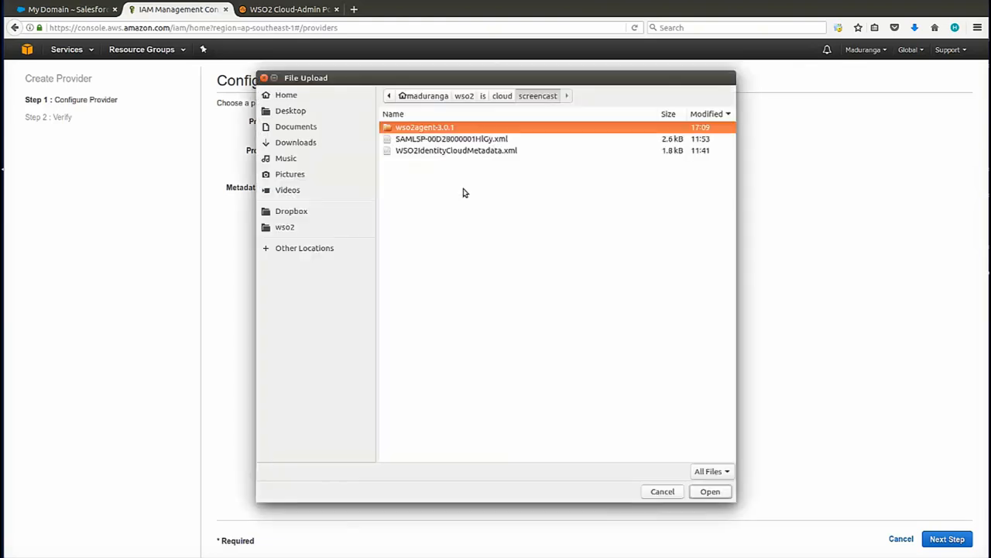
pyautogui.click(456, 150)
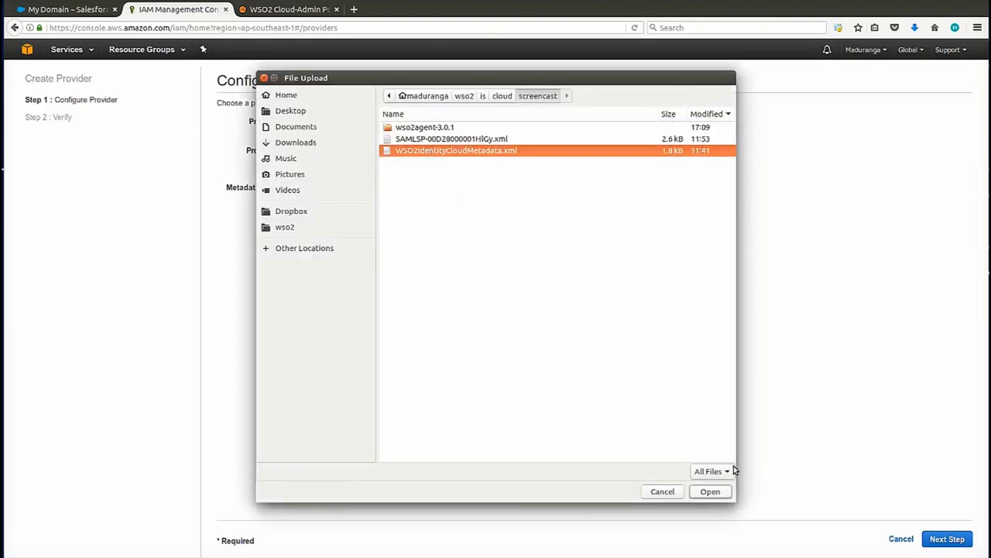
pyautogui.click(710, 491)
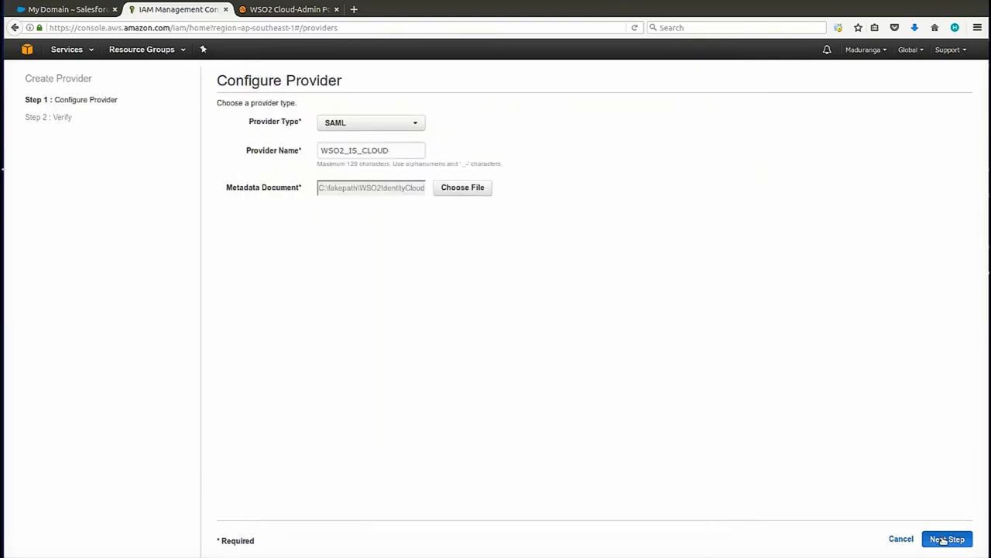
pyautogui.click(948, 539)
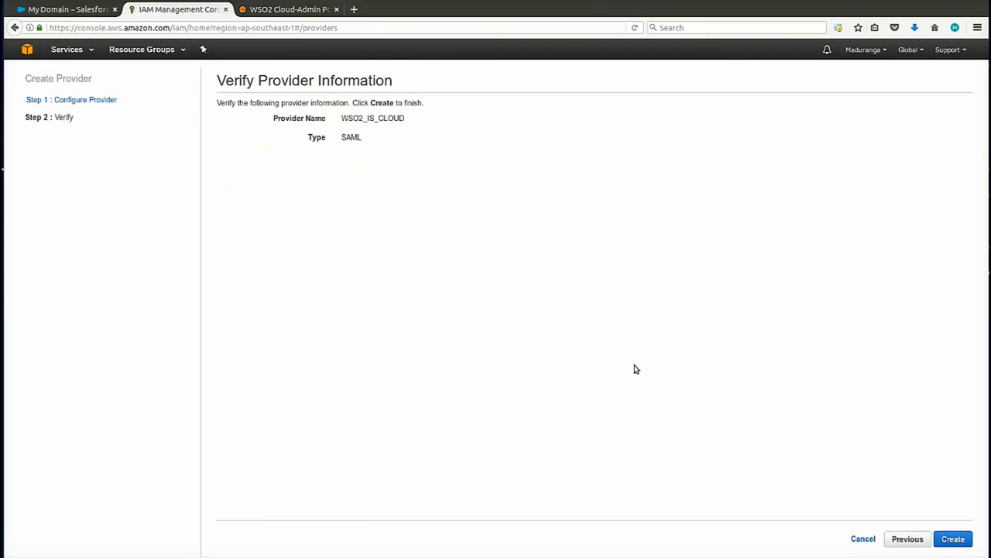
pyautogui.moveTo(864, 463)
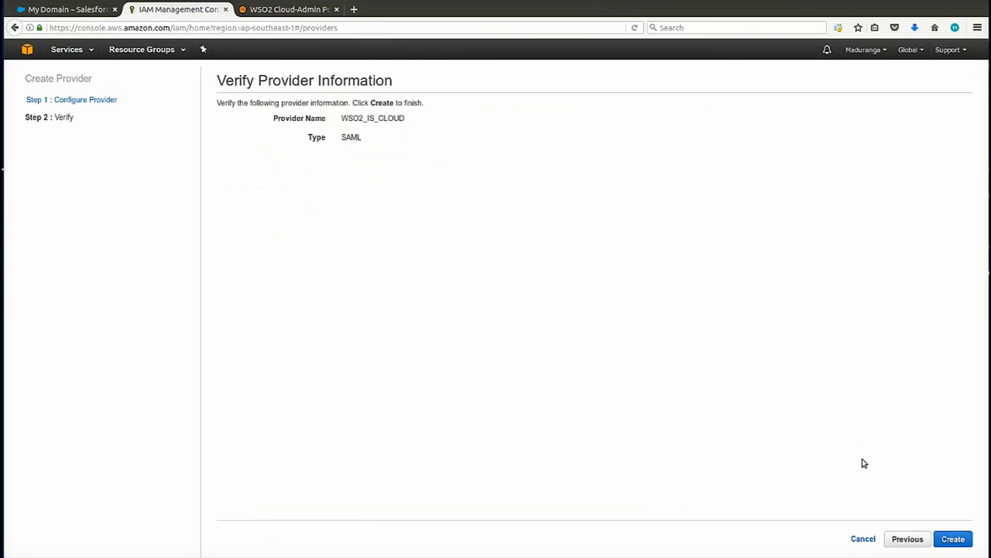
pyautogui.click(952, 539)
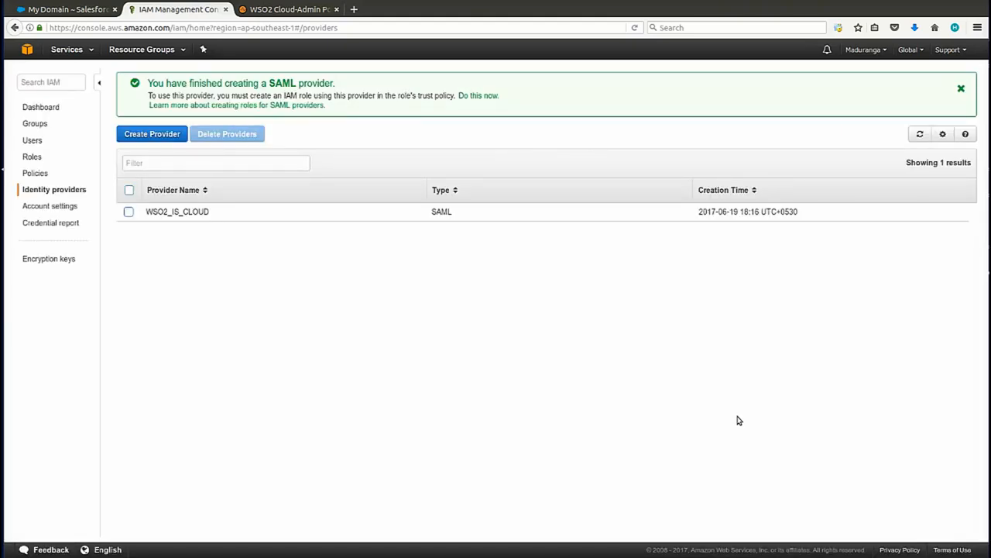
pyautogui.moveTo(737, 324)
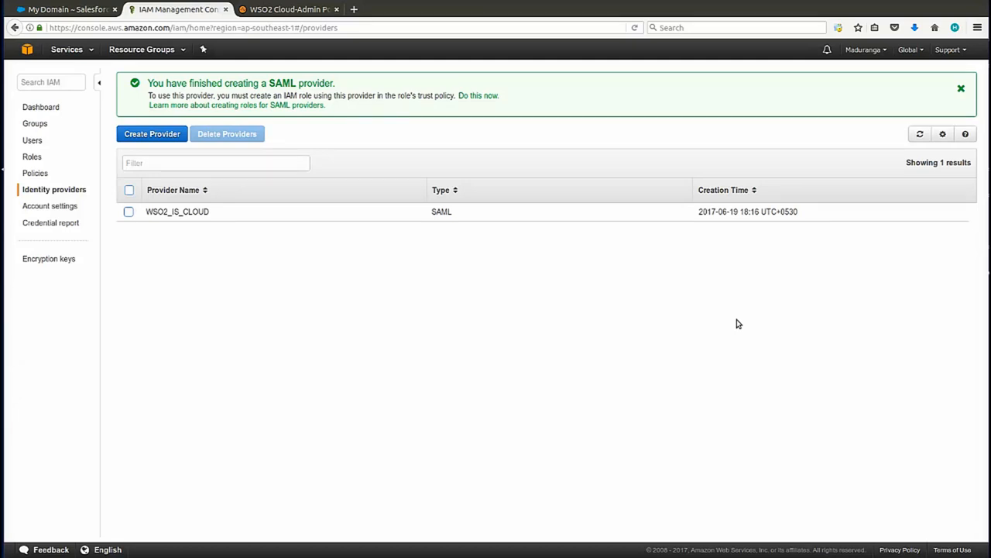
pyautogui.moveTo(790, 289)
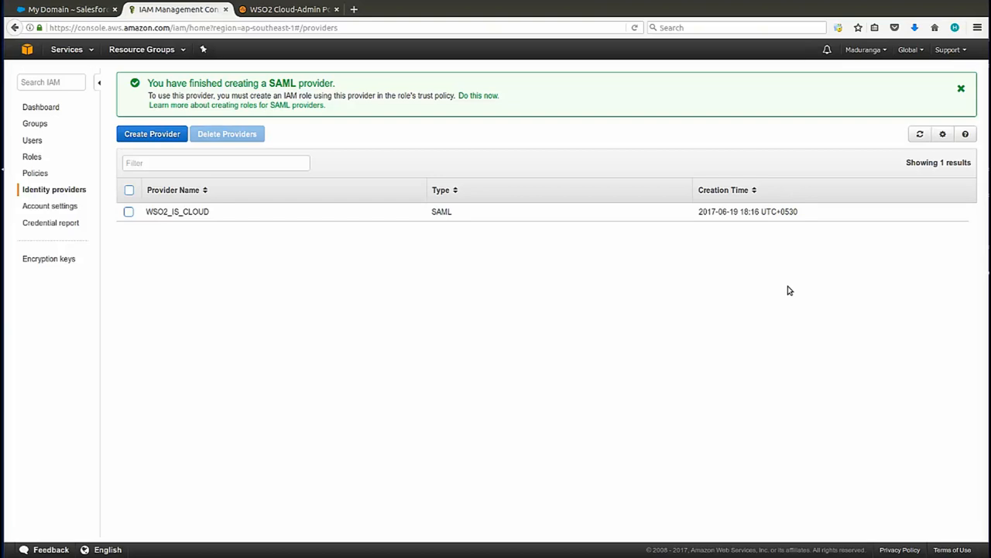
pyautogui.moveTo(43, 166)
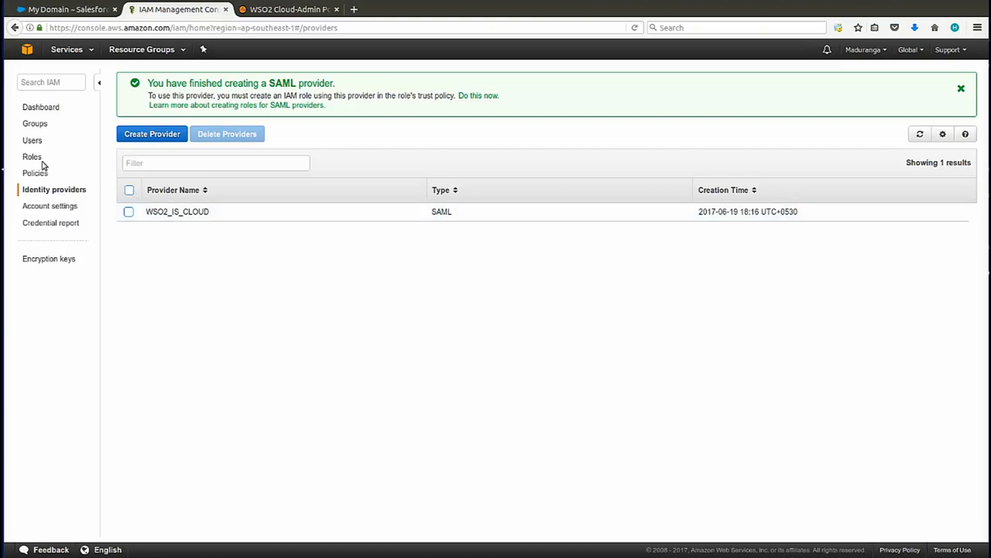
pyautogui.click(31, 157)
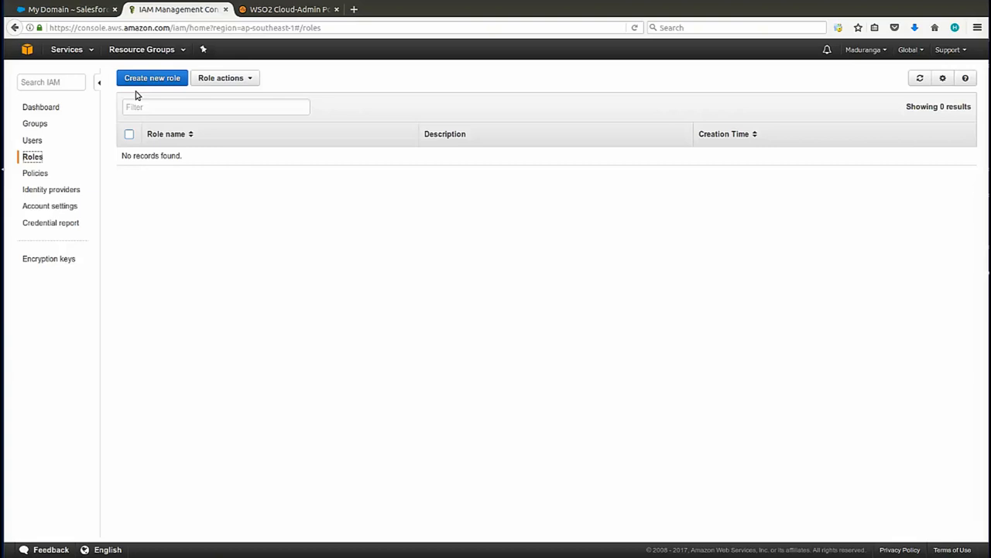
# Create a role for identity provider access granting Web SSO to WSO2_IS_CLOUD, accepting its trust policy
pyautogui.click(152, 77)
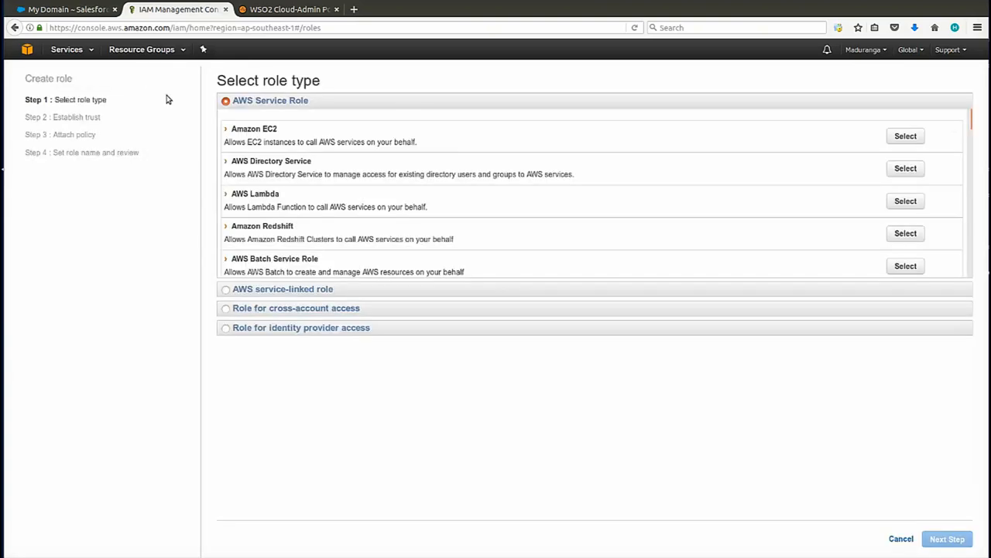
pyautogui.moveTo(195, 124)
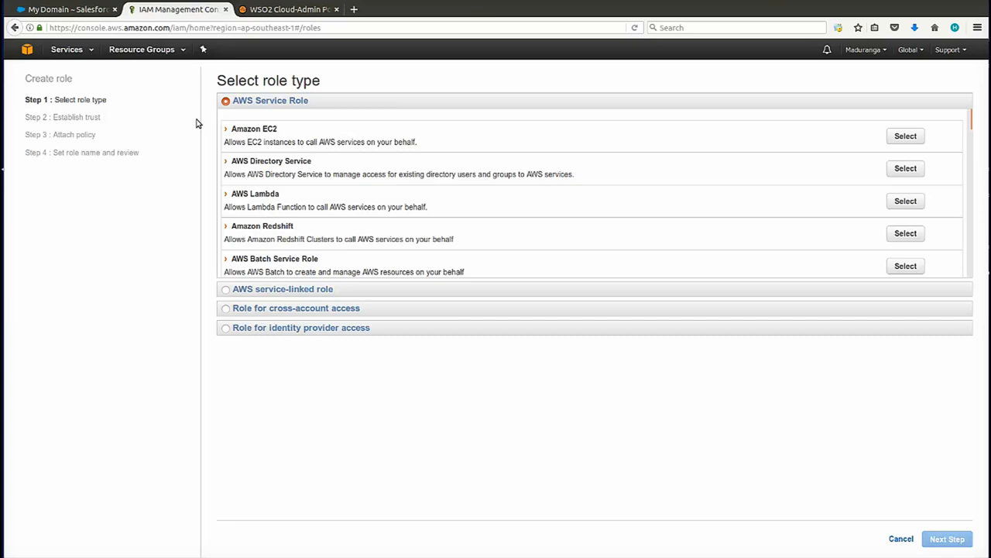
pyautogui.moveTo(263, 292)
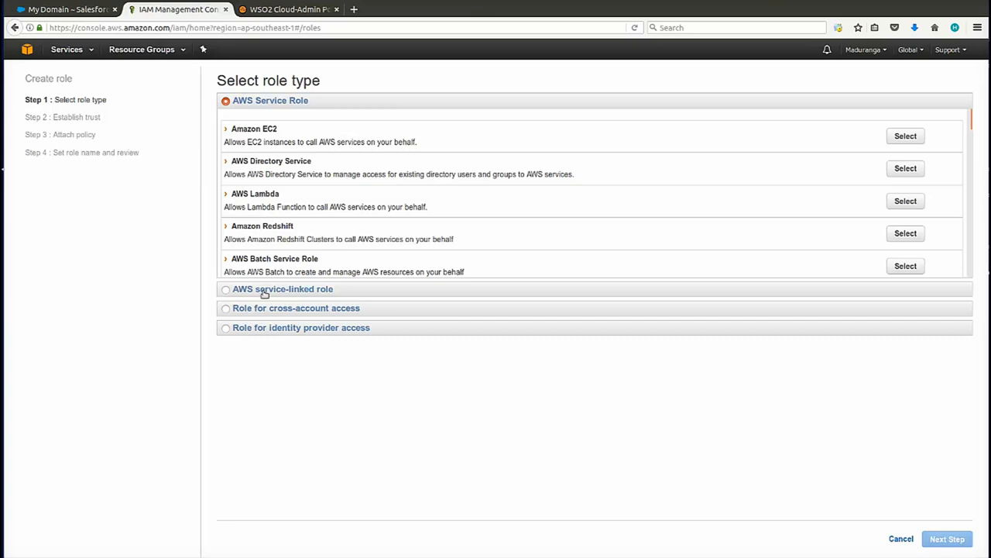
pyautogui.click(227, 327)
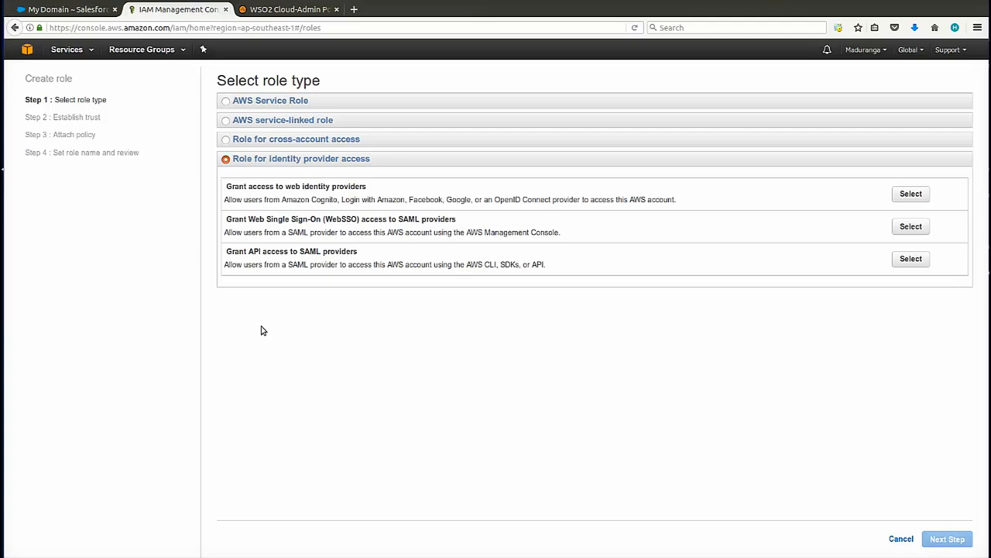
pyautogui.moveTo(324, 306)
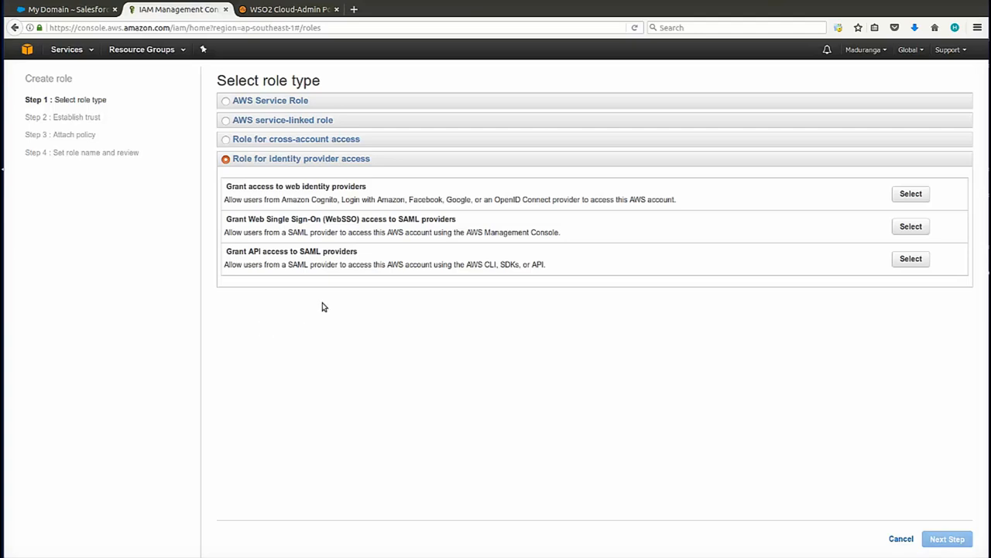
pyautogui.click(910, 226)
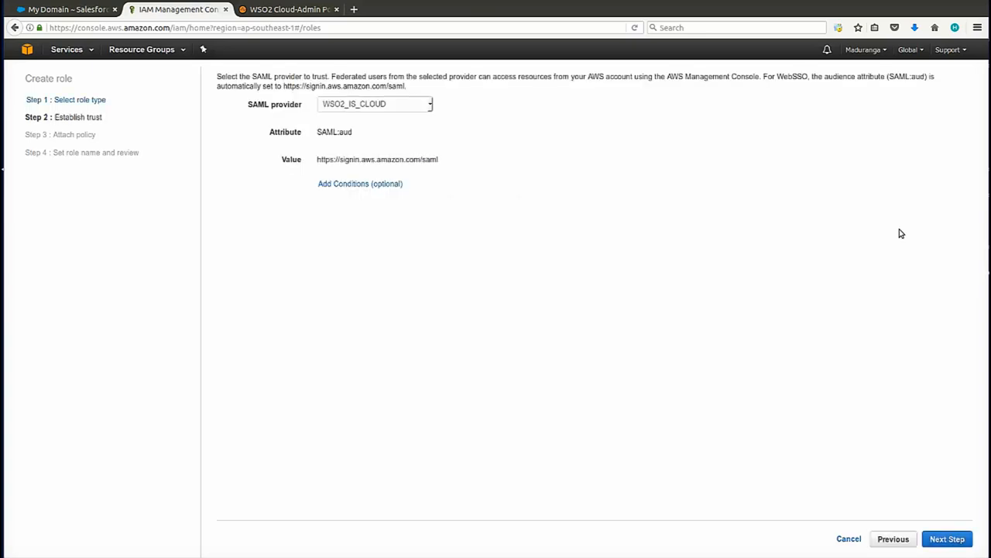
pyautogui.moveTo(827, 226)
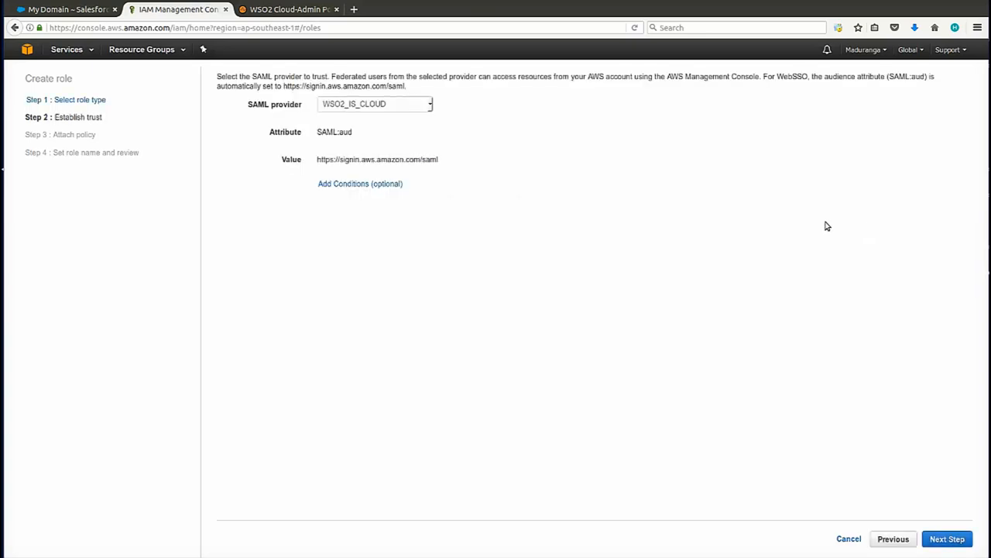
pyautogui.moveTo(832, 245)
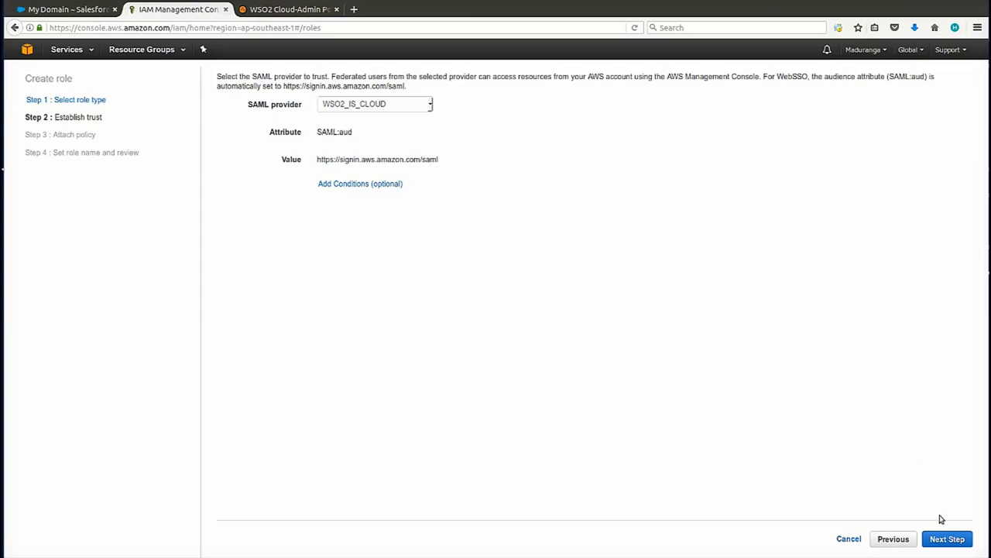
pyautogui.click(948, 539)
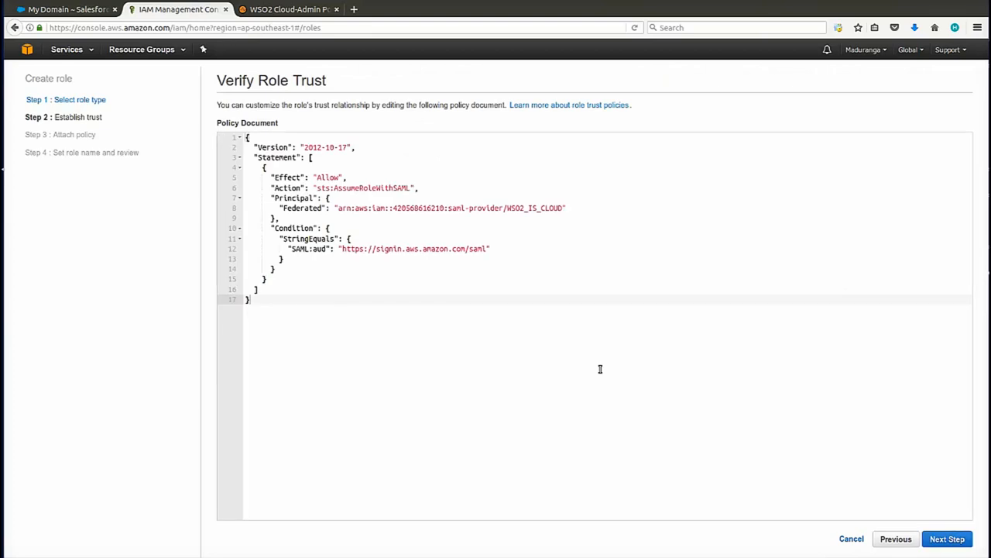
pyautogui.moveTo(613, 372)
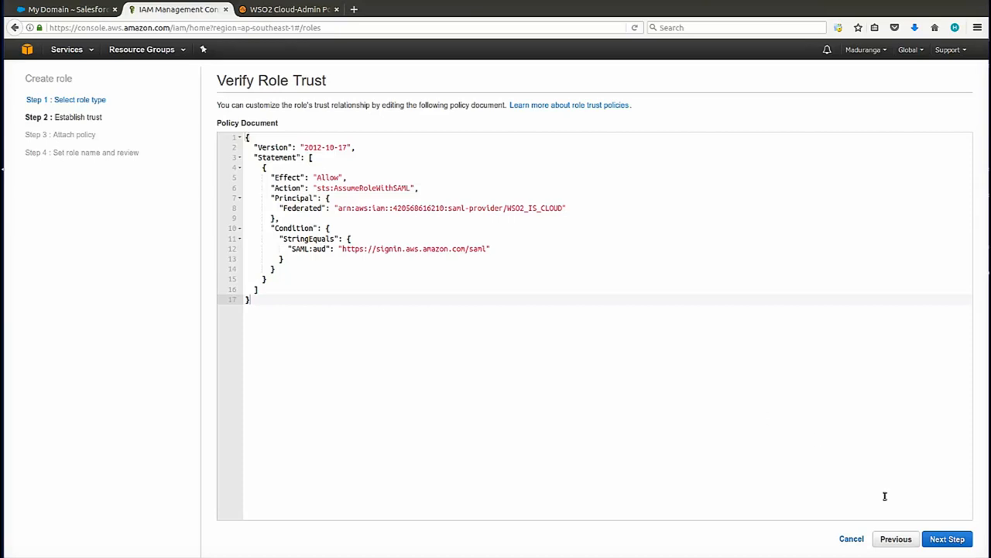
pyautogui.click(948, 539)
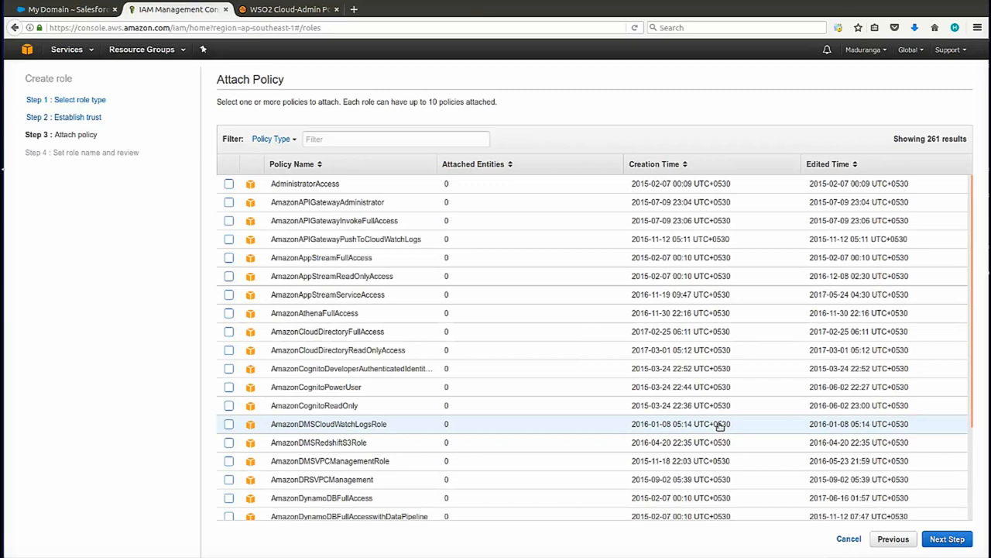
pyautogui.moveTo(345, 239)
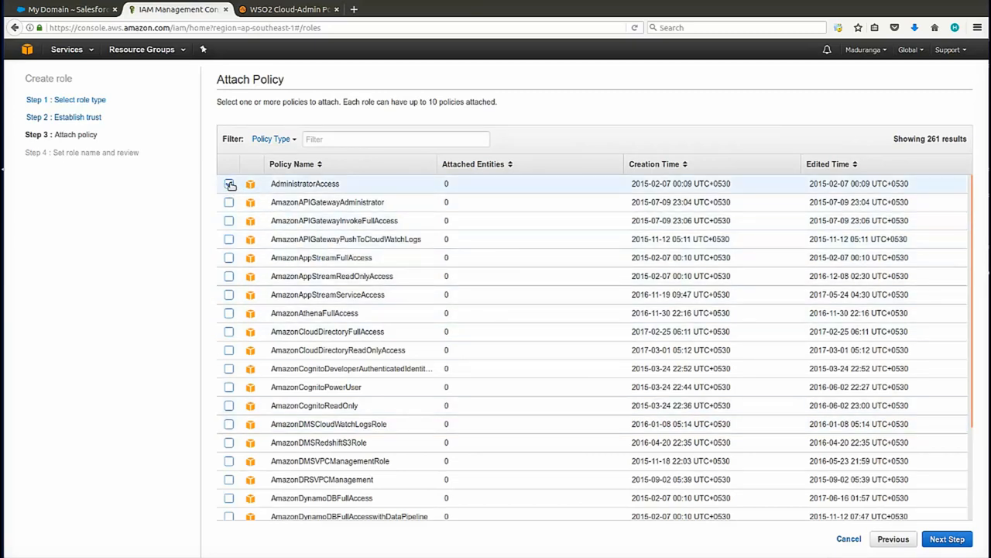
# Attach the AdministratorAccess policy to the new role
pyautogui.click(229, 183)
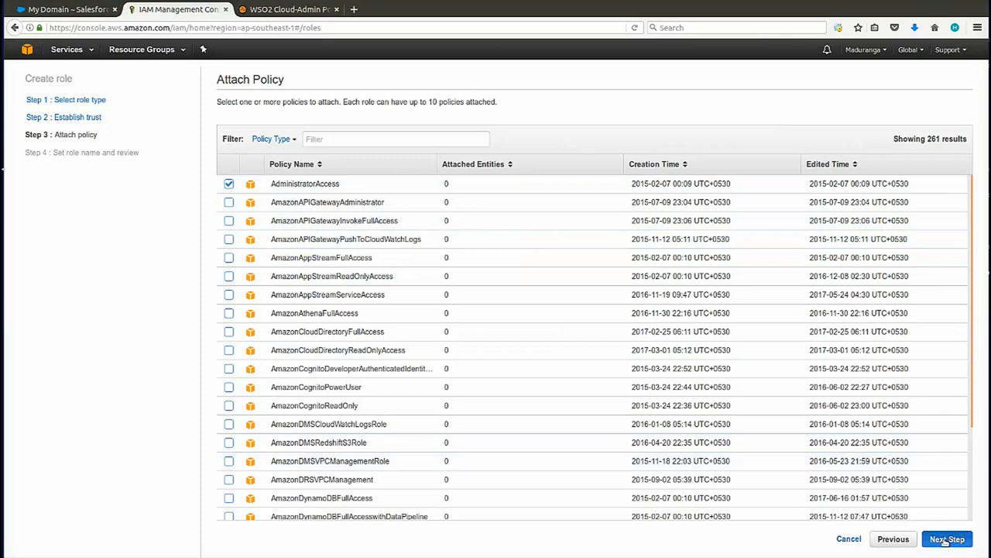
pyautogui.click(948, 539)
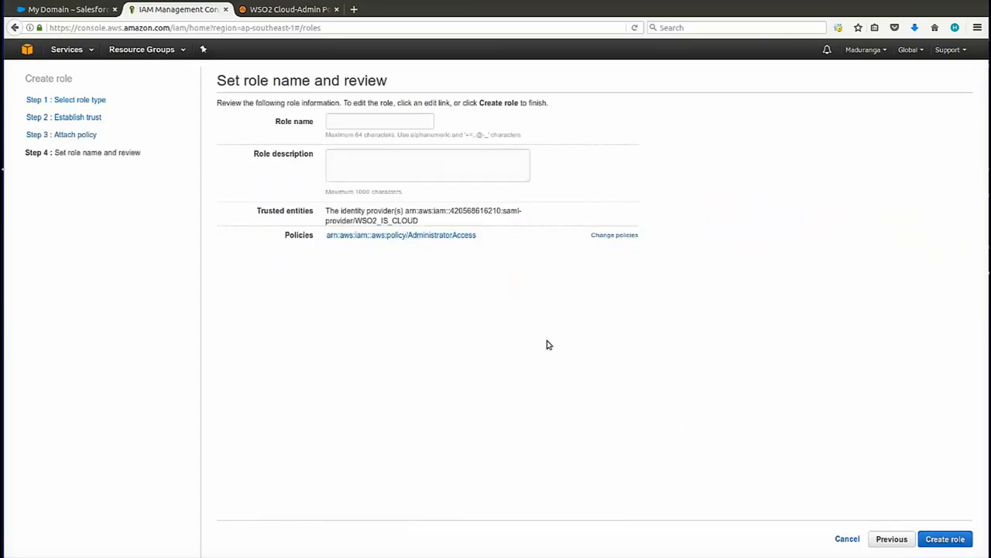
# Name the role Ozone_role with description SSO role and create it
pyautogui.click(378, 121)
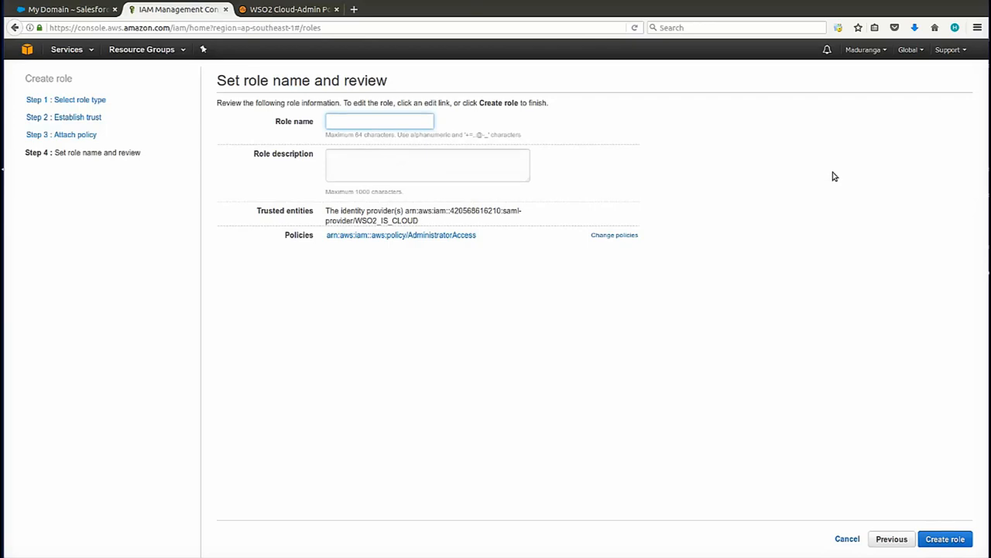
pyautogui.click(378, 121)
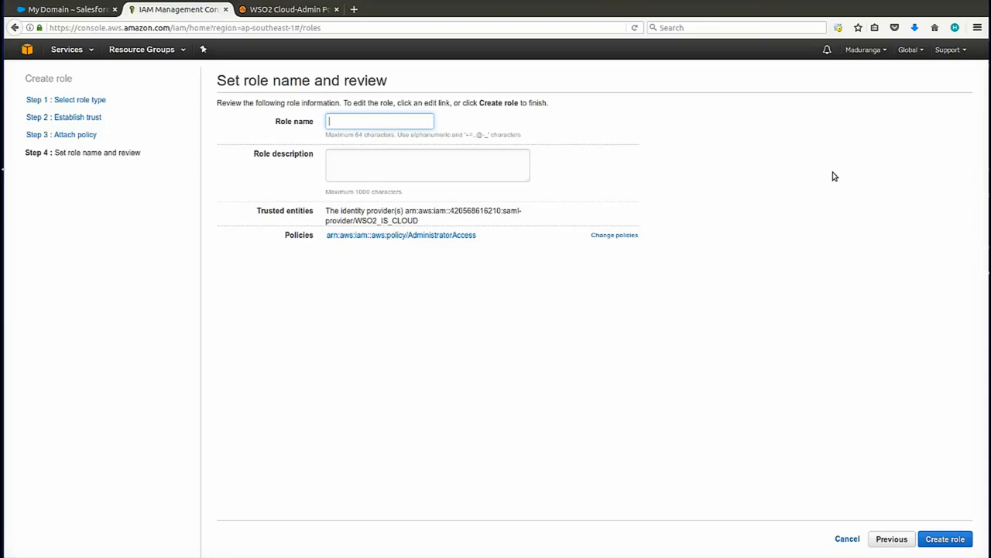
pyautogui.write('Ozo')
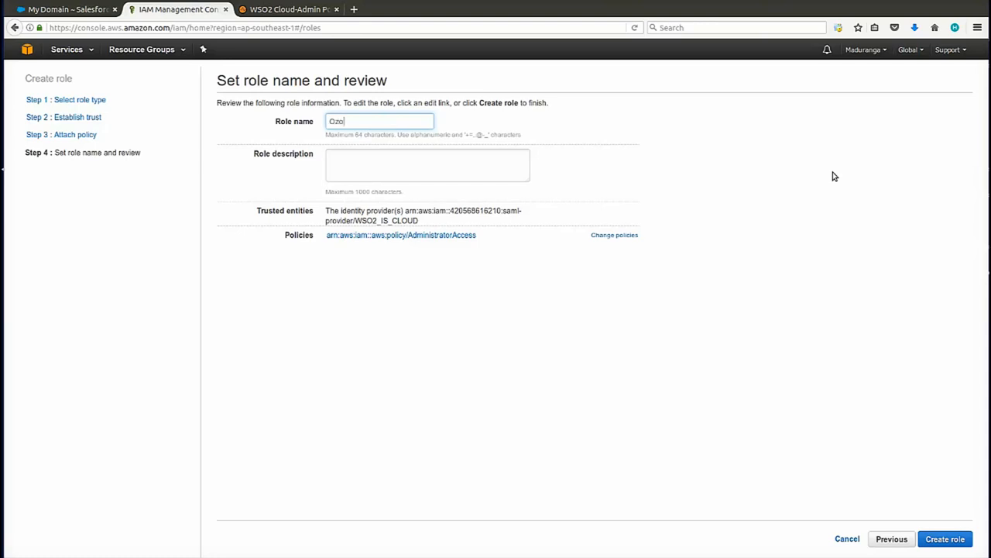
pyautogui.write('ne_role')
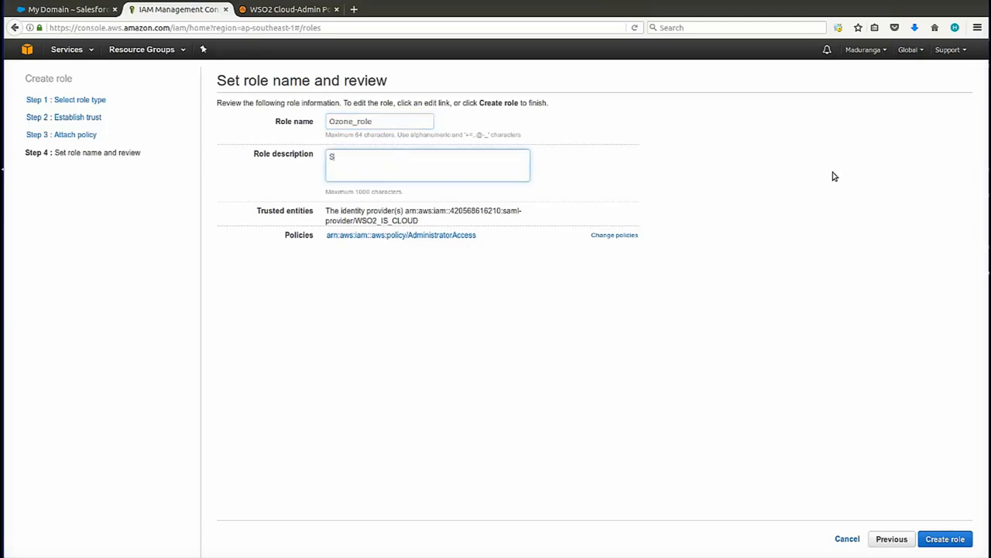
pyautogui.write('SO role')
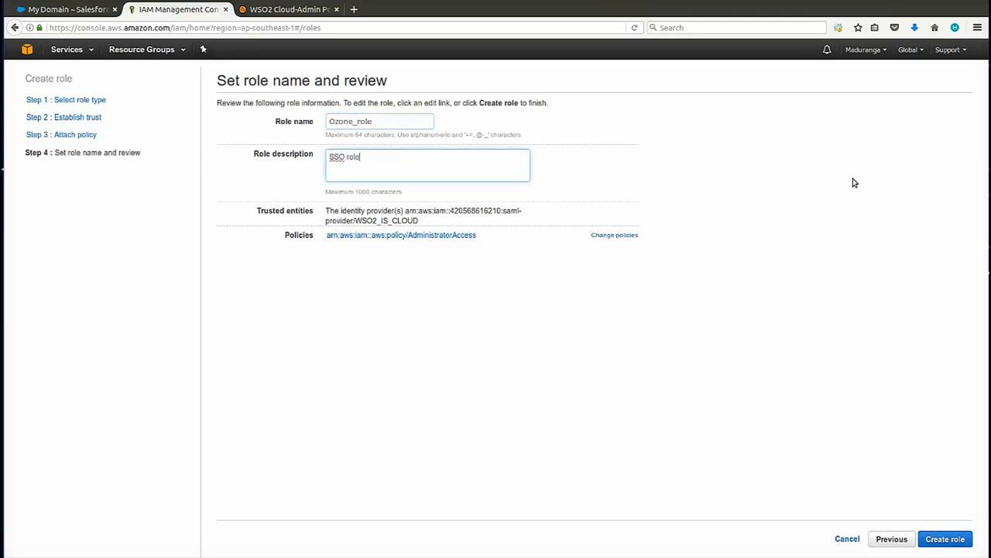
pyautogui.click(945, 539)
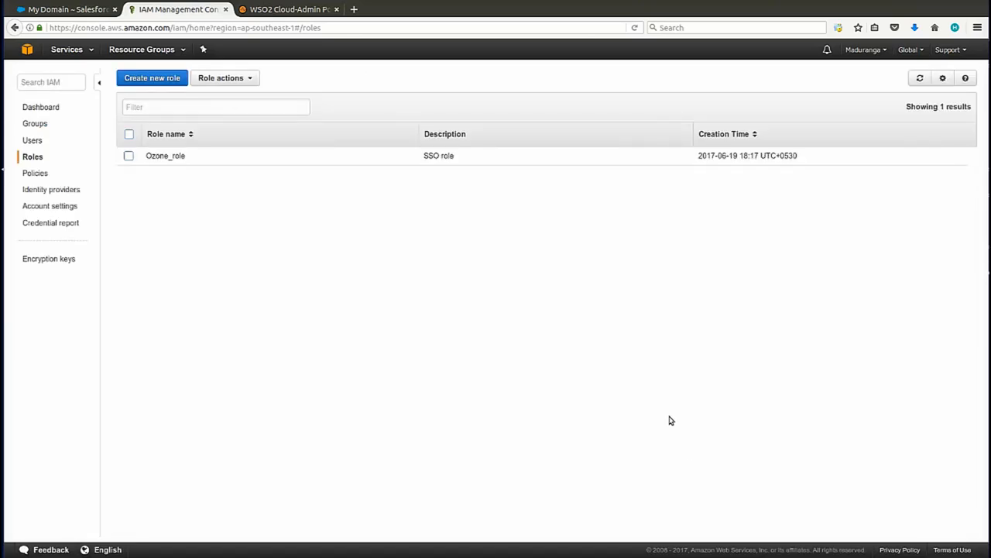
pyautogui.moveTo(749, 11)
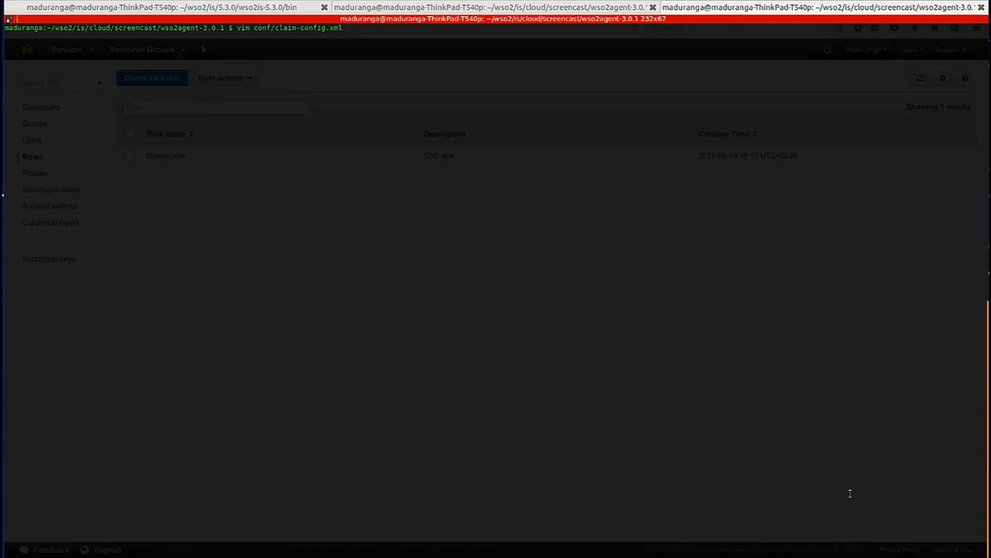
pyautogui.moveTo(681, 378)
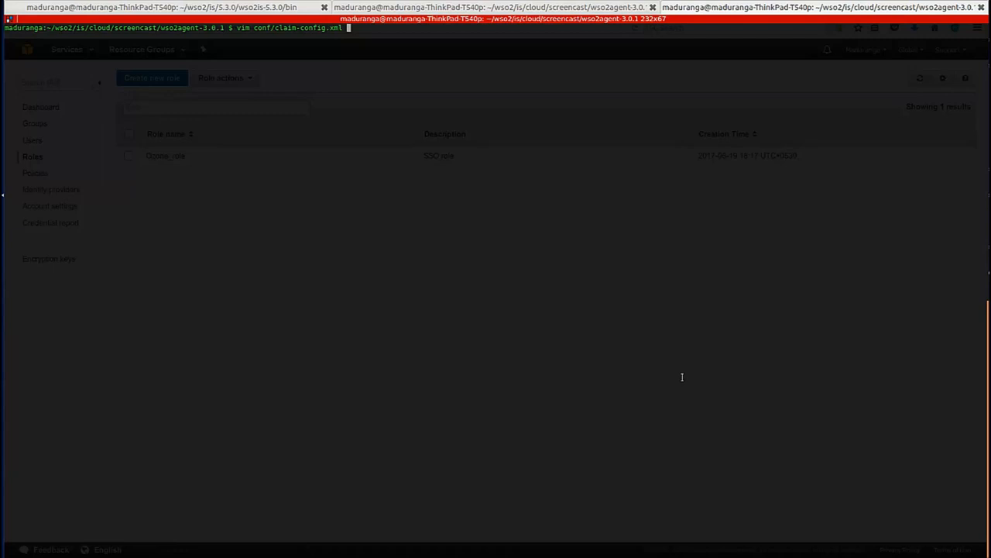
pyautogui.press('Return')
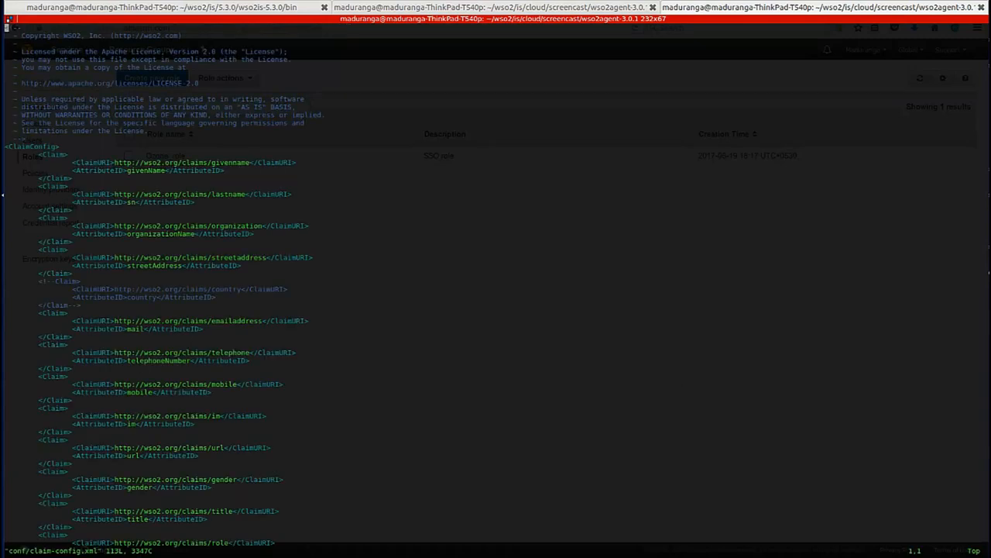
pyautogui.scroll(-3)
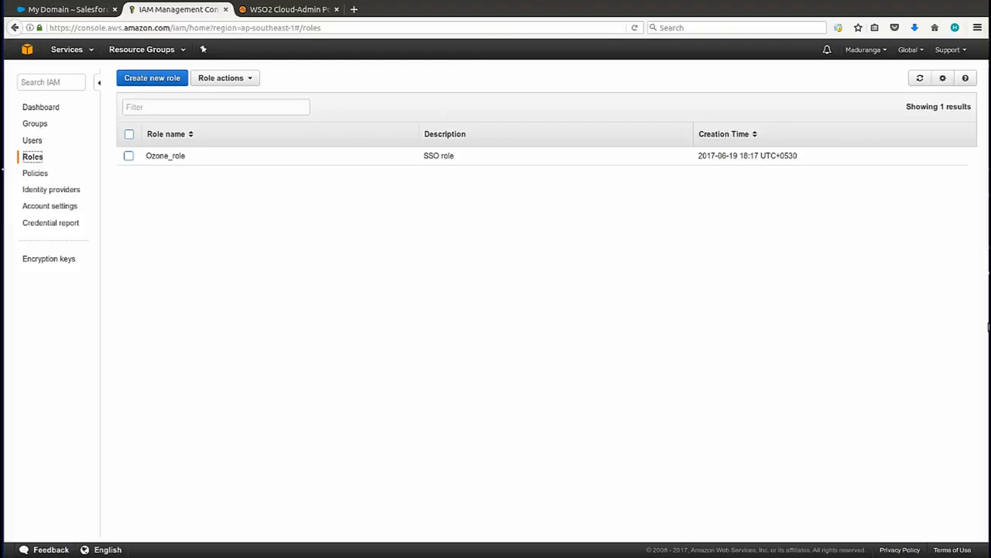
pyautogui.moveTo(642, 269)
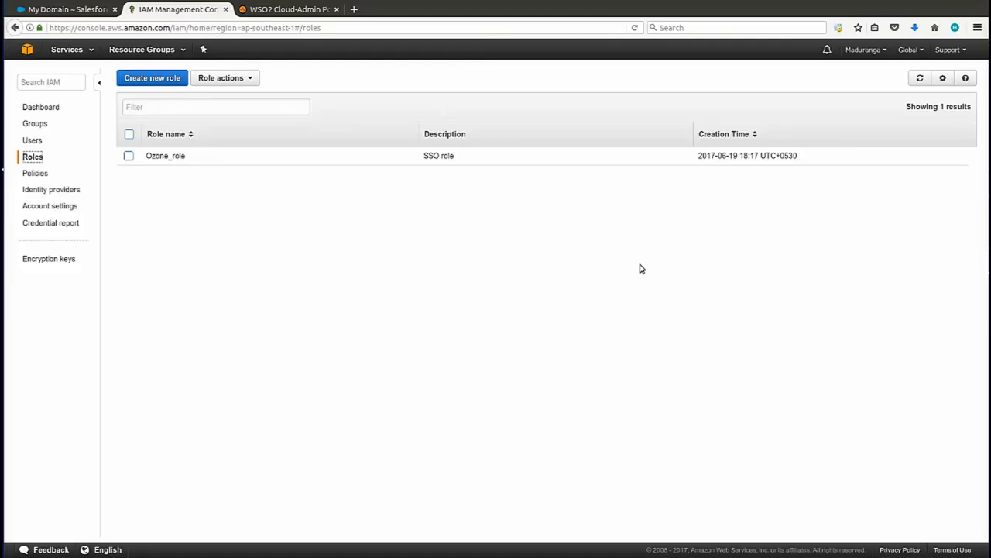
pyautogui.moveTo(501, 166)
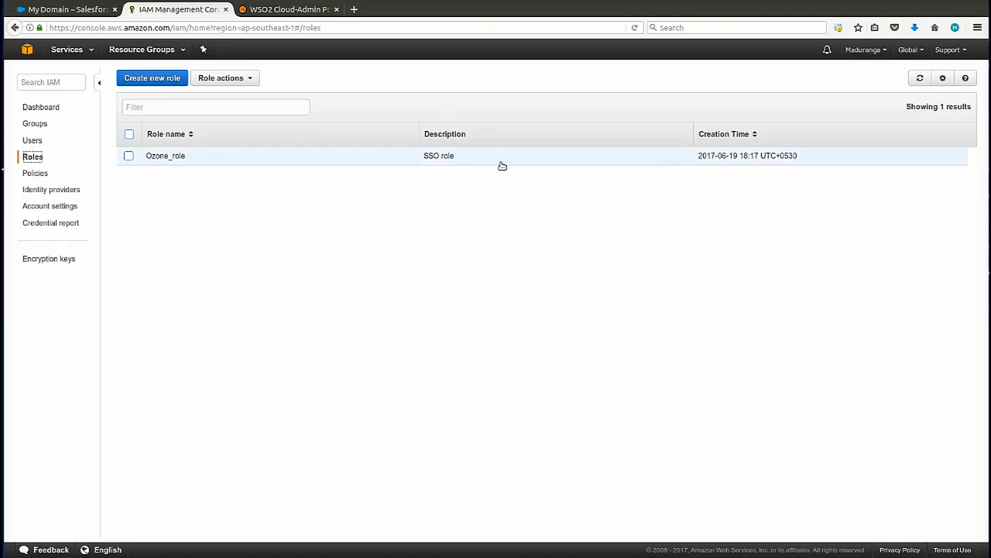
# View Ozone_role's summary and select its Role ARN for copying
pyautogui.click(165, 155)
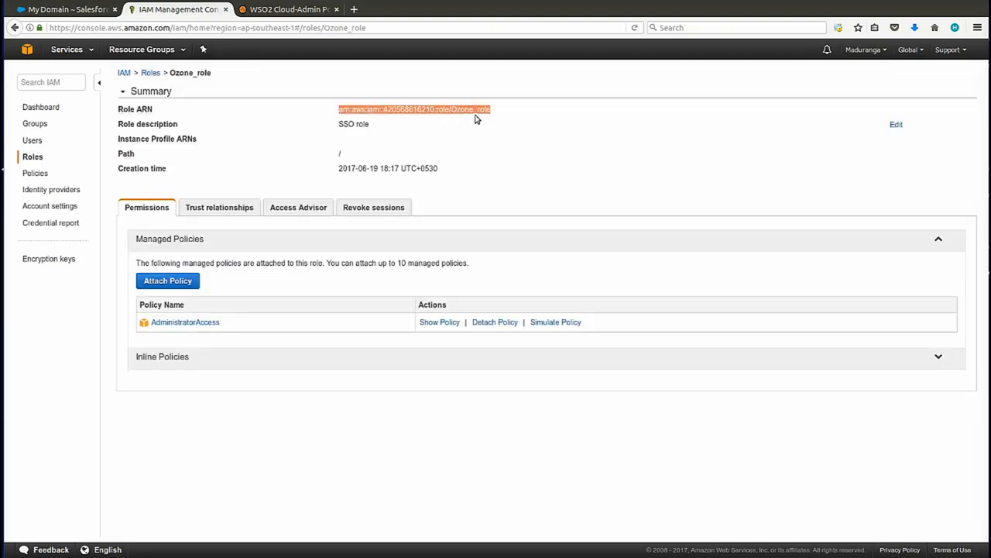
pyautogui.click(51, 189)
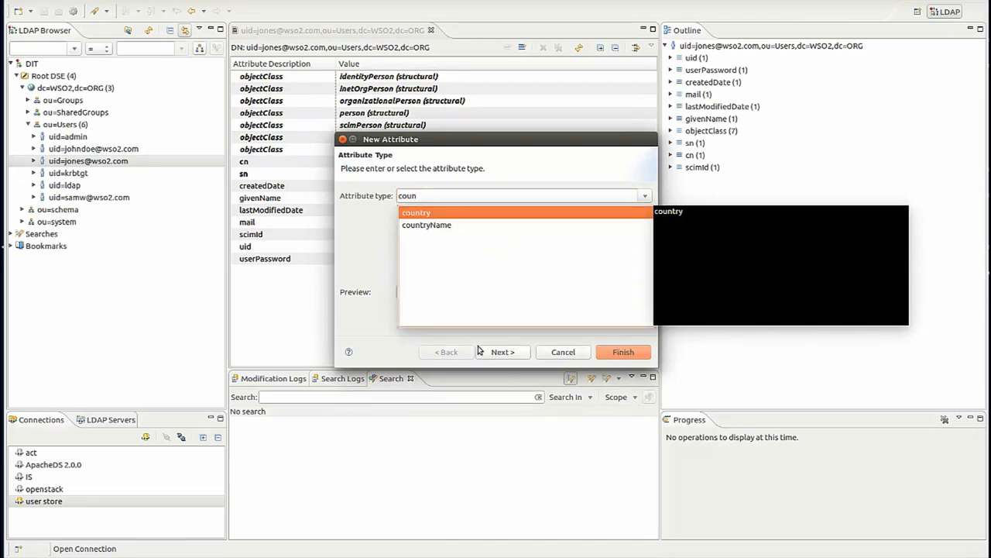
# Finish adding the new country-type attribute to jones's entry, accepting the schema warning
pyautogui.click(623, 351)
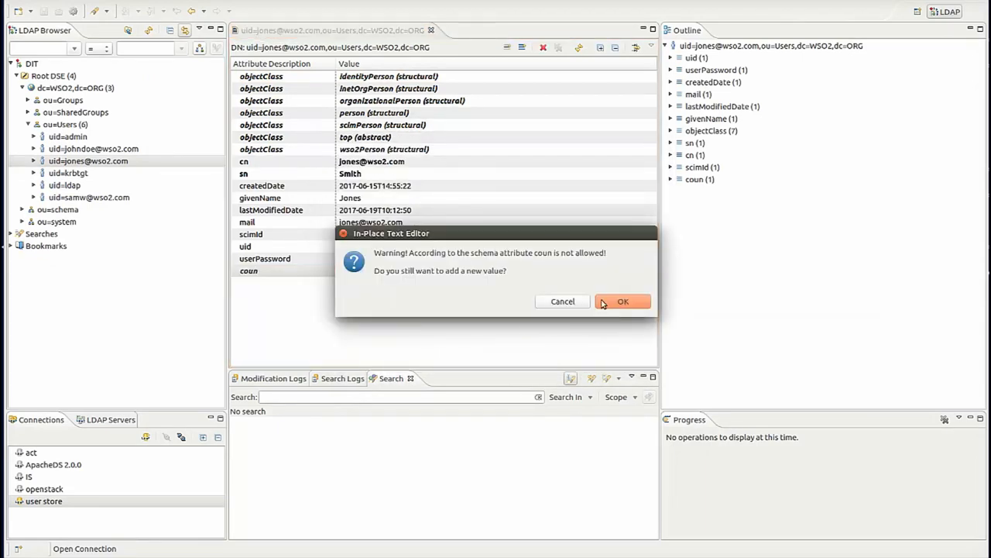
pyautogui.click(623, 300)
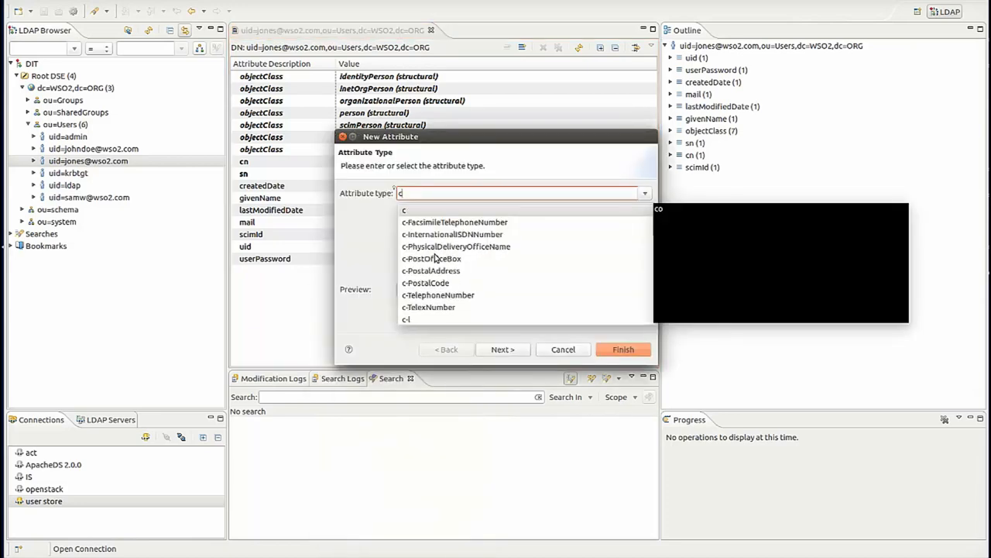
pyautogui.write('oun')
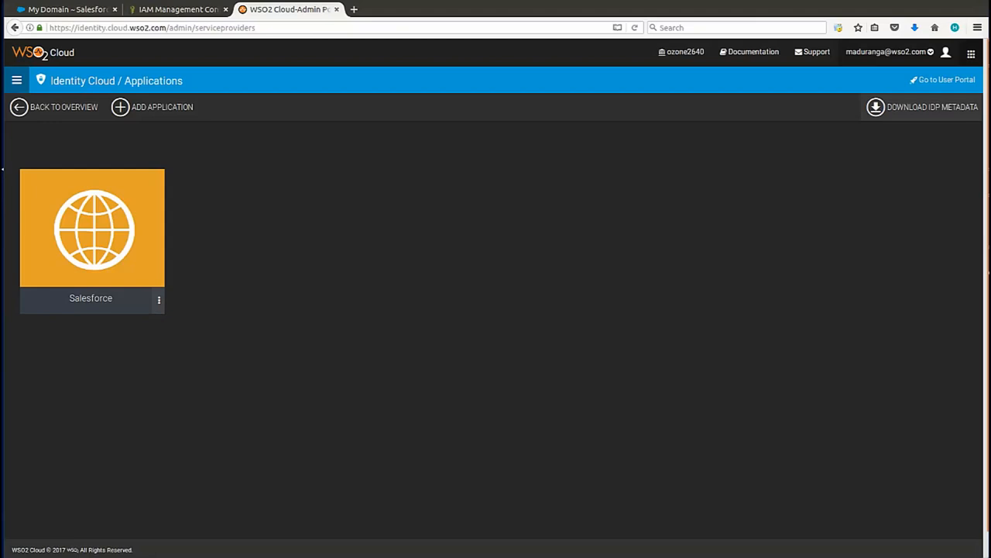
pyautogui.moveTo(821, 487)
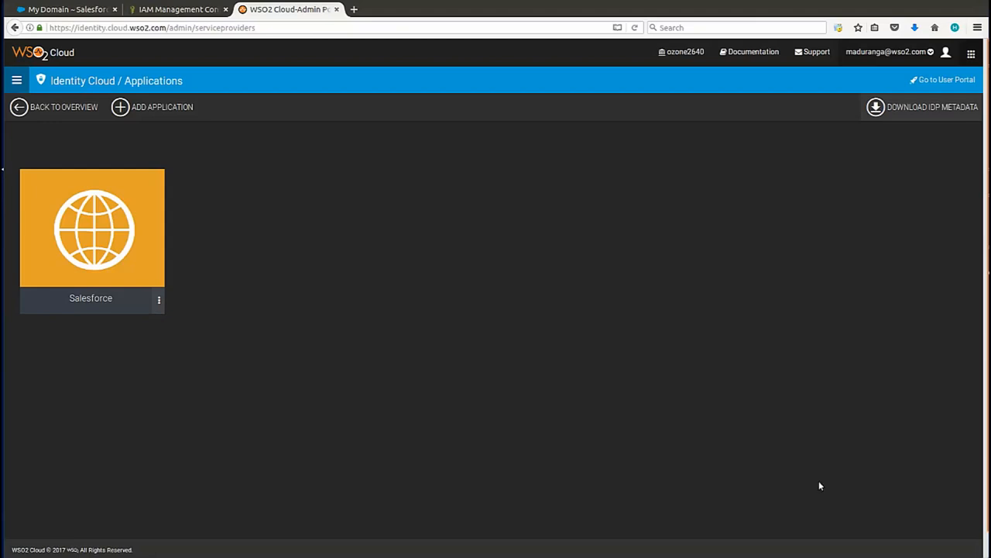
pyautogui.moveTo(635, 361)
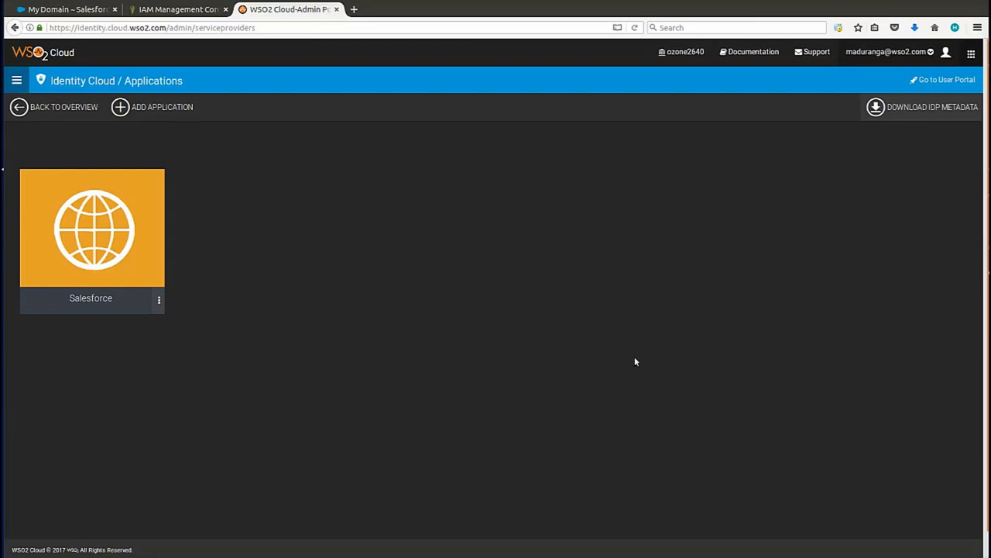
pyautogui.moveTo(595, 352)
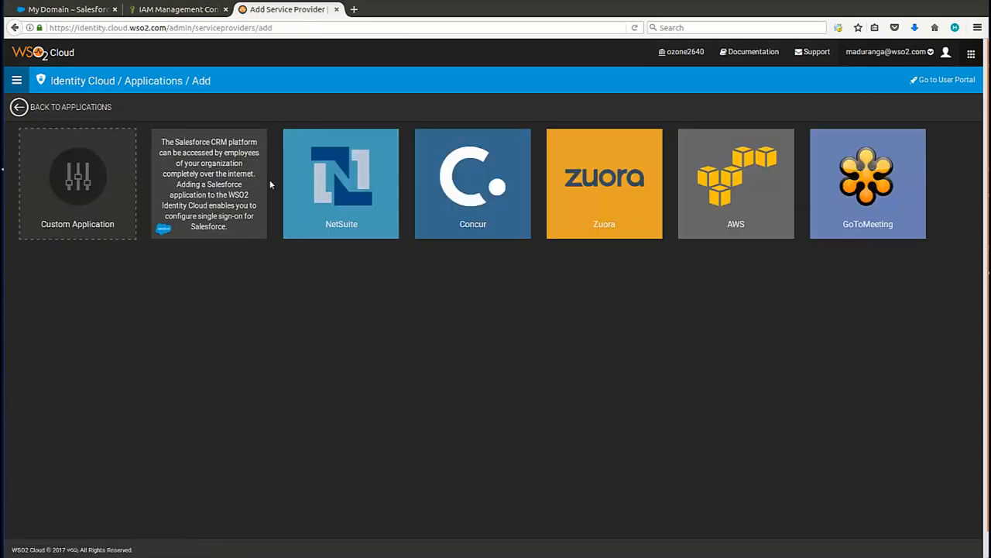
pyautogui.moveTo(734, 182)
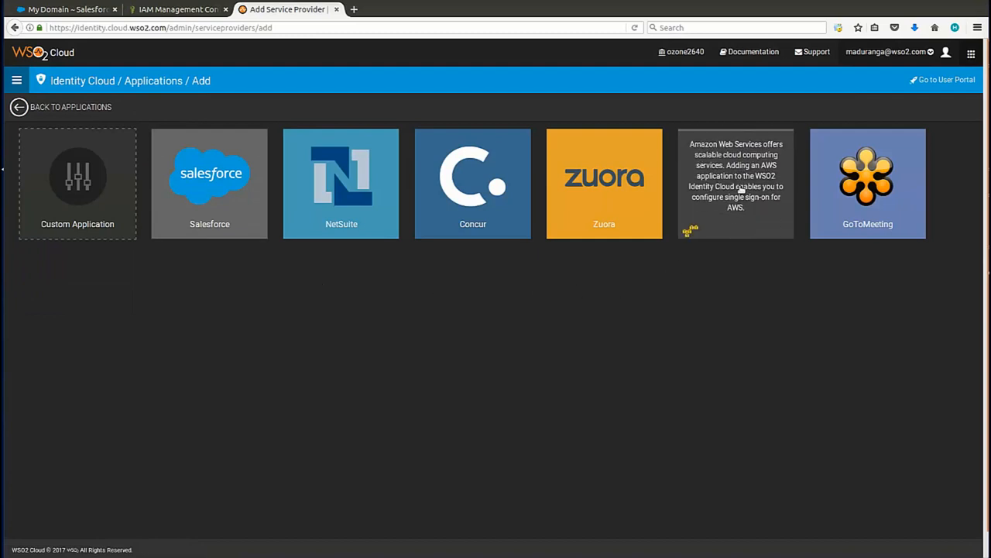
# Add an application from the AWS tile with Application Name AWS
pyautogui.click(78, 183)
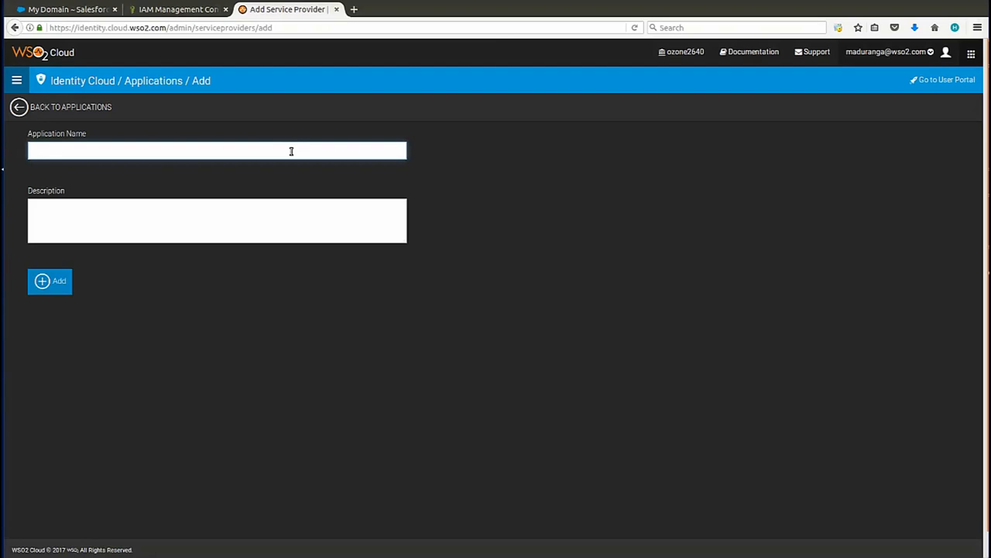
pyautogui.write('AWS')
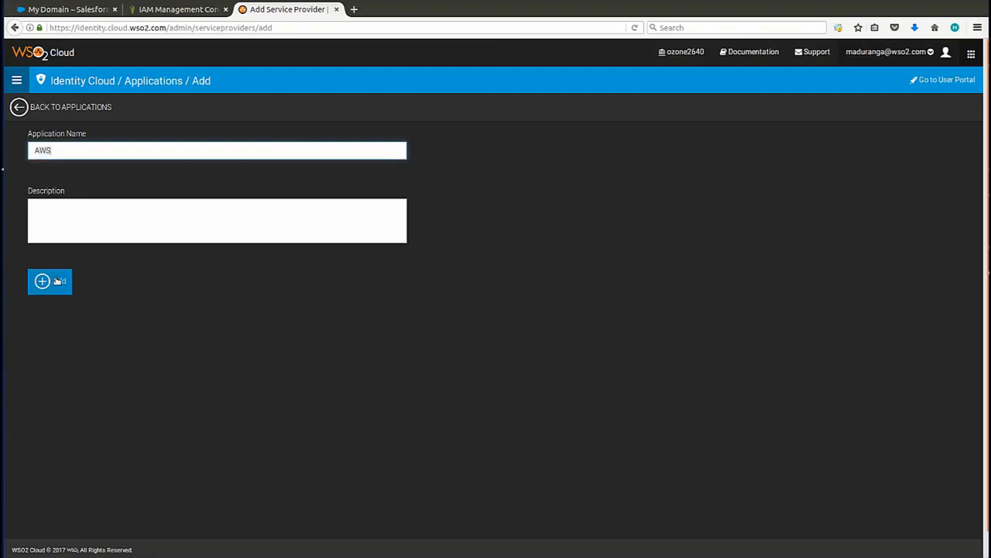
pyautogui.click(50, 281)
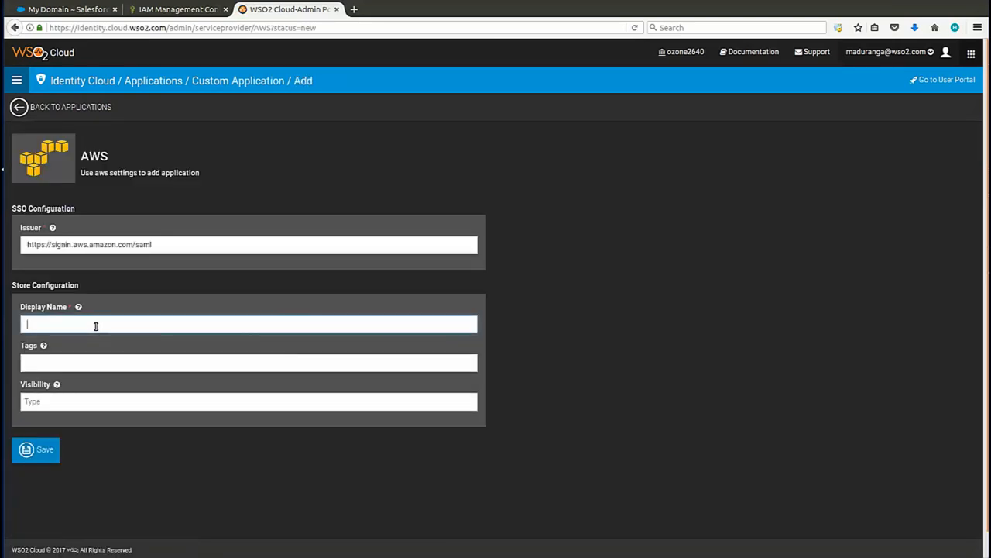
# Set the store Display Name to AWS and save the application
pyautogui.write('AW')
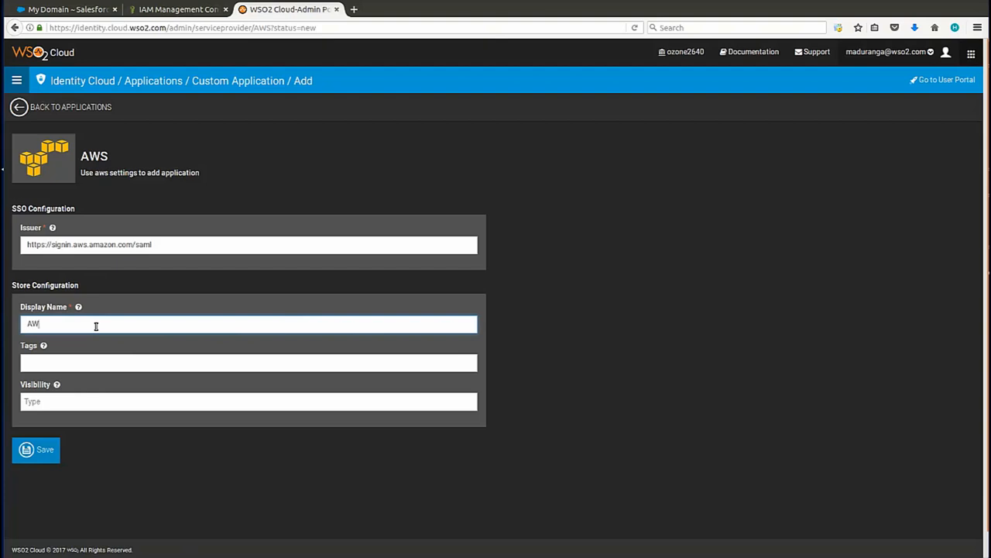
pyautogui.click(36, 450)
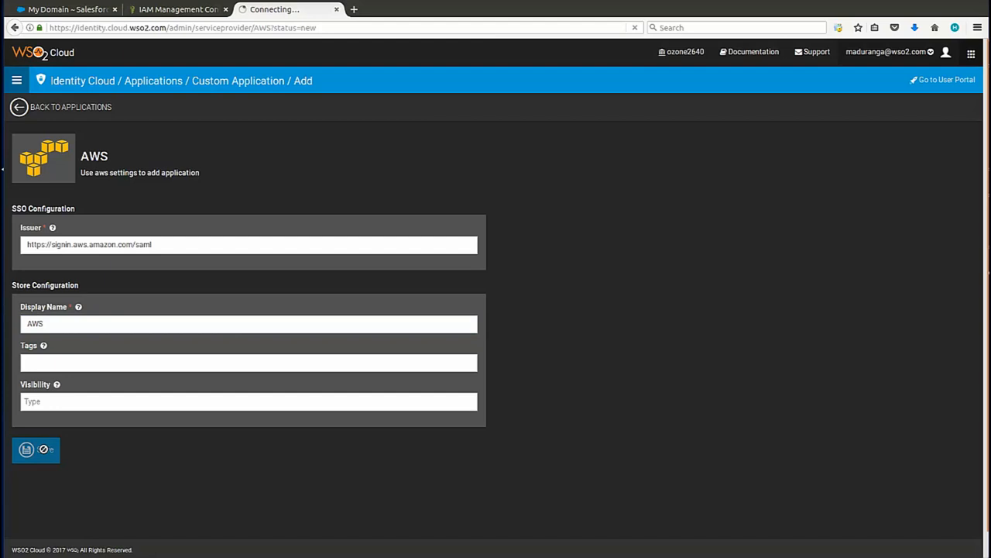
pyautogui.click(26, 449)
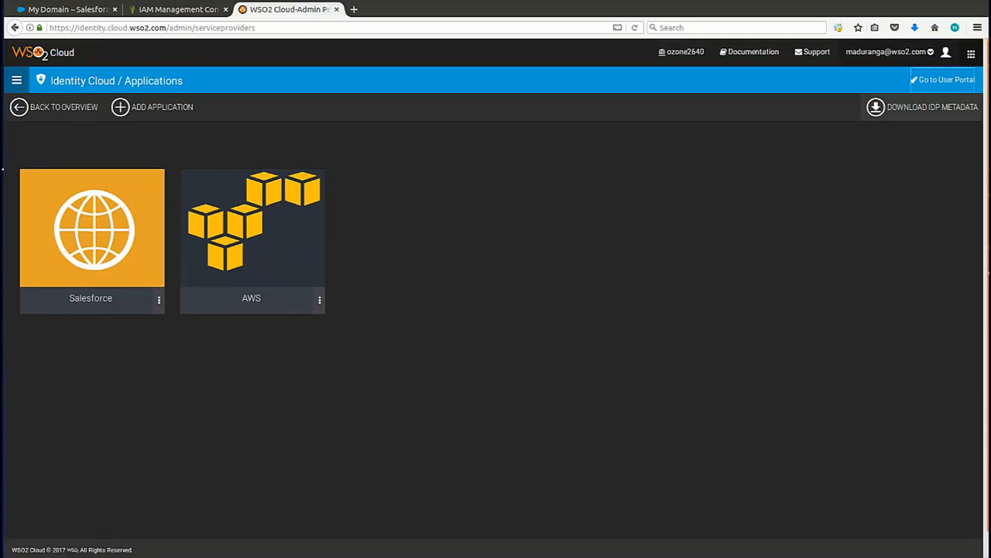
pyautogui.moveTo(899, 428)
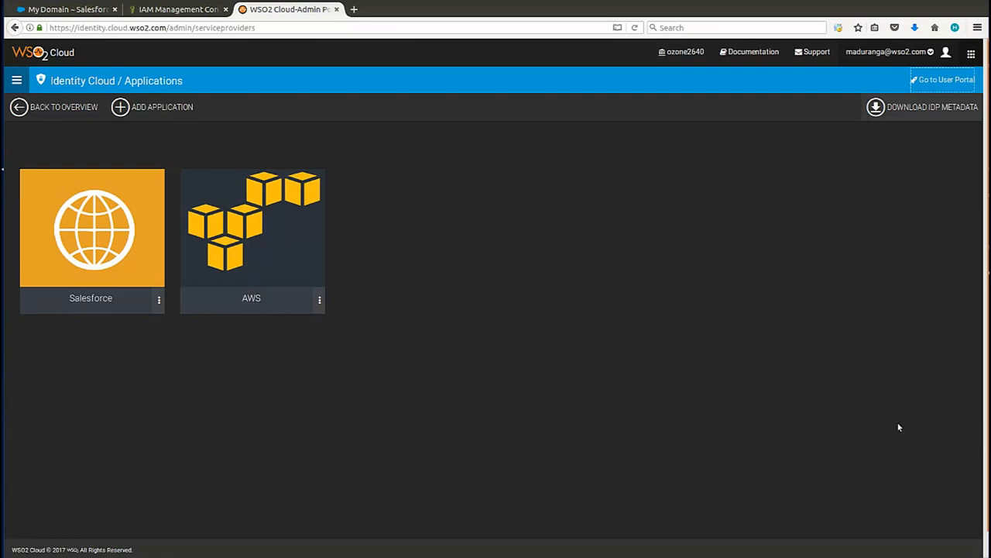
pyautogui.moveTo(943, 80)
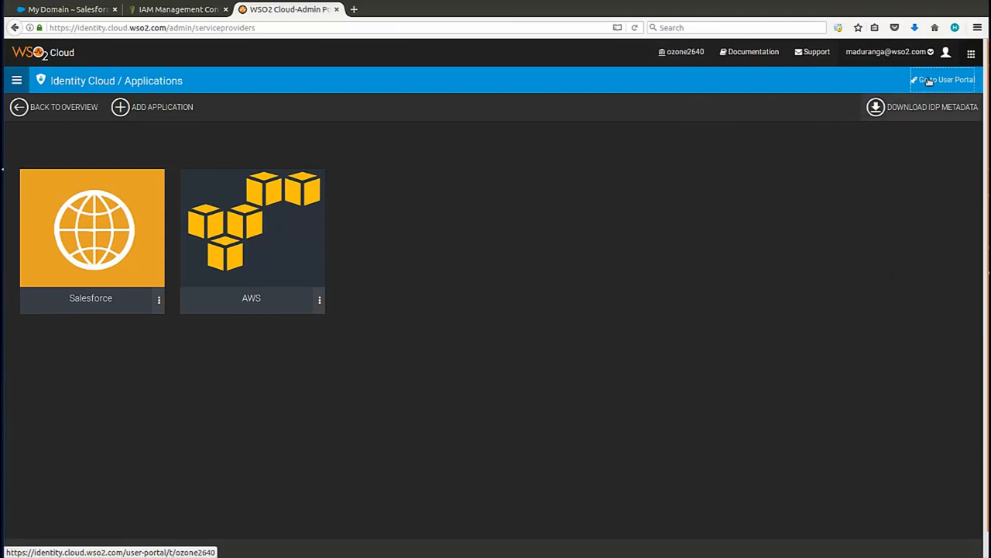
# Sign into the user portal and launch the AWS app tile
pyautogui.click(943, 80)
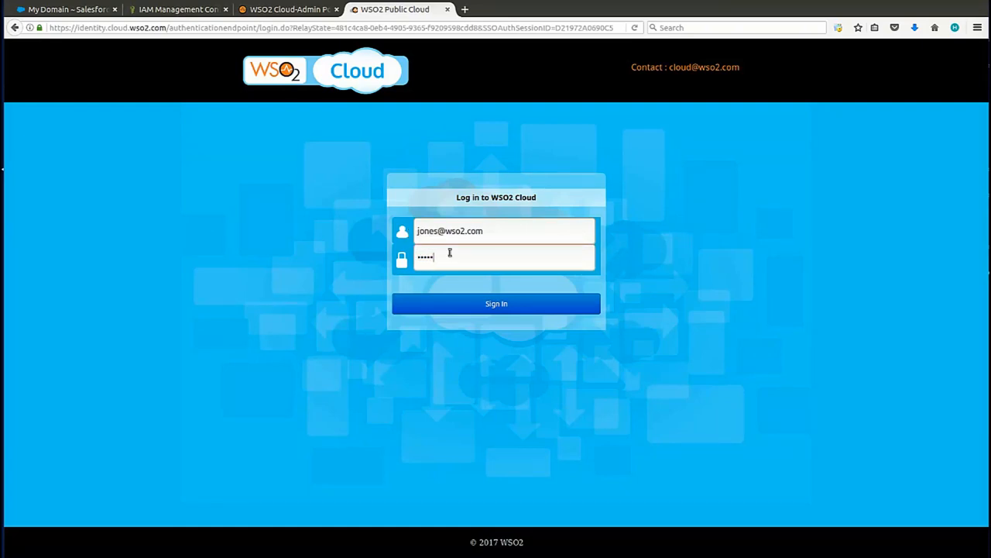
pyautogui.click(495, 302)
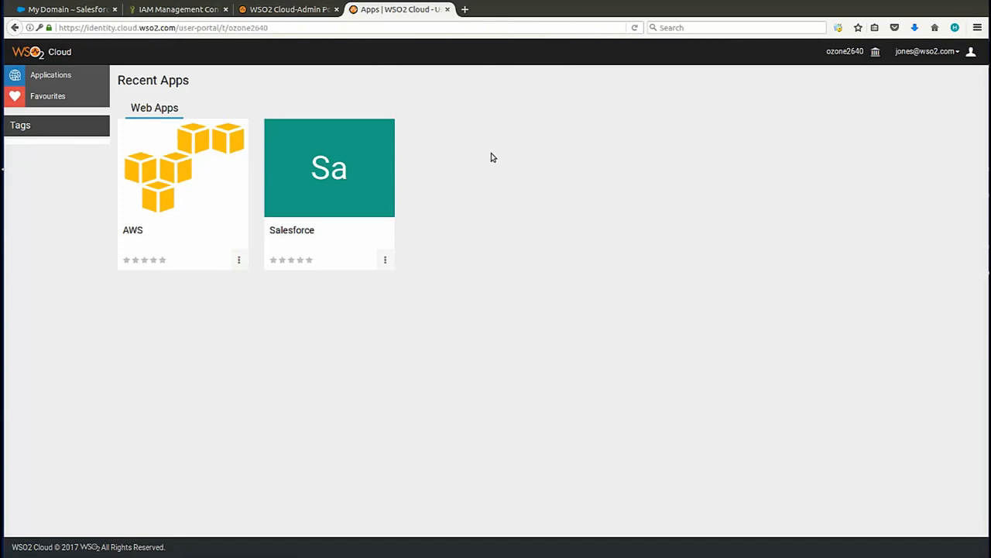
pyautogui.moveTo(183, 168)
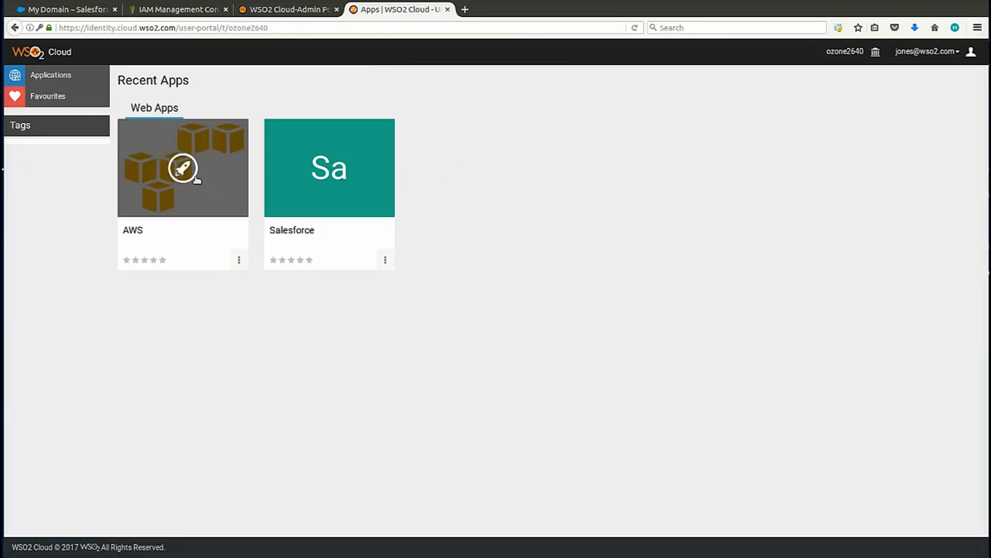
pyautogui.moveTo(183, 169)
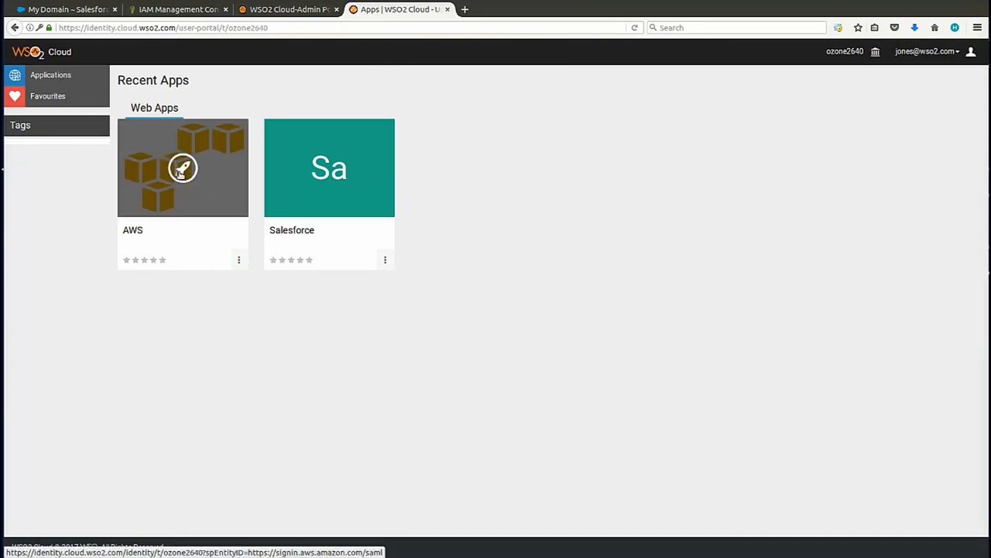
pyautogui.click(183, 168)
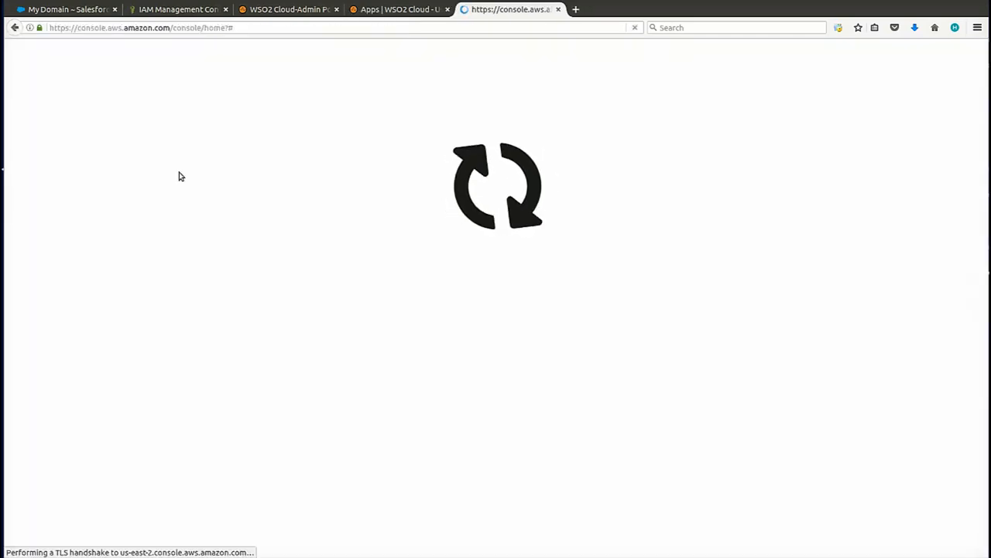